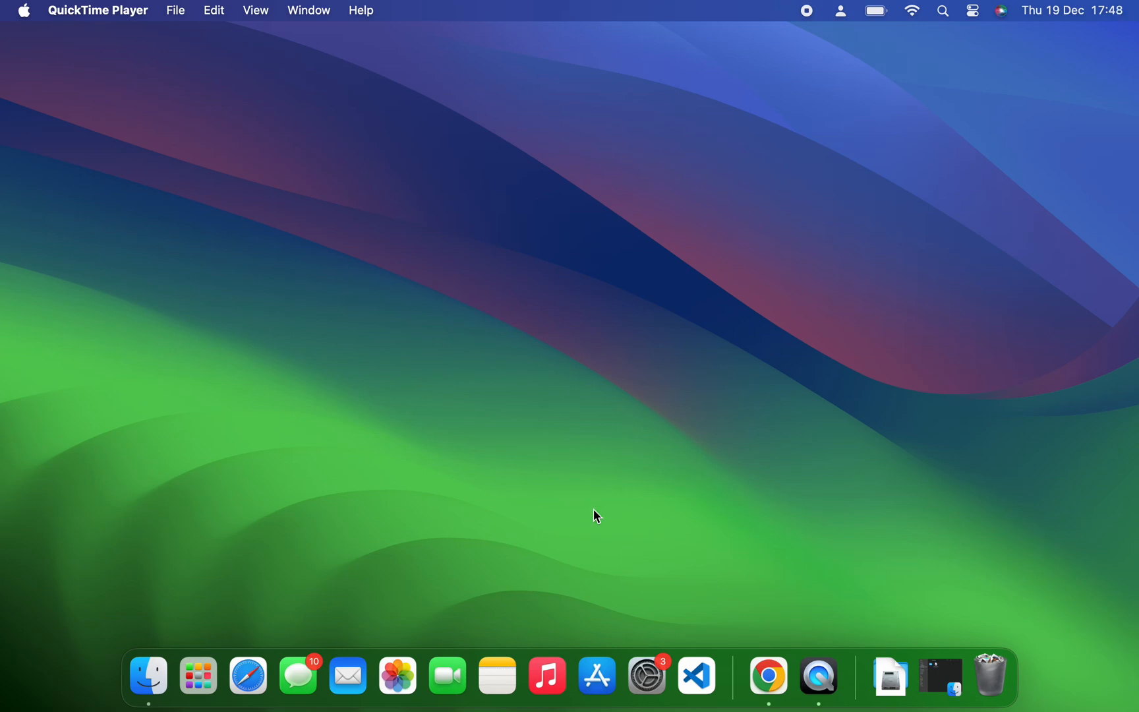
{"action": "mouse_move", "coordinate": [248, 675]}
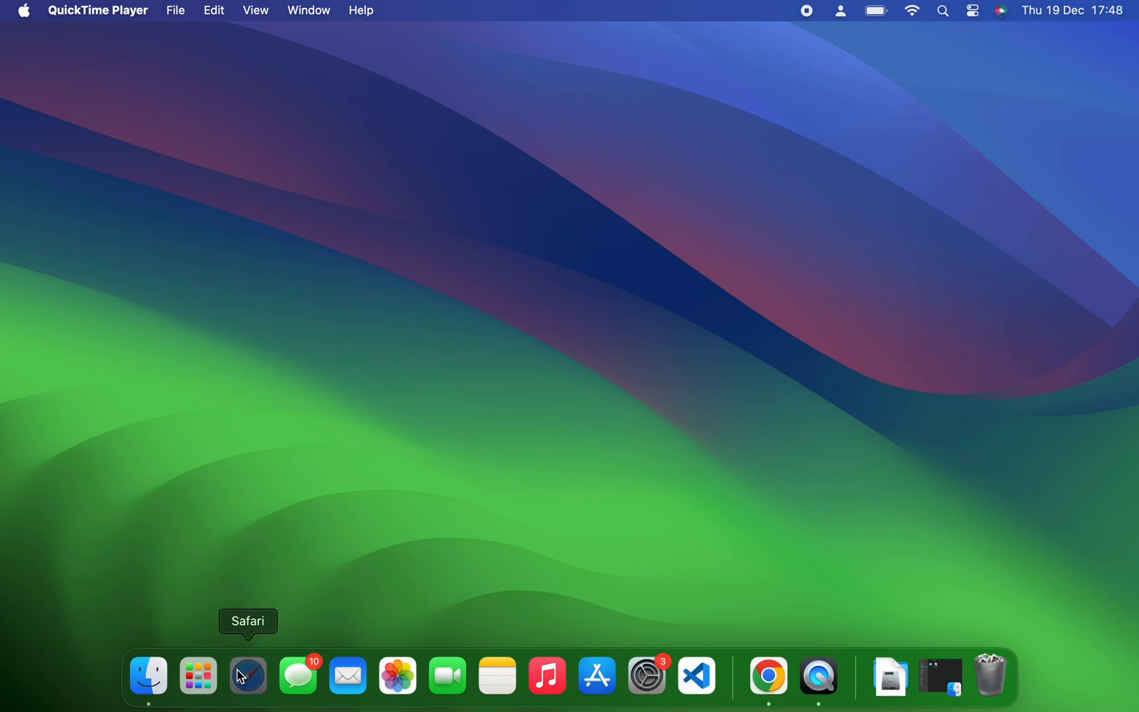
- Launch Safari, search the web for 'utm mac' and go to the official mac.getutm.app site
{"action": "left_click", "coordinate": [246, 675]}
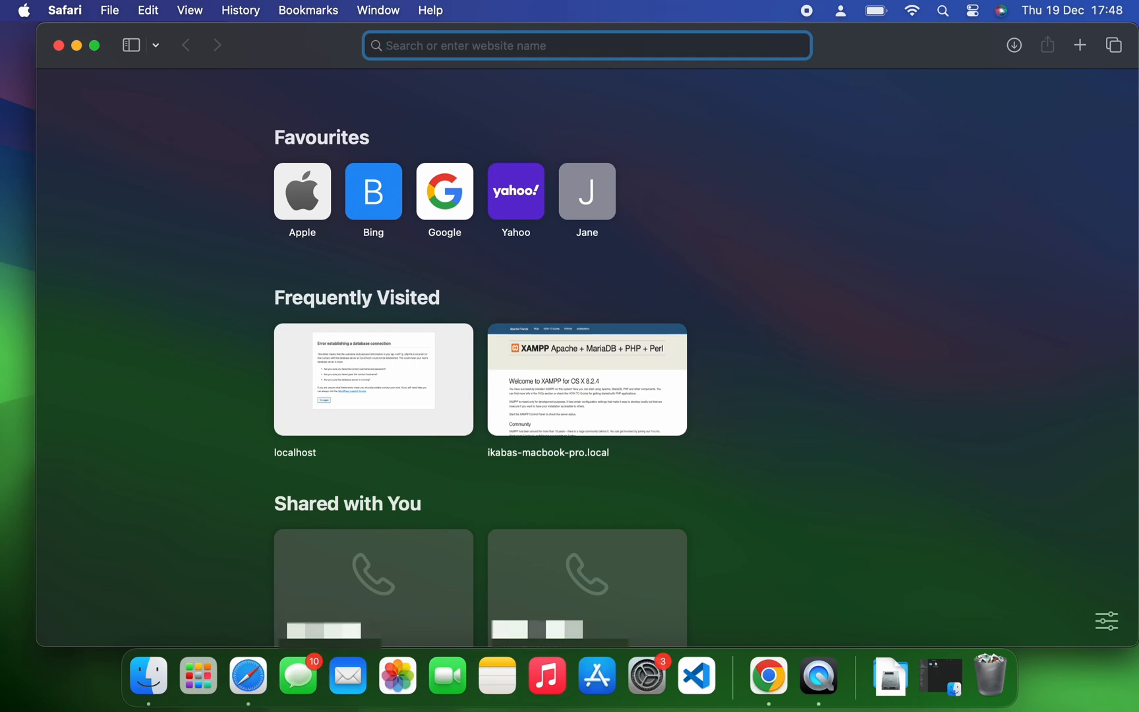
{"action": "type", "text": "utm mac"}
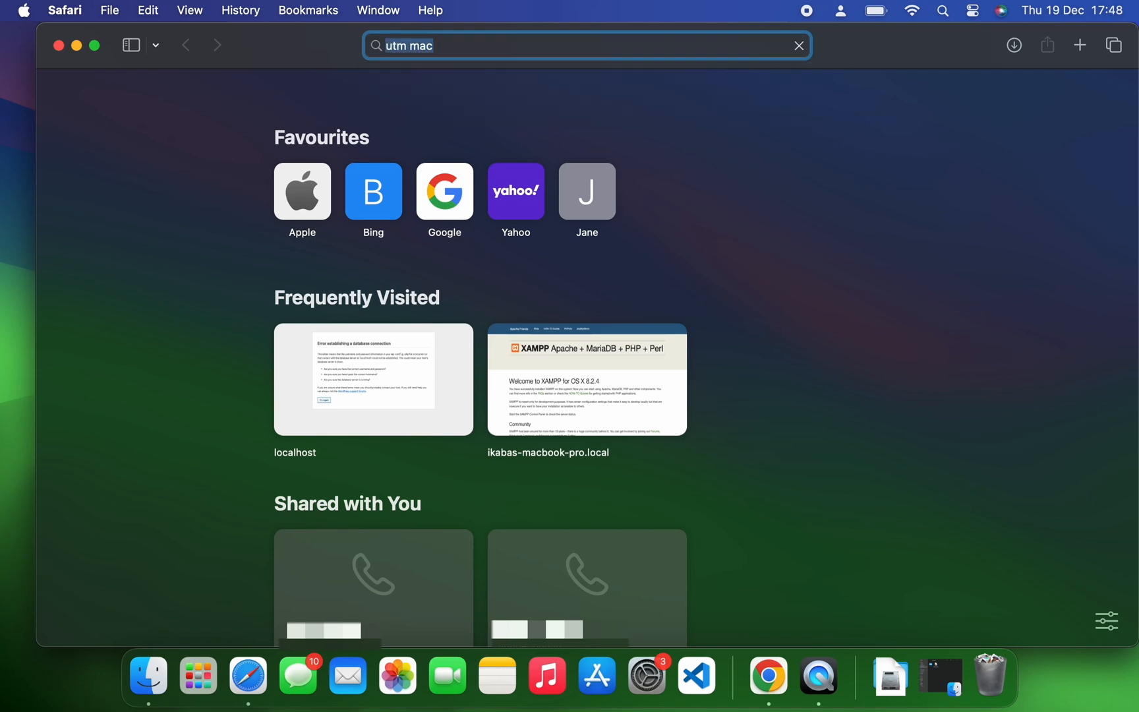
{"action": "key", "text": "Return"}
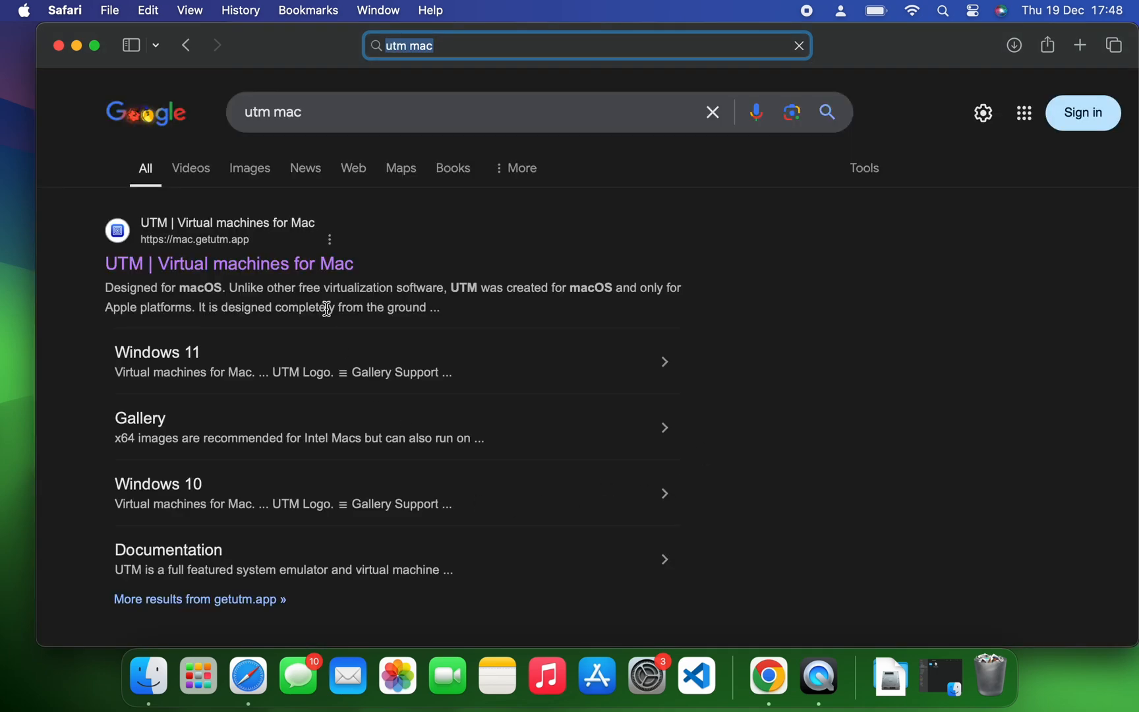
{"action": "left_click", "coordinate": [230, 263]}
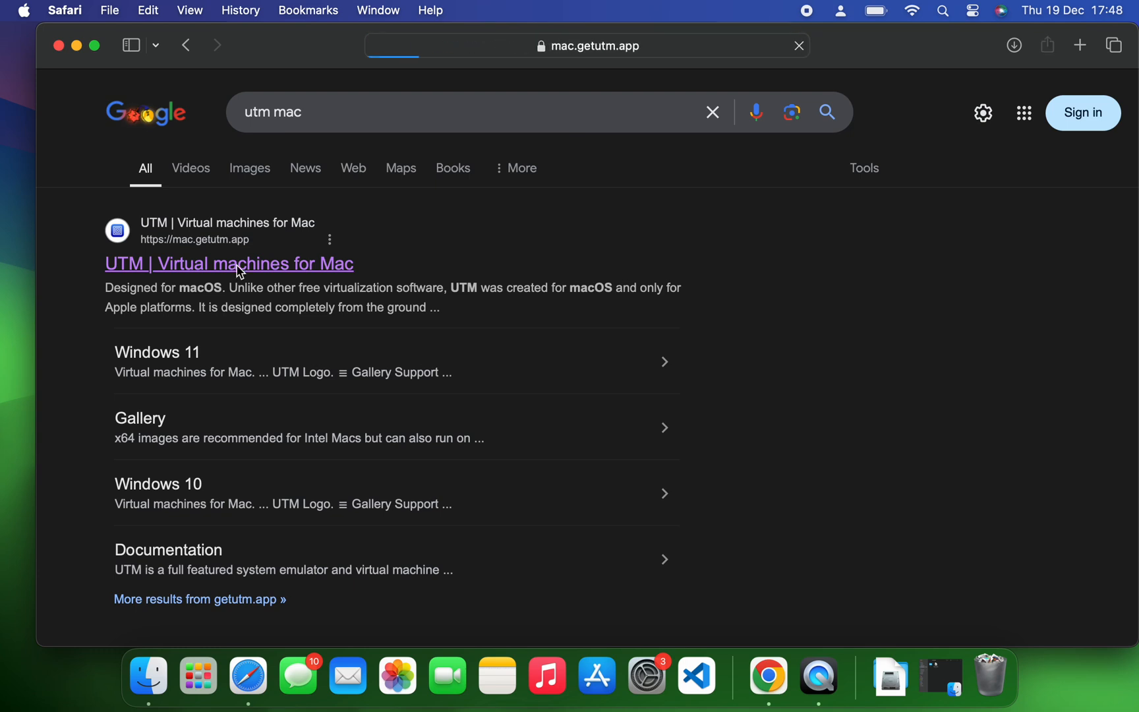
{"action": "left_click", "coordinate": [230, 262]}
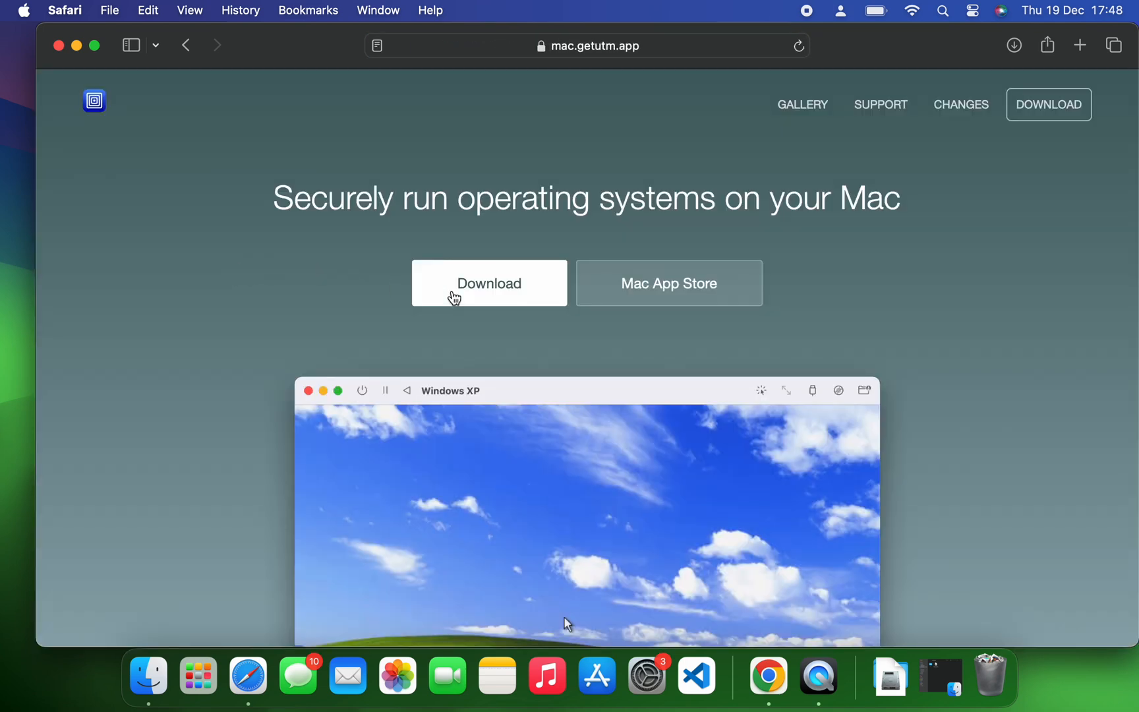
- Start downloading the UTM app and begin loading kali.org in a new tab
{"action": "left_click", "coordinate": [488, 282]}
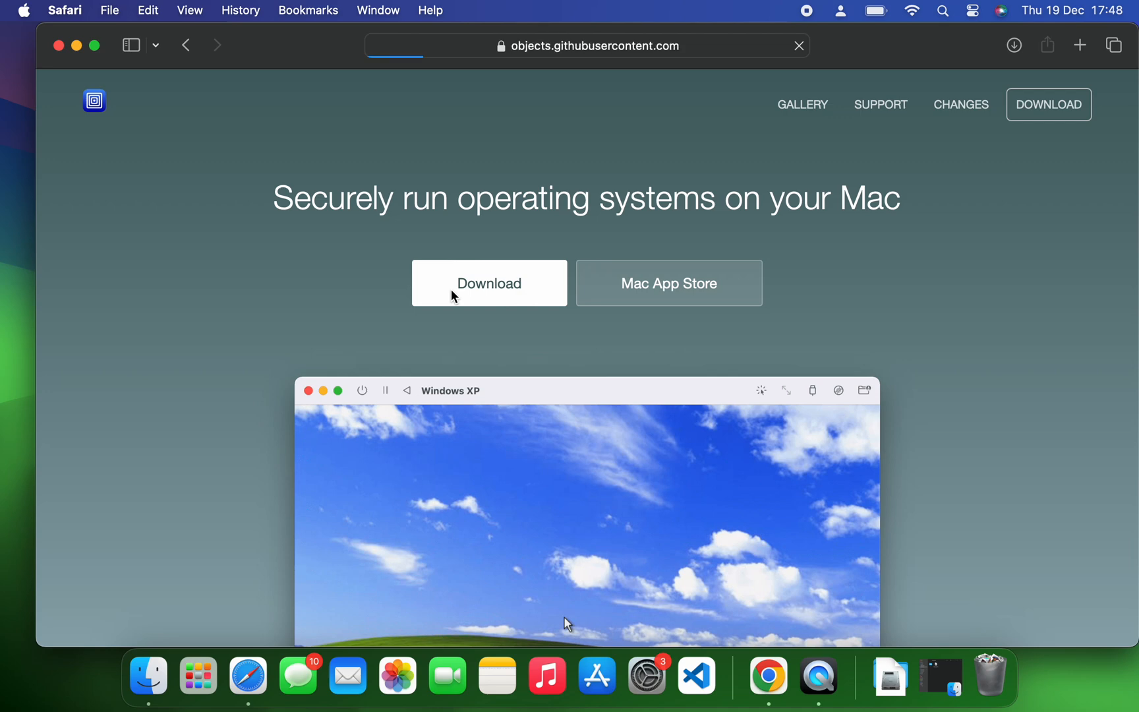
{"action": "left_click", "coordinate": [488, 282]}
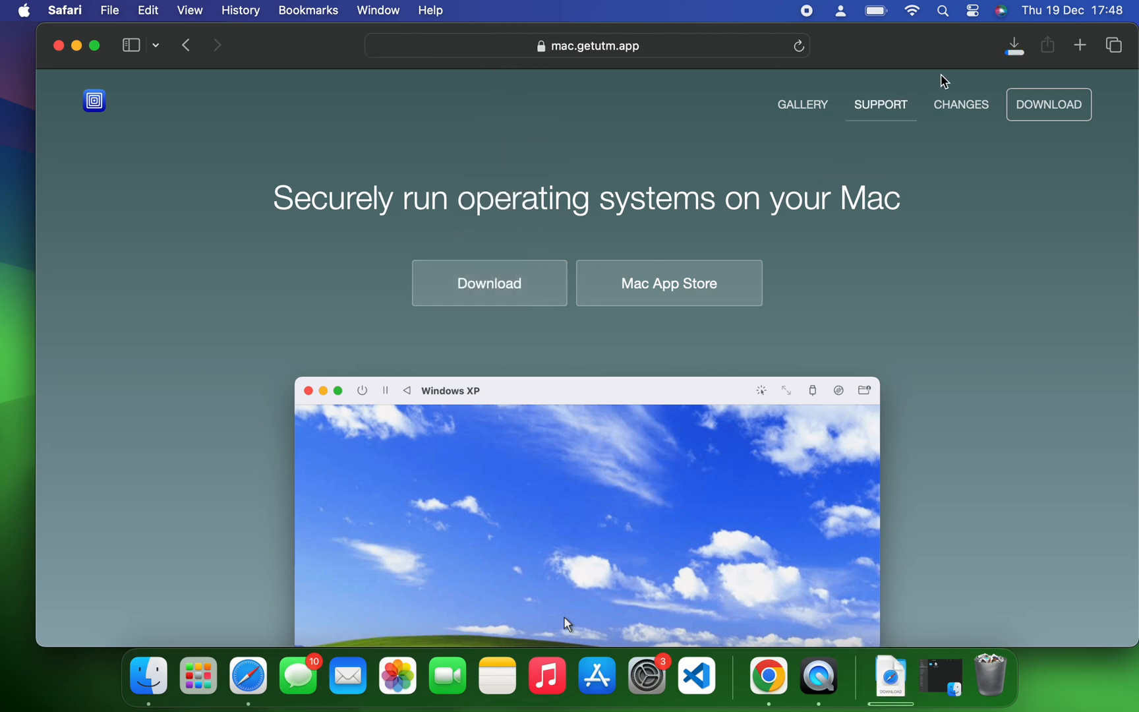
{"action": "left_click", "coordinate": [1014, 45]}
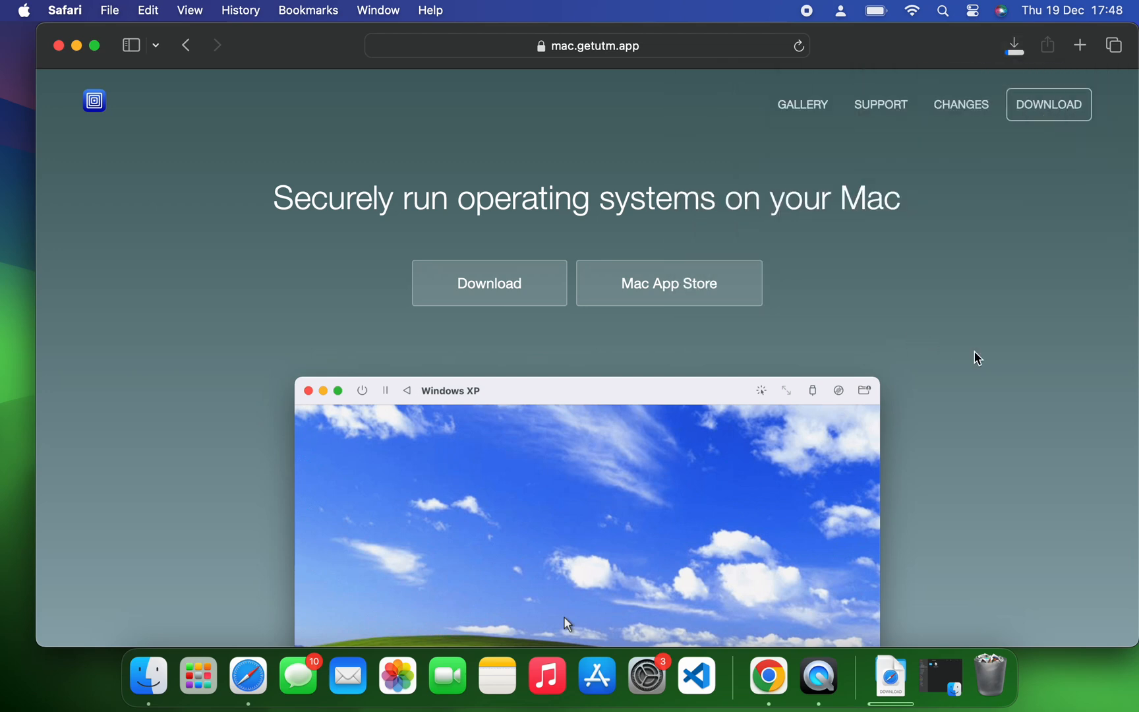
{"action": "mouse_move", "coordinate": [239, 202]}
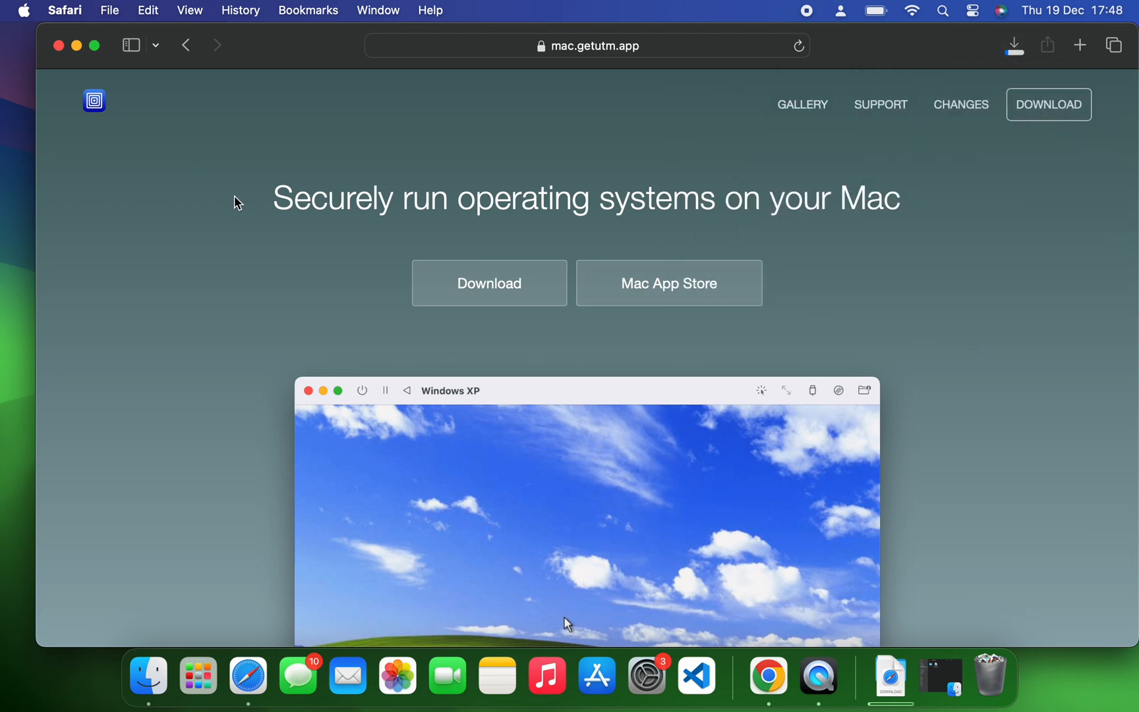
{"action": "left_click", "coordinate": [1079, 44]}
{"action": "type", "text": "kali.org"}
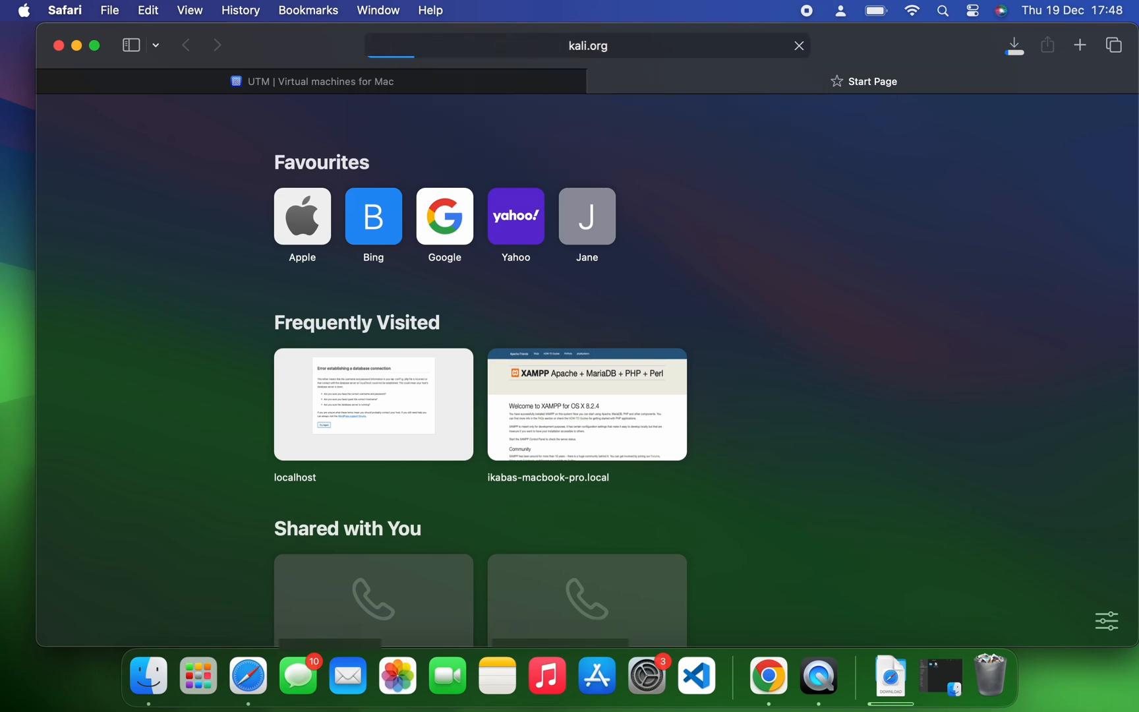
- From kali.org's Download page, start downloading the Apple Silicon (ARM64) Installer image
{"action": "key", "text": "Return"}
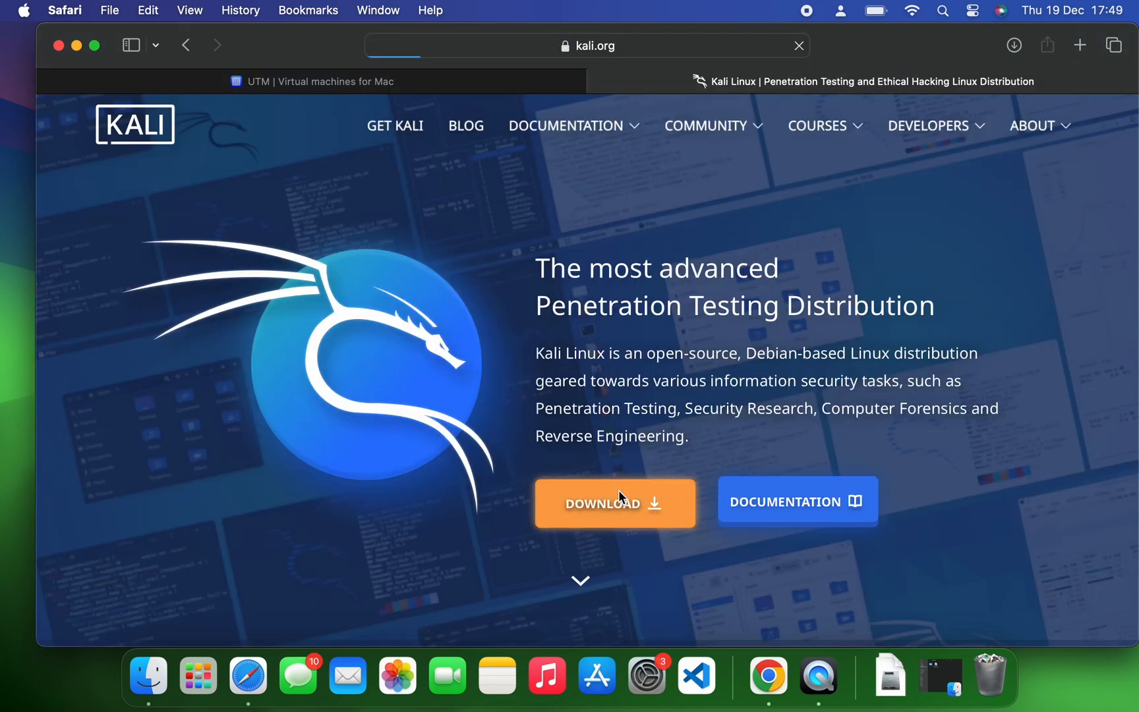
{"action": "left_click", "coordinate": [615, 502]}
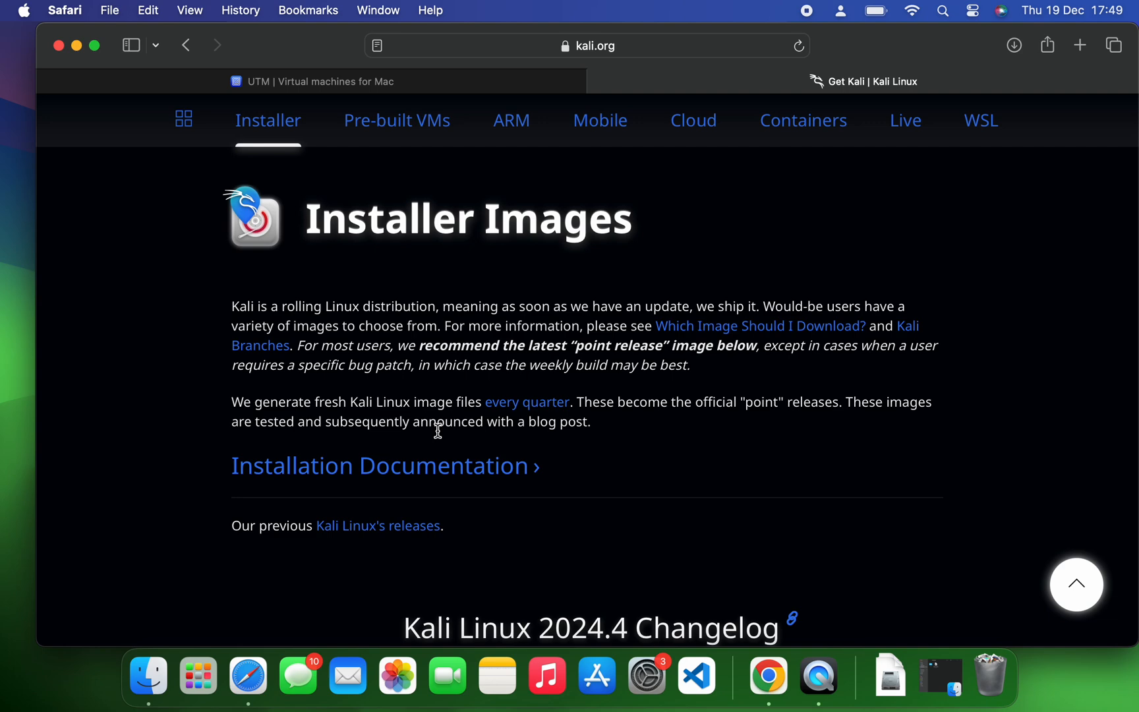
{"action": "scroll", "scroll_direction": "down", "scroll_amount": 3}
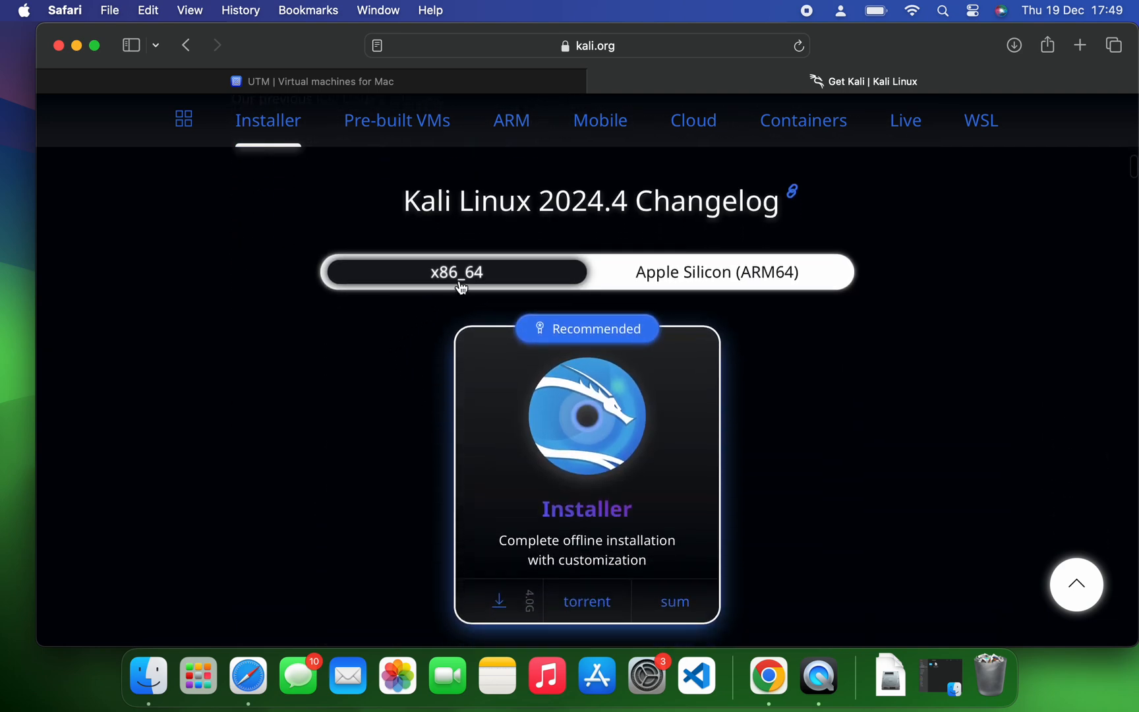
{"action": "mouse_move", "coordinate": [683, 288]}
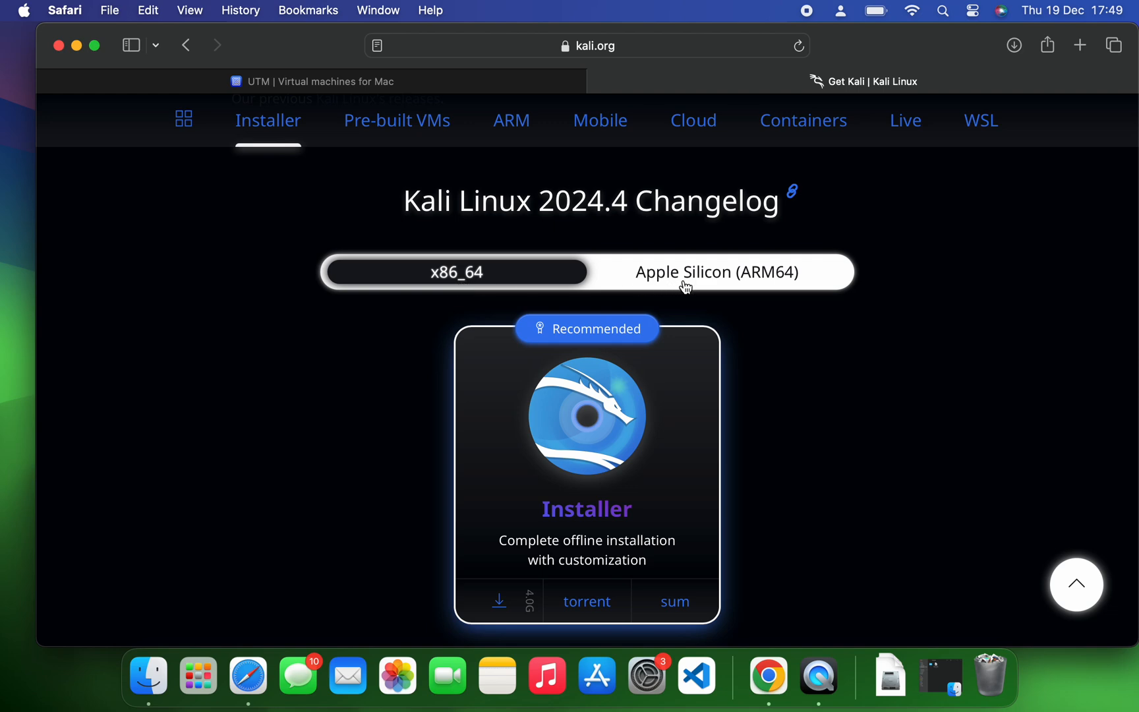
{"action": "left_click", "coordinate": [716, 272]}
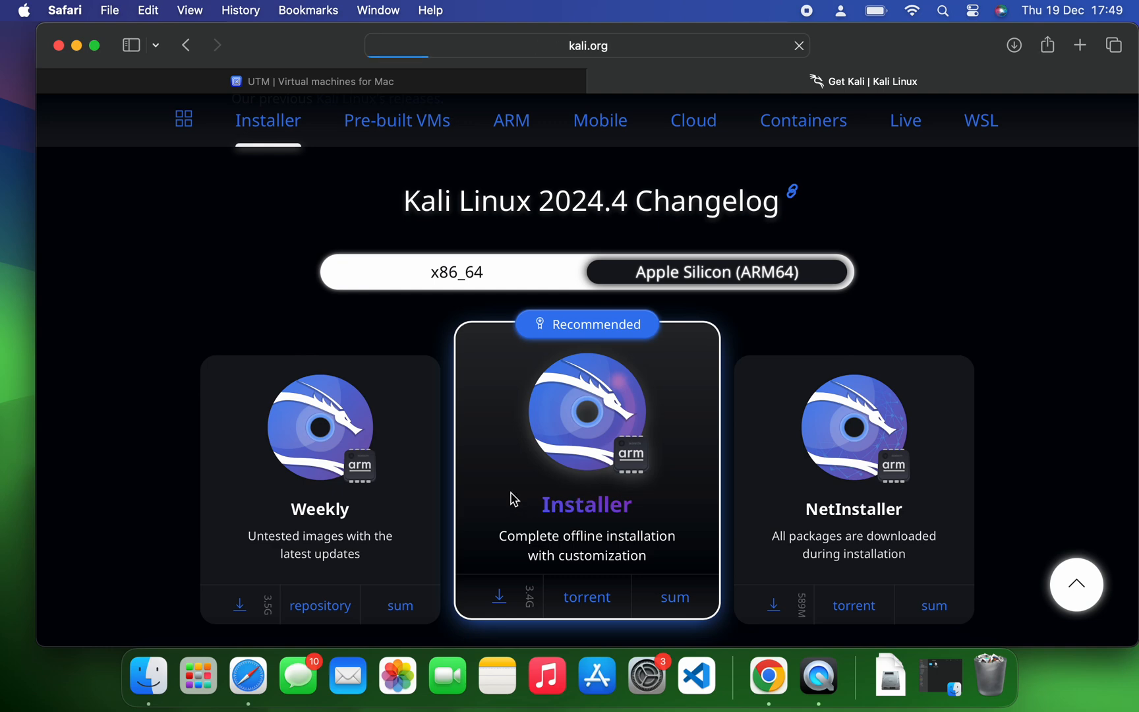
{"action": "left_click", "coordinate": [500, 595]}
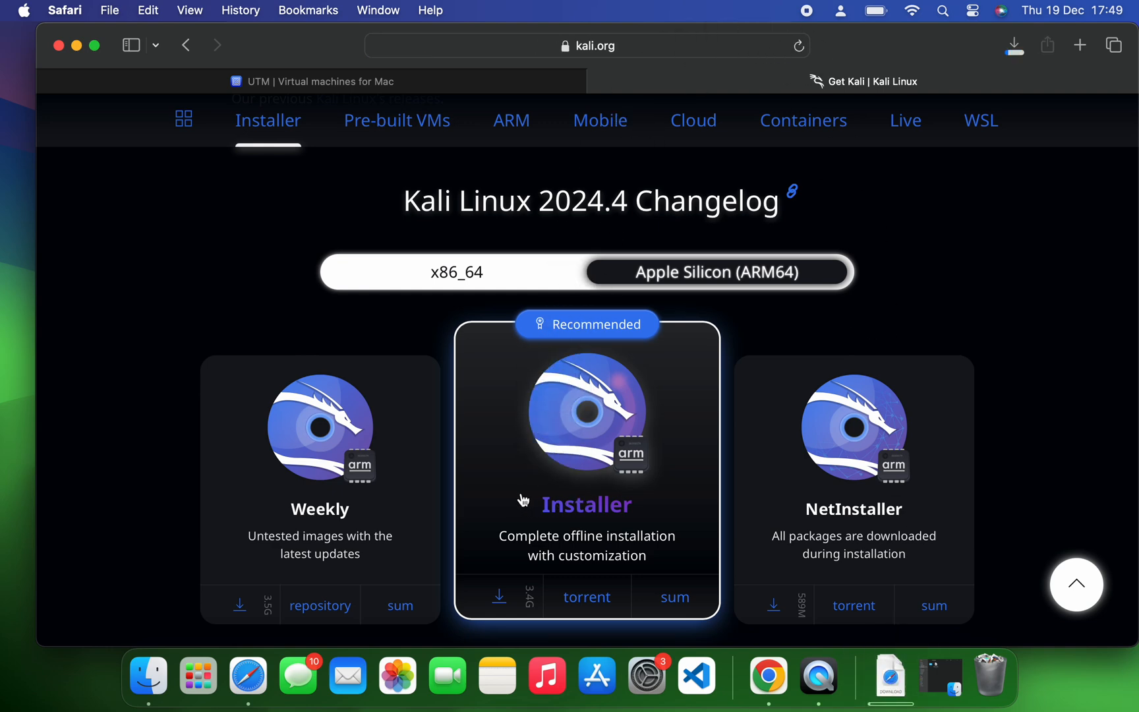
{"action": "mouse_move", "coordinate": [395, 298]}
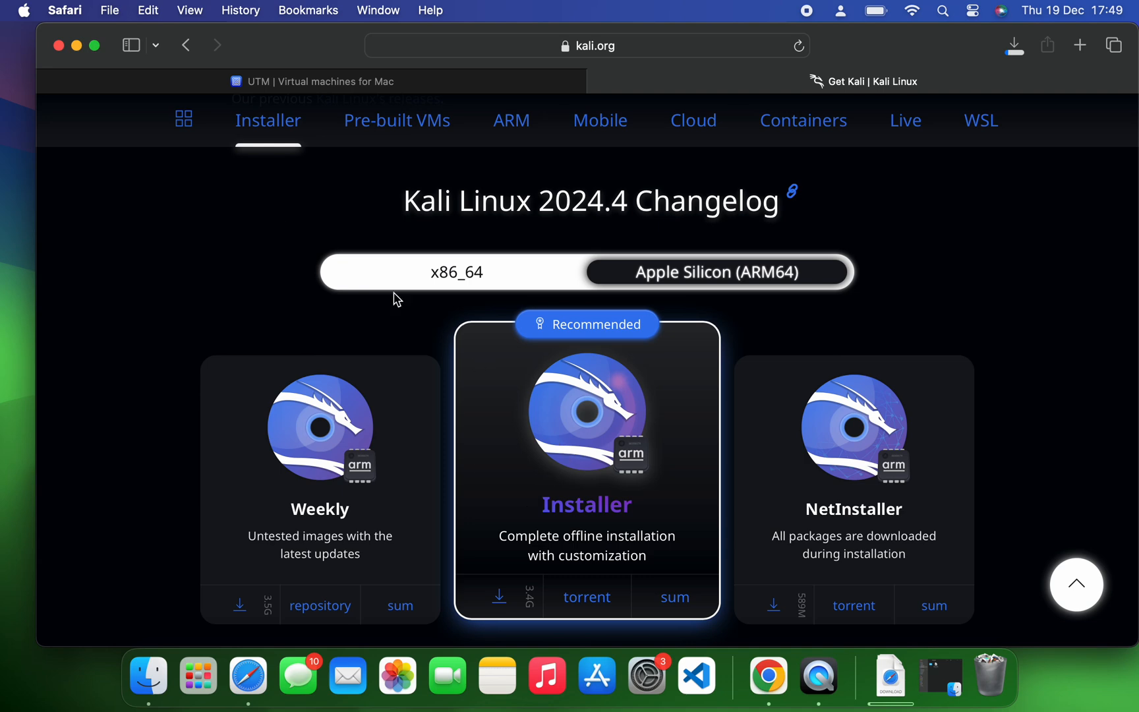
- Leave Safari, view UTM.dmg and the Kali ARM64 ISO in Downloads, and mount the UTM disk image
{"action": "left_click", "coordinate": [58, 45]}
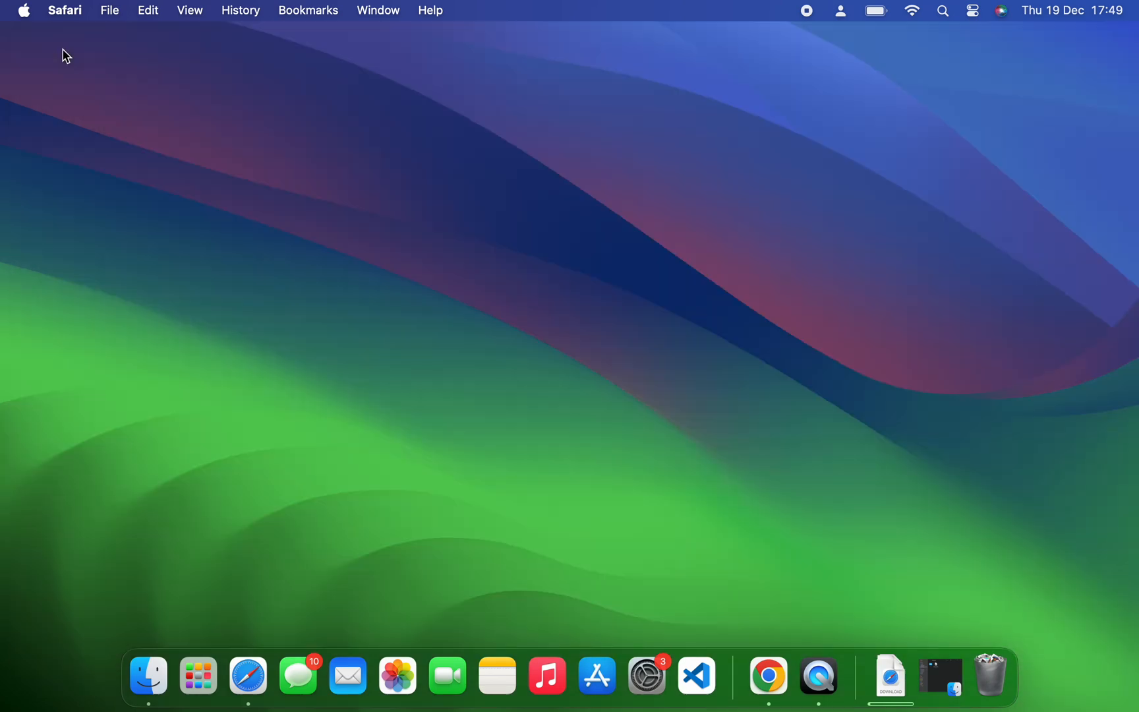
{"action": "left_click", "coordinate": [148, 675]}
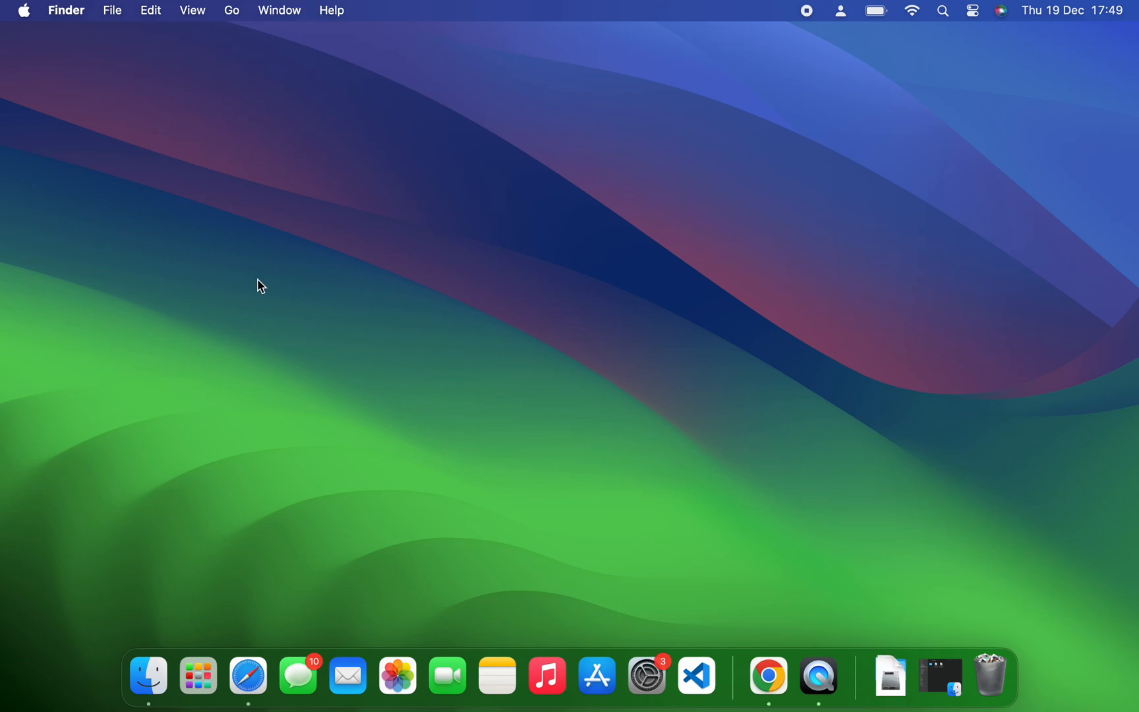
{"action": "left_click", "coordinate": [148, 675]}
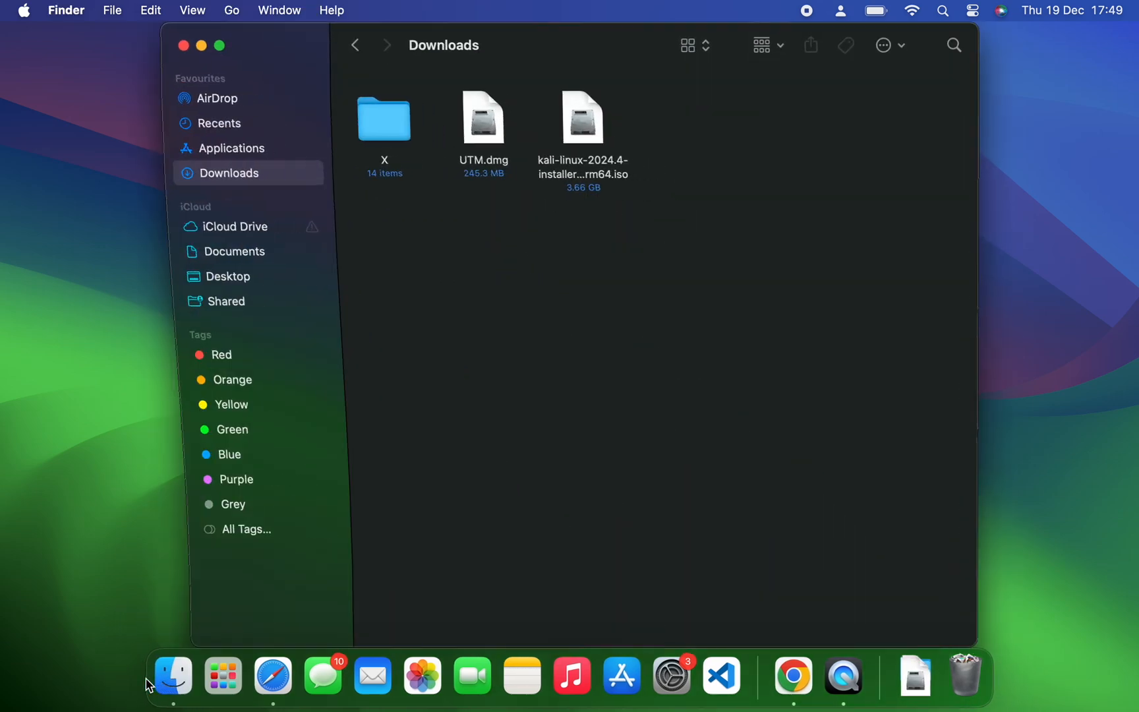
{"action": "left_click", "coordinate": [481, 118]}
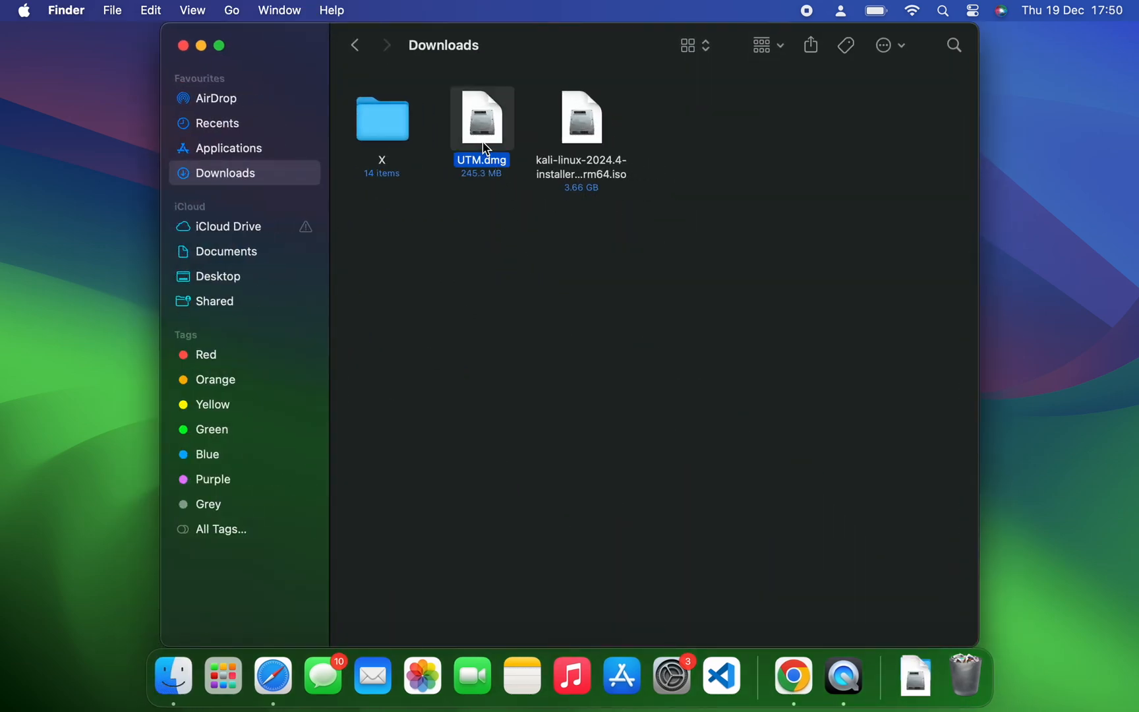
{"action": "left_click", "coordinate": [580, 117]}
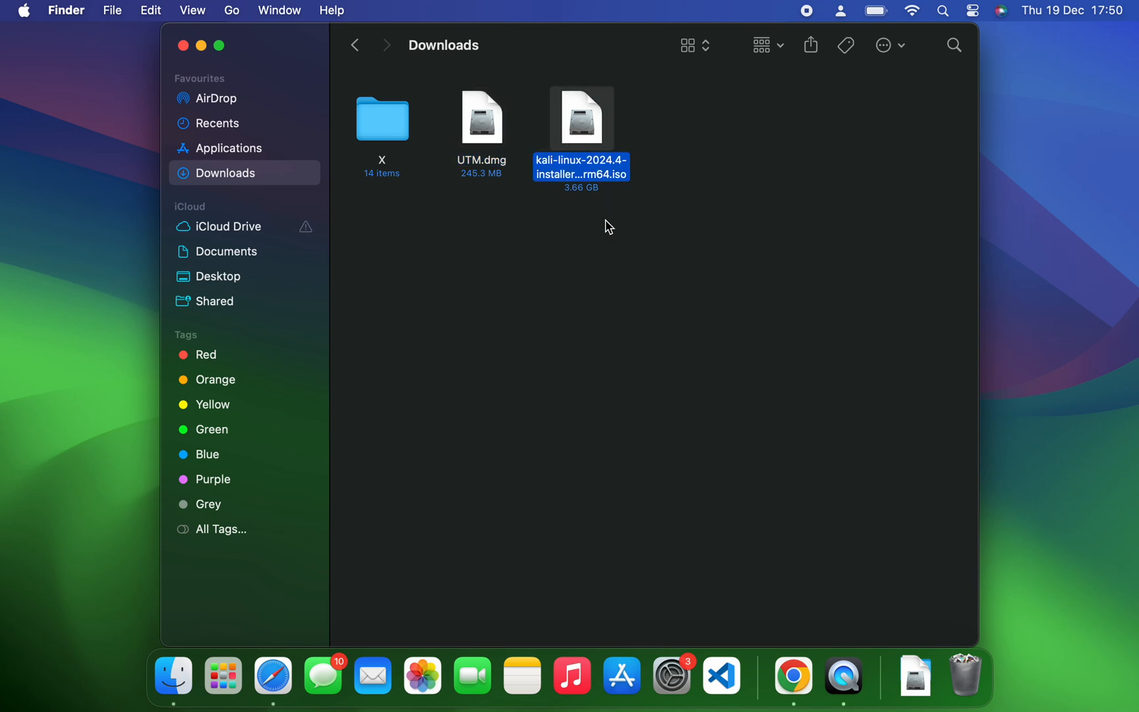
{"action": "mouse_move", "coordinate": [505, 168]}
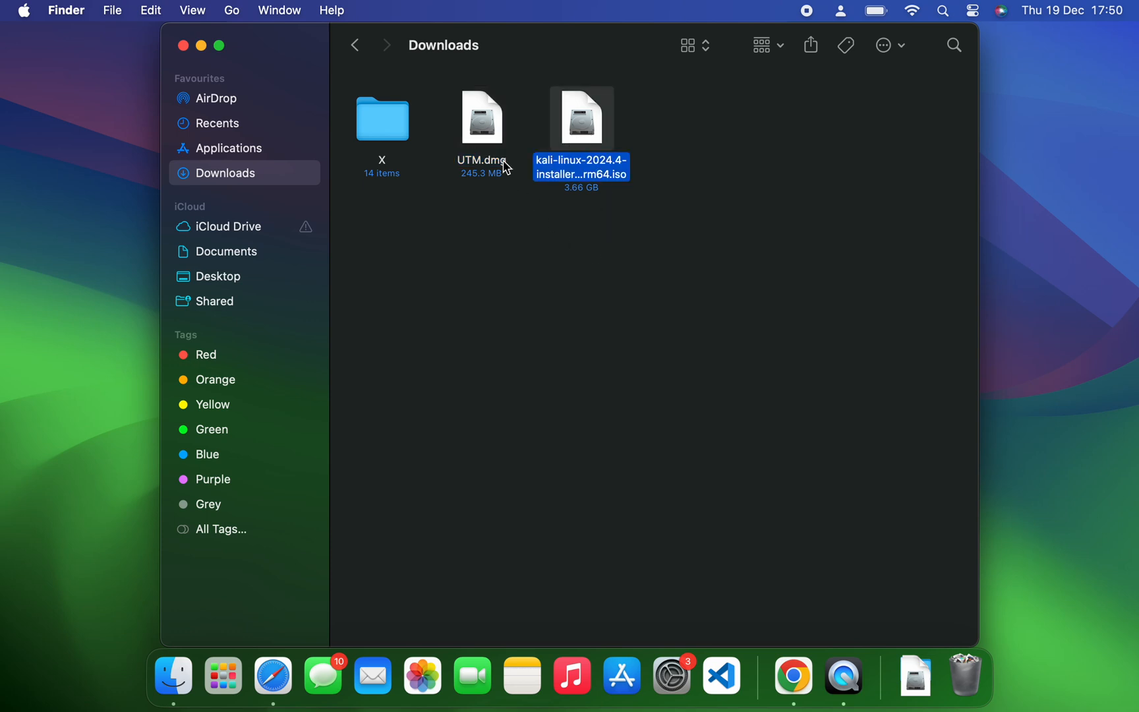
{"action": "double_click", "coordinate": [481, 117]}
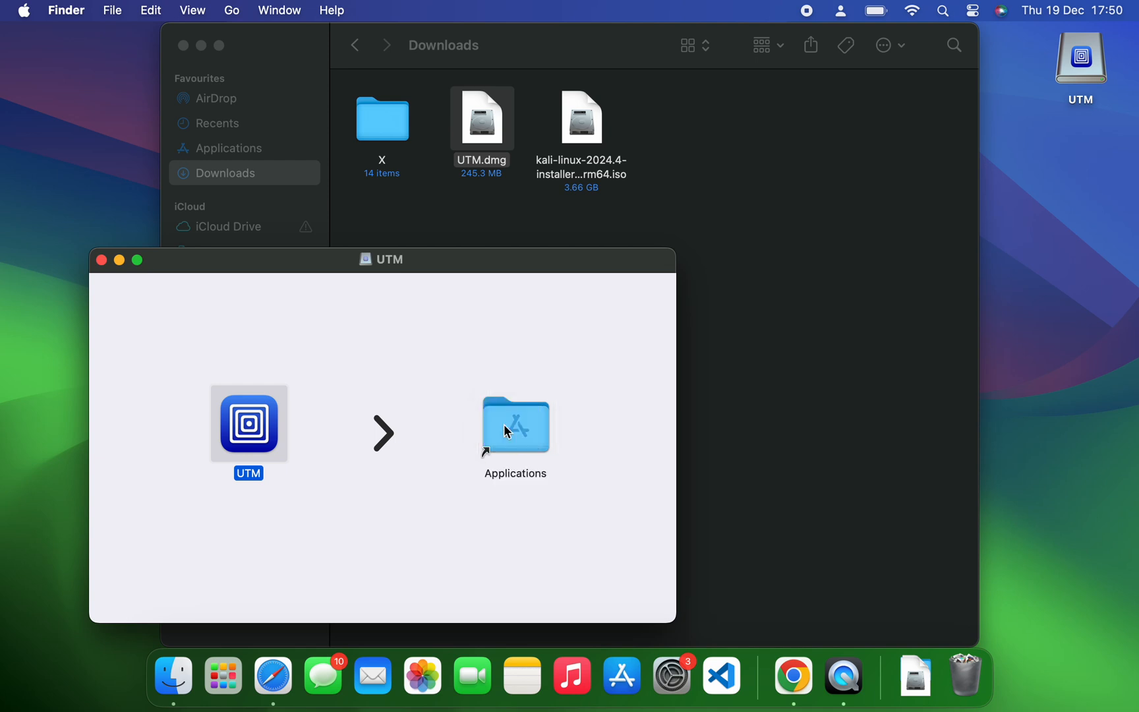
{"action": "mouse_move", "coordinate": [133, 279]}
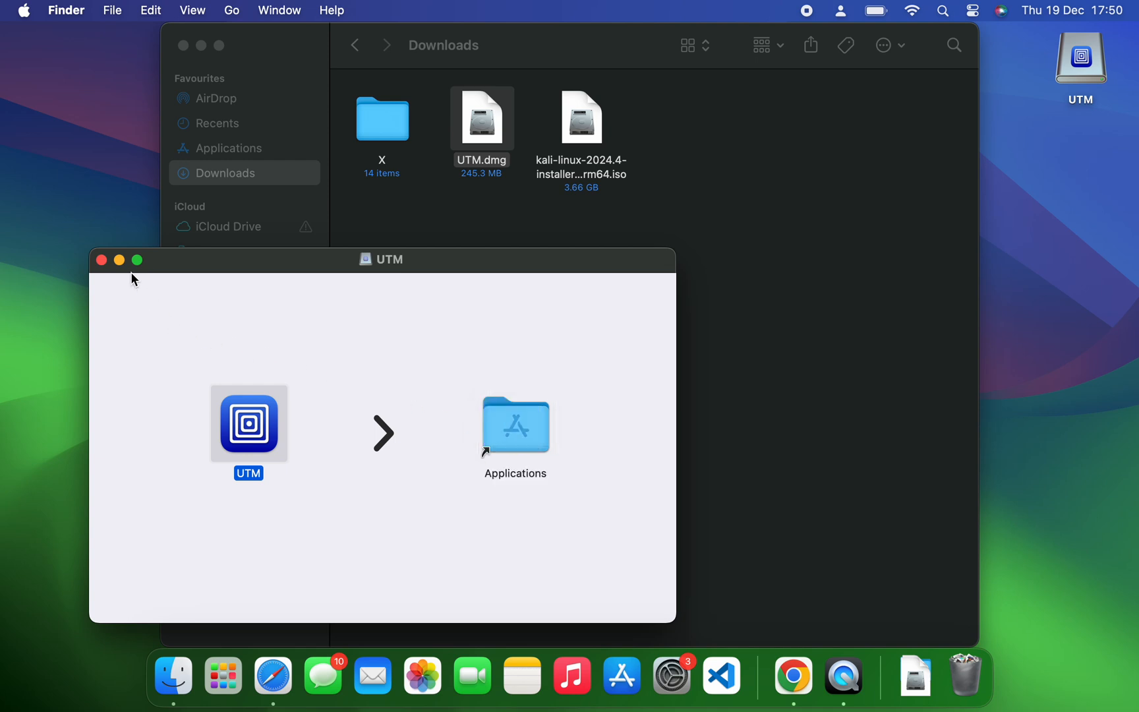
- Close the UTM installer window and eject the mounted UTM volume from the desktop
{"action": "left_click", "coordinate": [101, 259]}
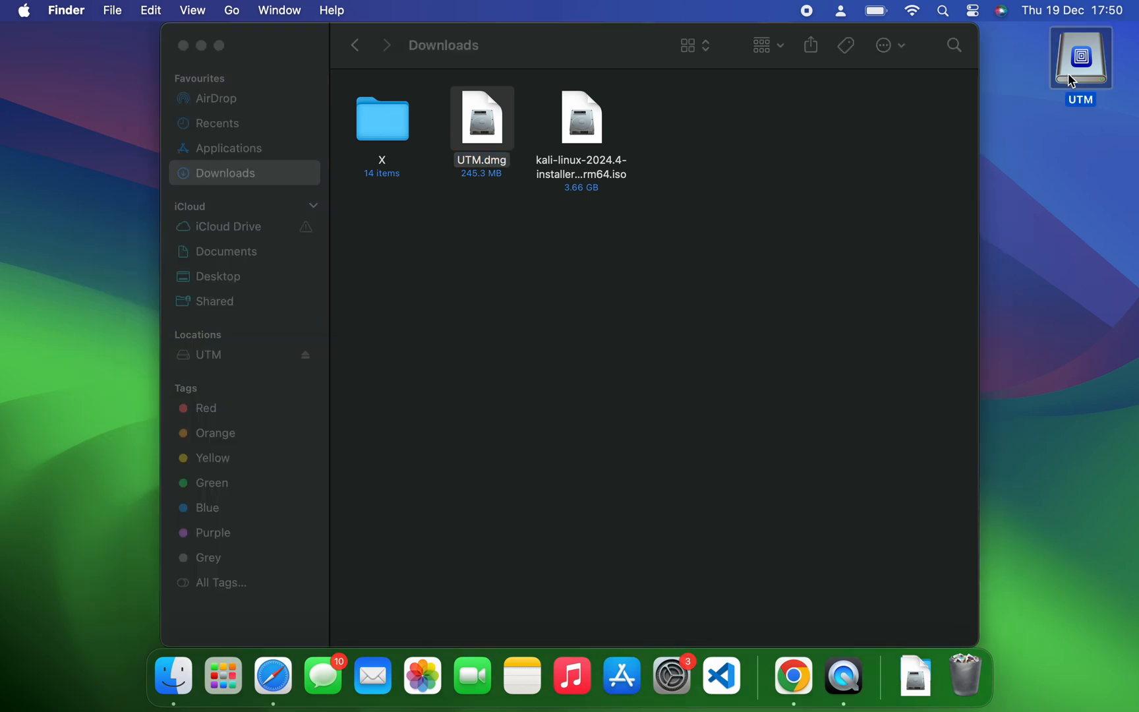
{"action": "right_click", "coordinate": [1080, 58]}
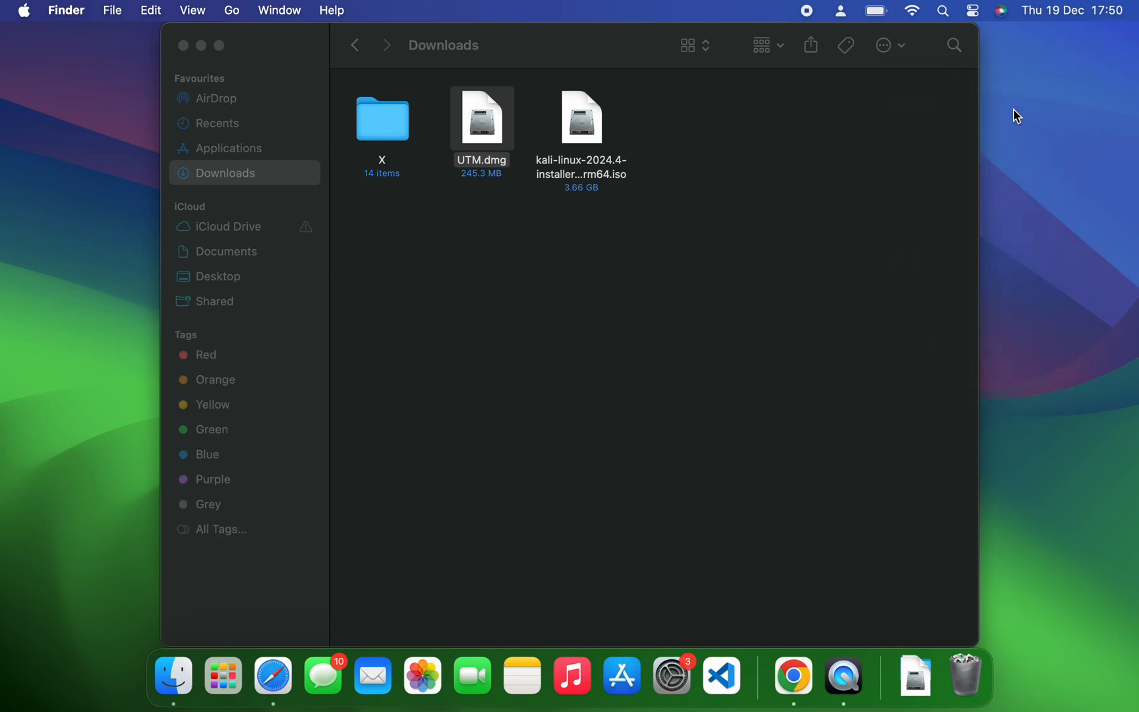
- Launch UTM from Launchpad and confirm opening it despite the internet-download warning
{"action": "left_click", "coordinate": [223, 675]}
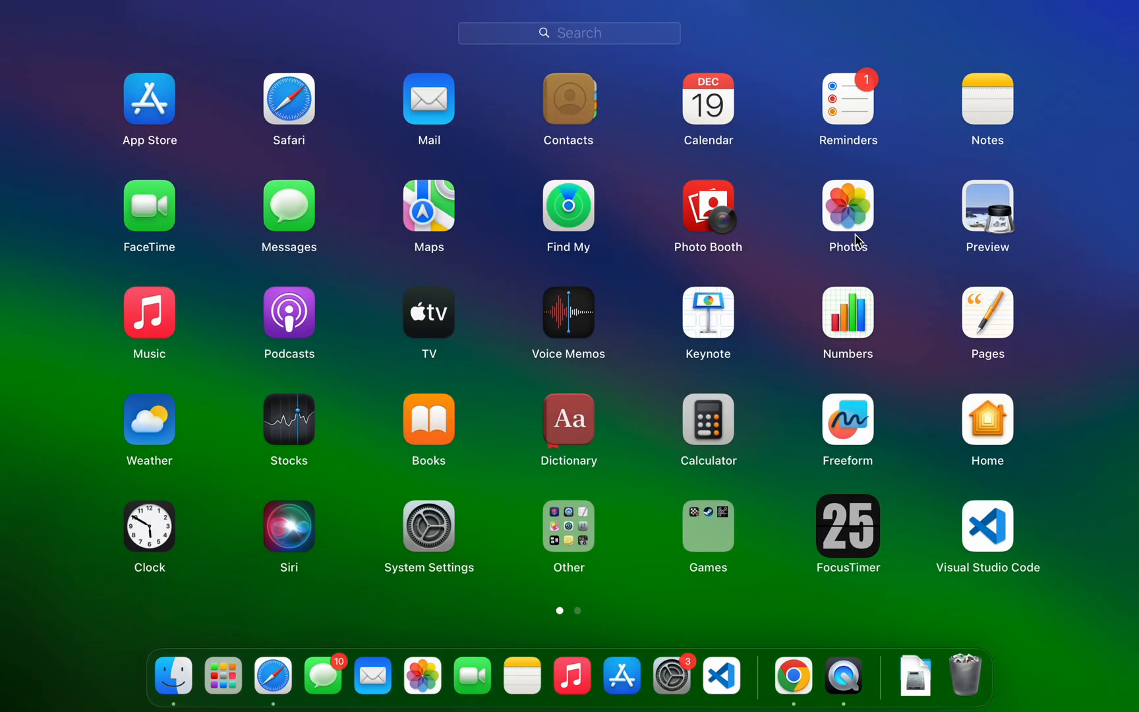
{"action": "type", "text": "utm"}
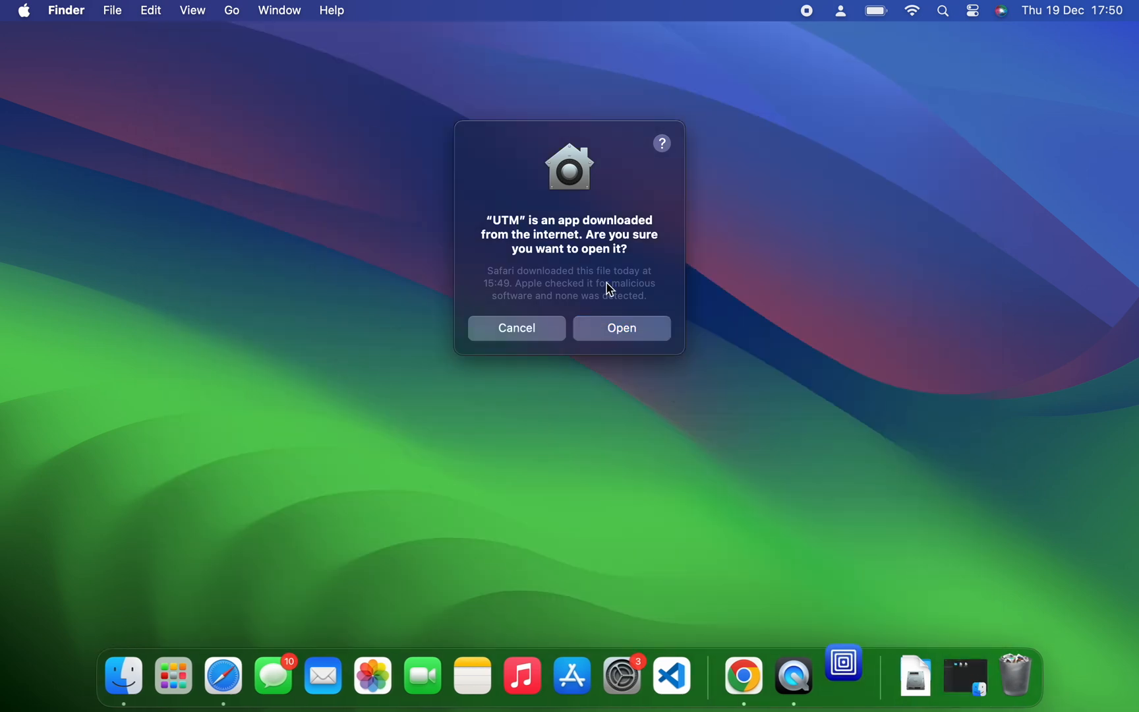
{"action": "left_click", "coordinate": [621, 328]}
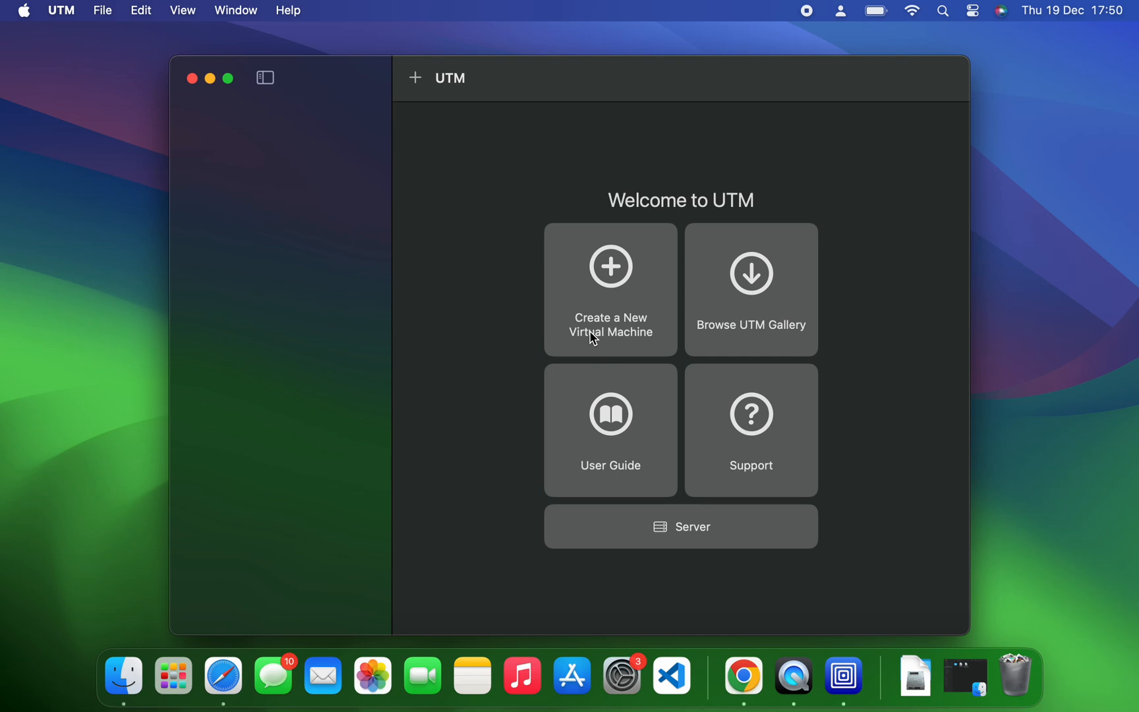
{"action": "mouse_move", "coordinate": [617, 316]}
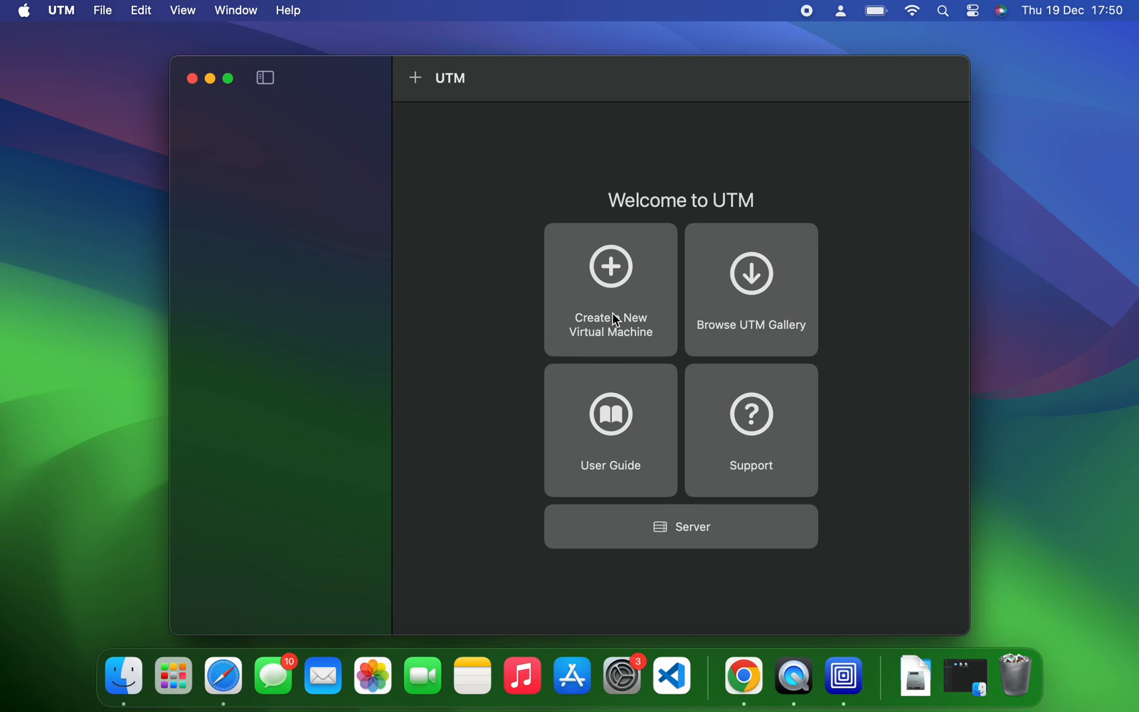
- Start a new virtual machine with Virtualize, reaching the Operating System choices
{"action": "left_click", "coordinate": [610, 289]}
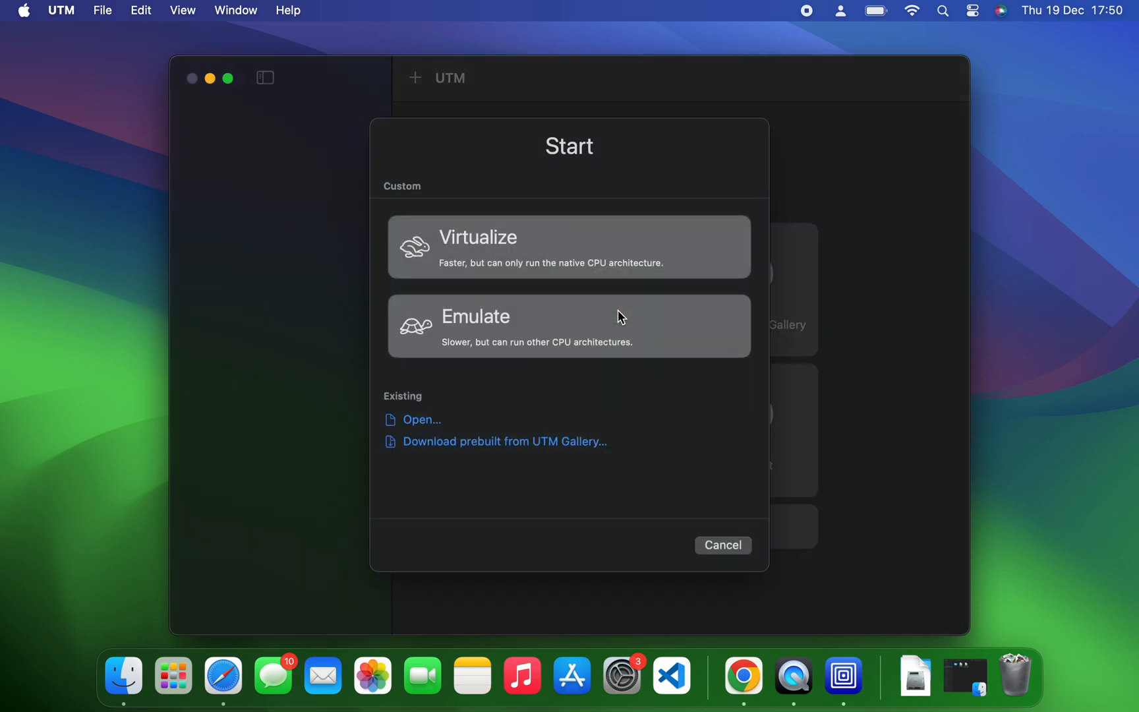
{"action": "mouse_move", "coordinate": [559, 250]}
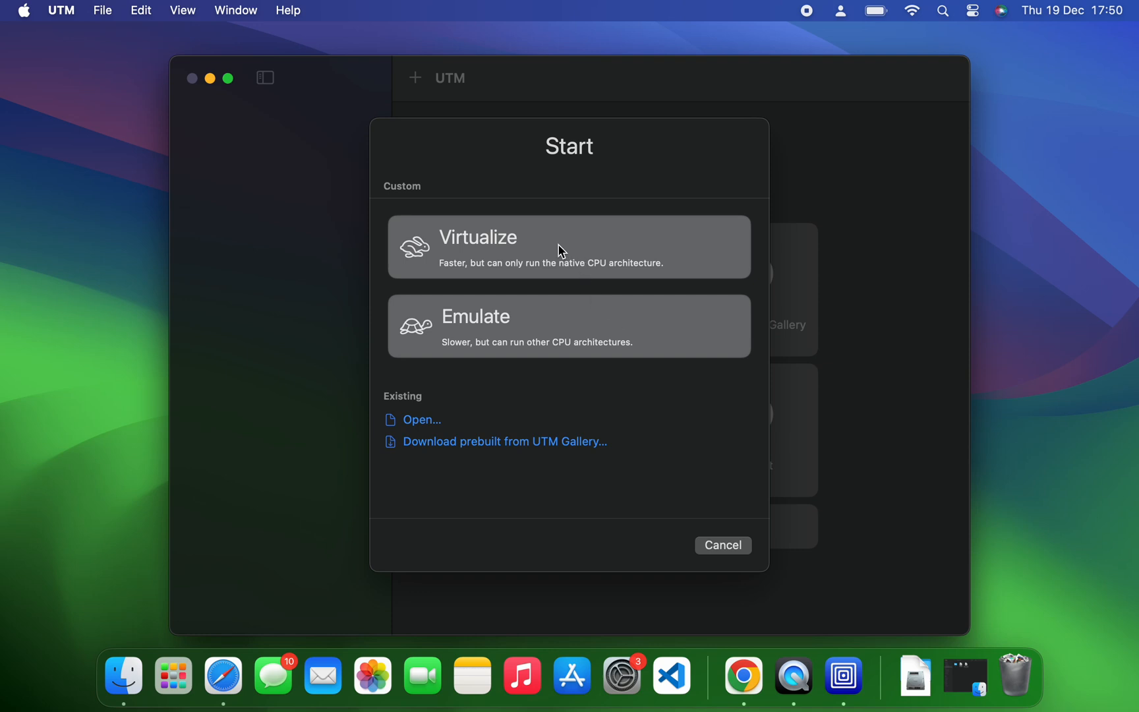
{"action": "left_click", "coordinate": [568, 246]}
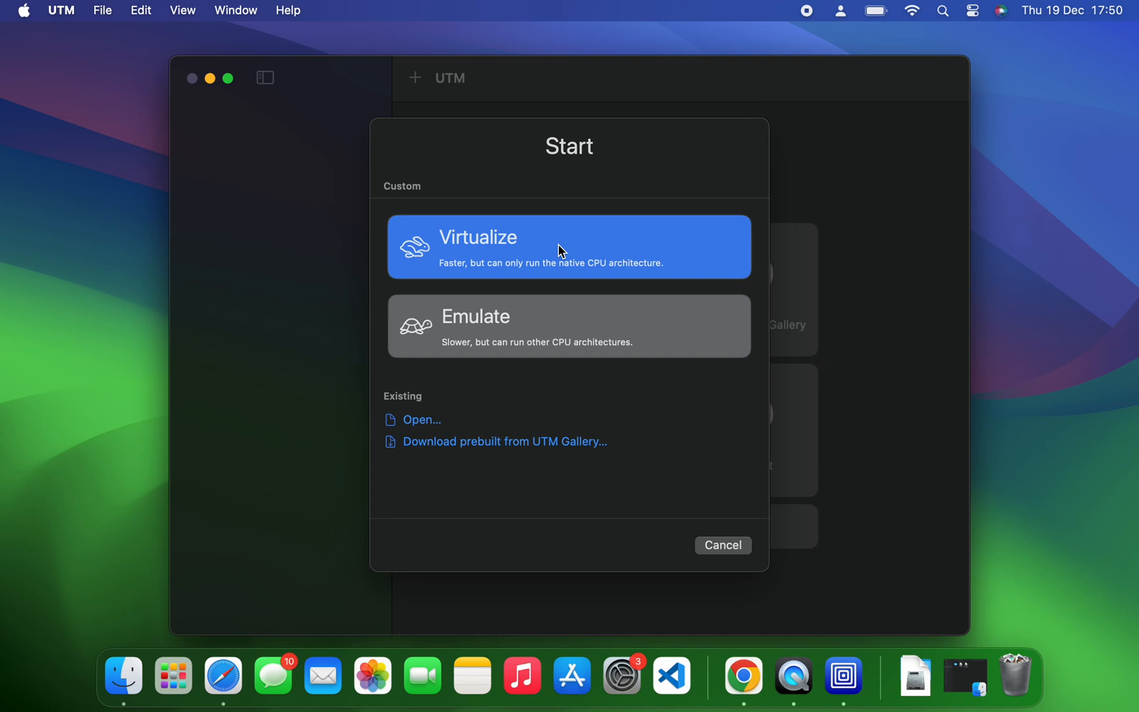
{"action": "left_click", "coordinate": [569, 325]}
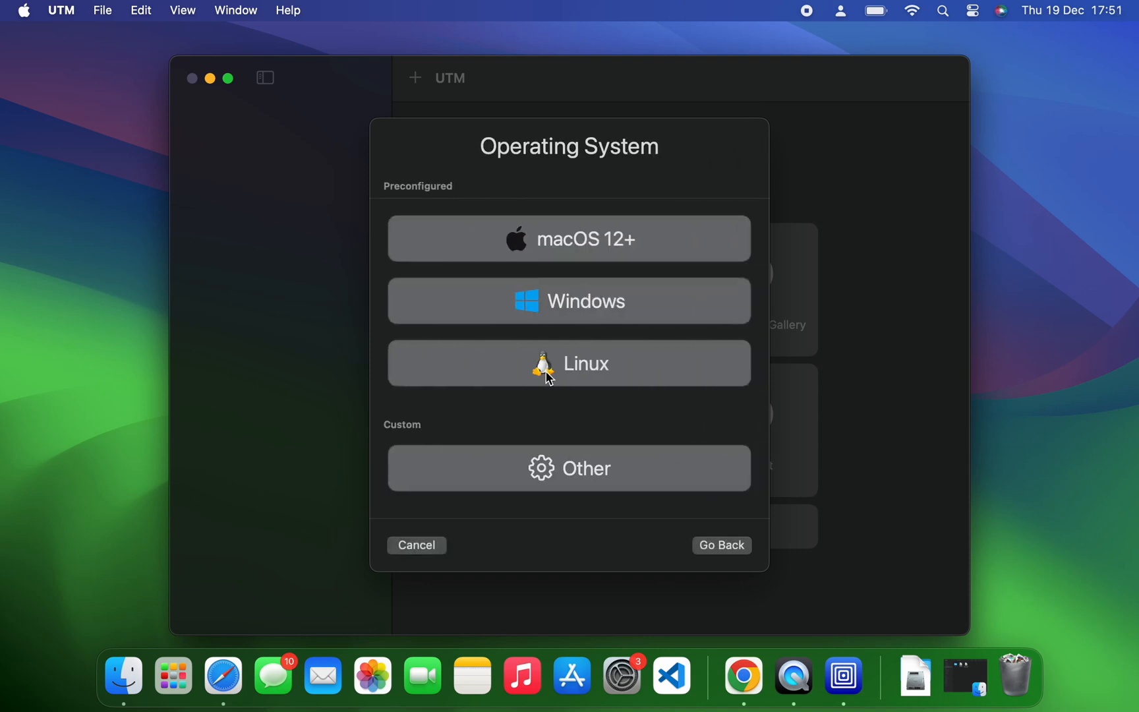
{"action": "mouse_move", "coordinate": [615, 381]}
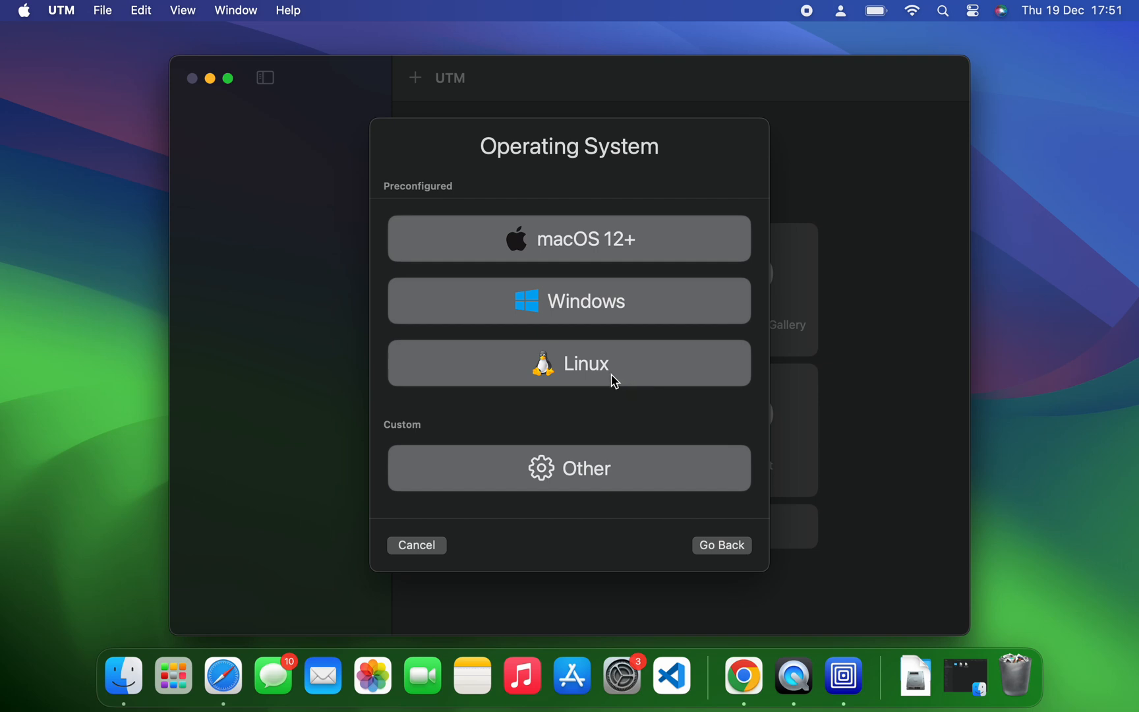
- Choose Linux and set kali-linux-2024.4-installer-arm64.iso from Downloads as the boot image
{"action": "left_click", "coordinate": [568, 364]}
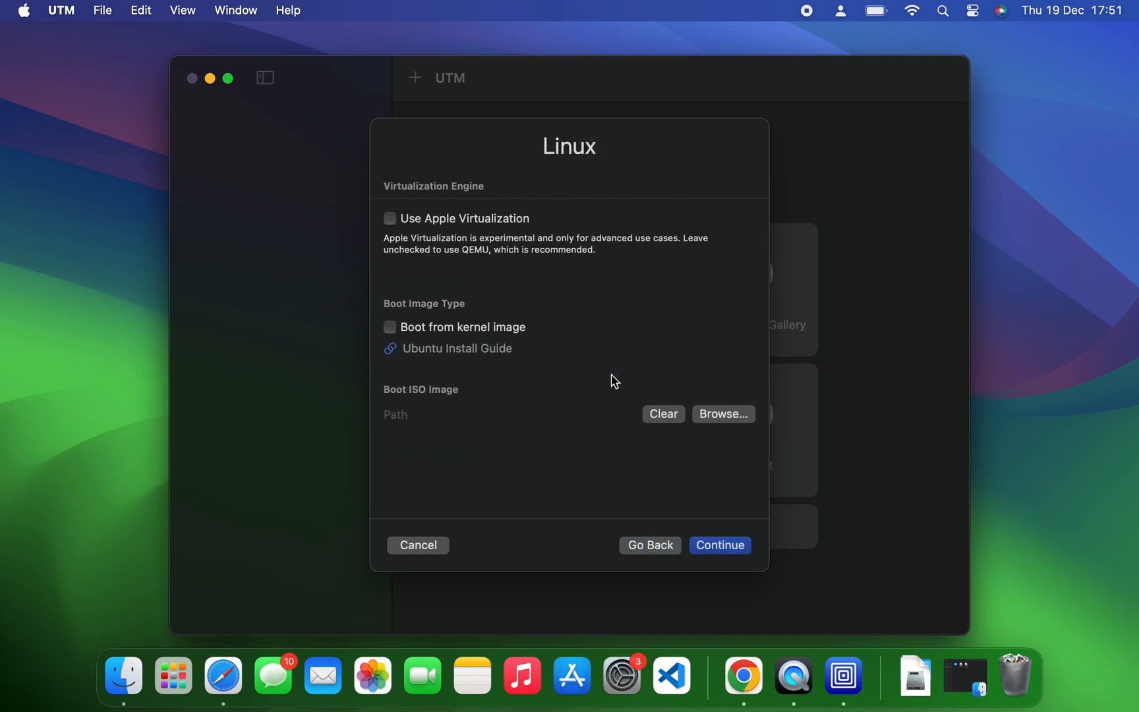
{"action": "mouse_move", "coordinate": [652, 402]}
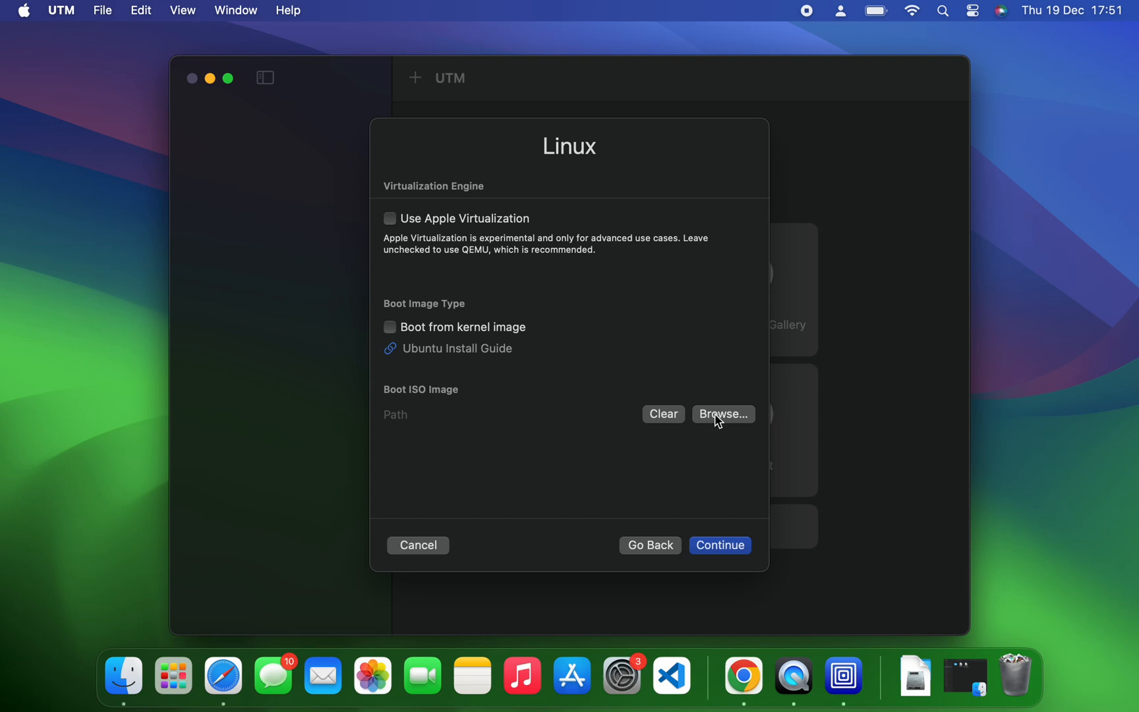
{"action": "left_click", "coordinate": [723, 414]}
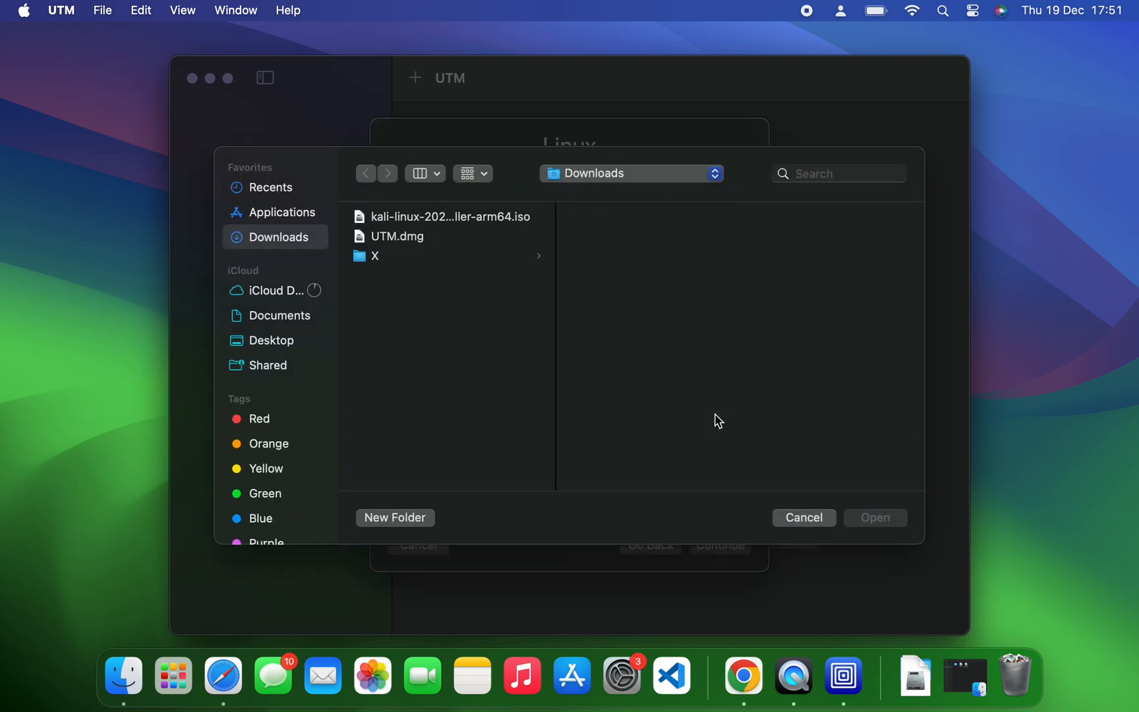
{"action": "mouse_move", "coordinate": [484, 231]}
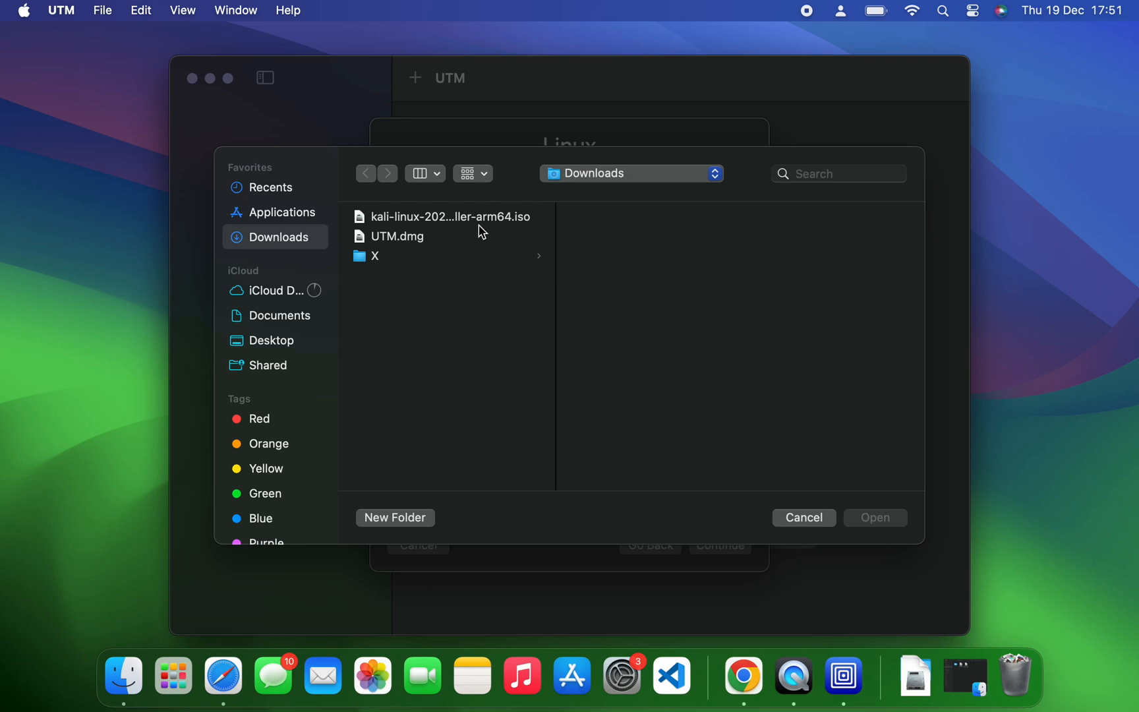
{"action": "left_click", "coordinate": [449, 216]}
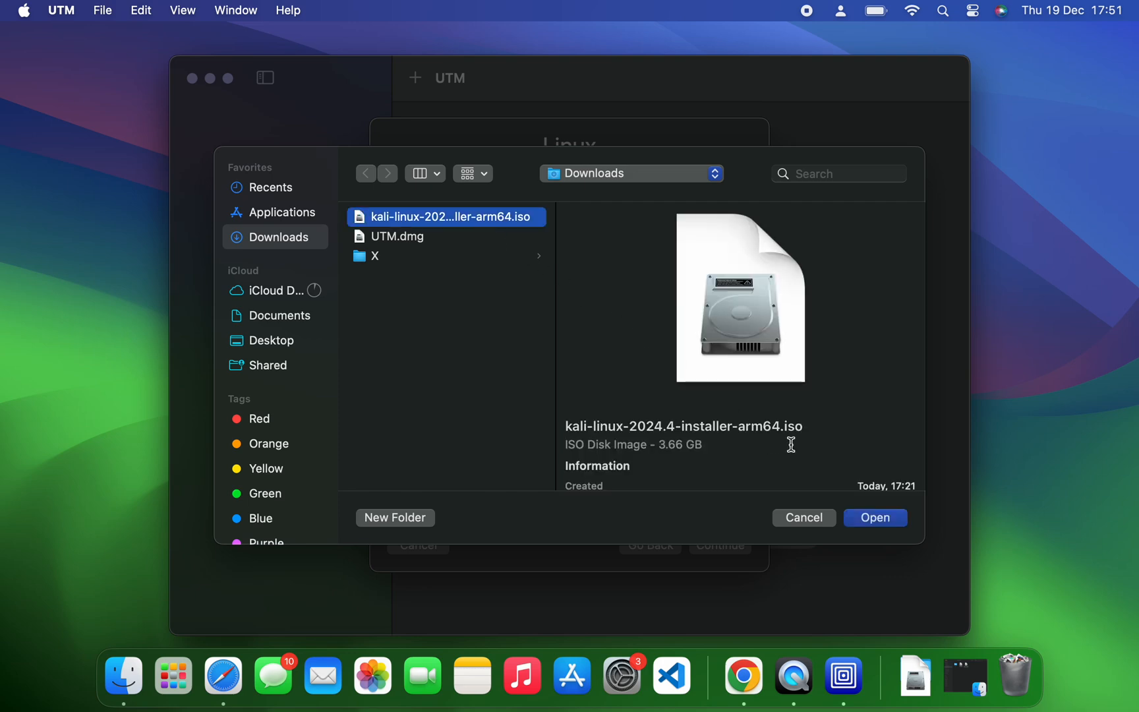
{"action": "left_click", "coordinate": [874, 516]}
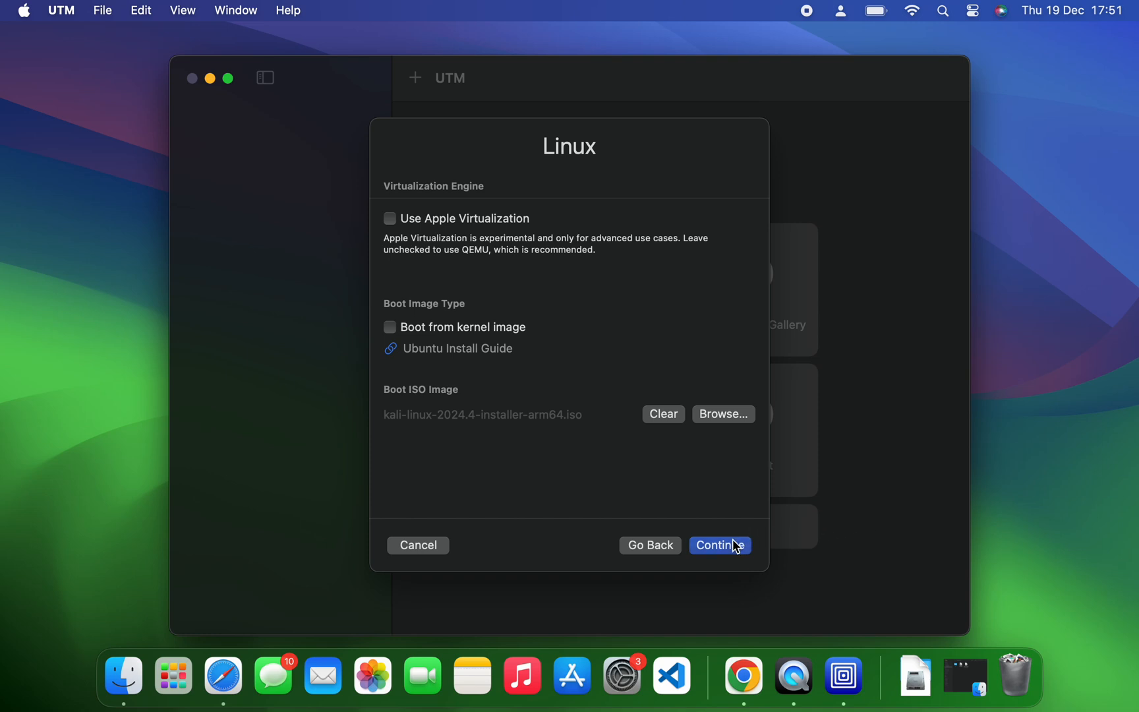
- Give the VM 3072 MiB memory and 4 CPU cores, then a 40 GiB drive
{"action": "left_click", "coordinate": [720, 545]}
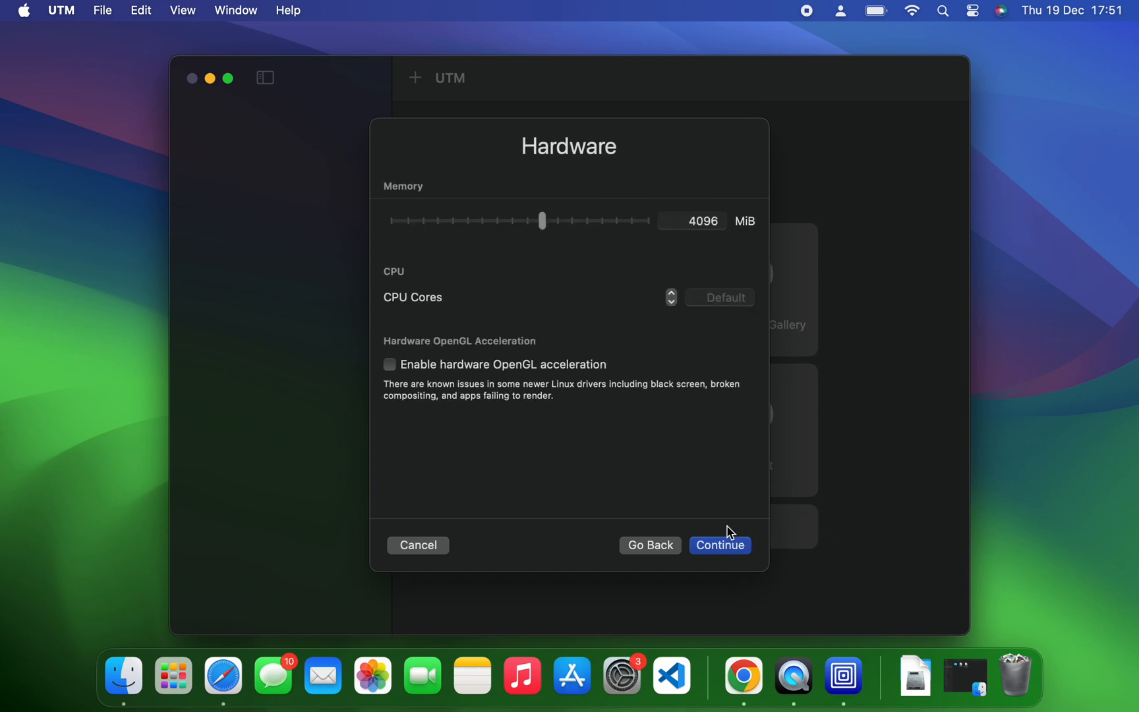
{"action": "mouse_move", "coordinate": [543, 230]}
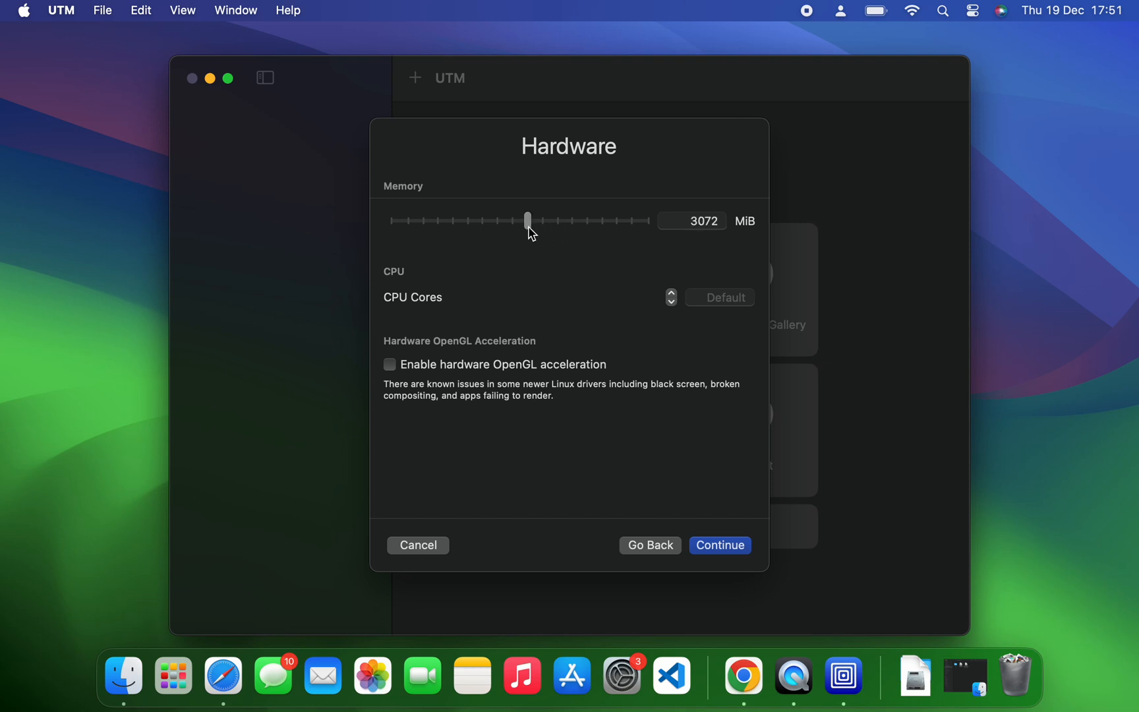
{"action": "mouse_move", "coordinate": [698, 307]}
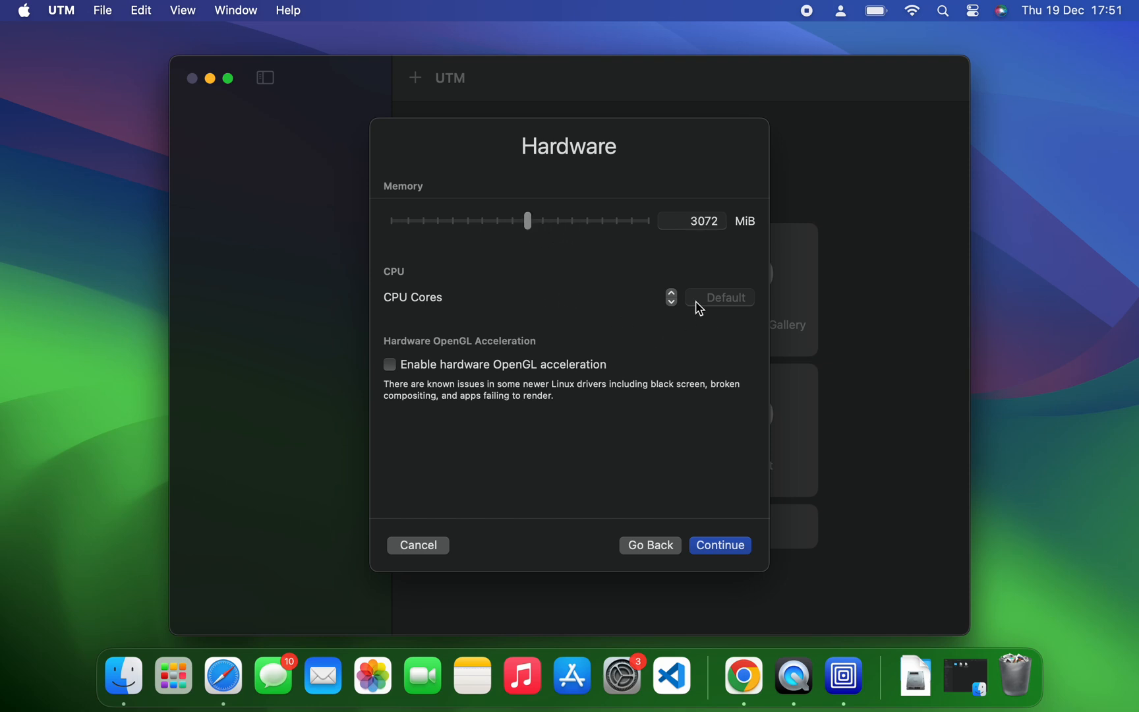
{"action": "left_click", "coordinate": [719, 297]}
{"action": "type", "text": "4"}
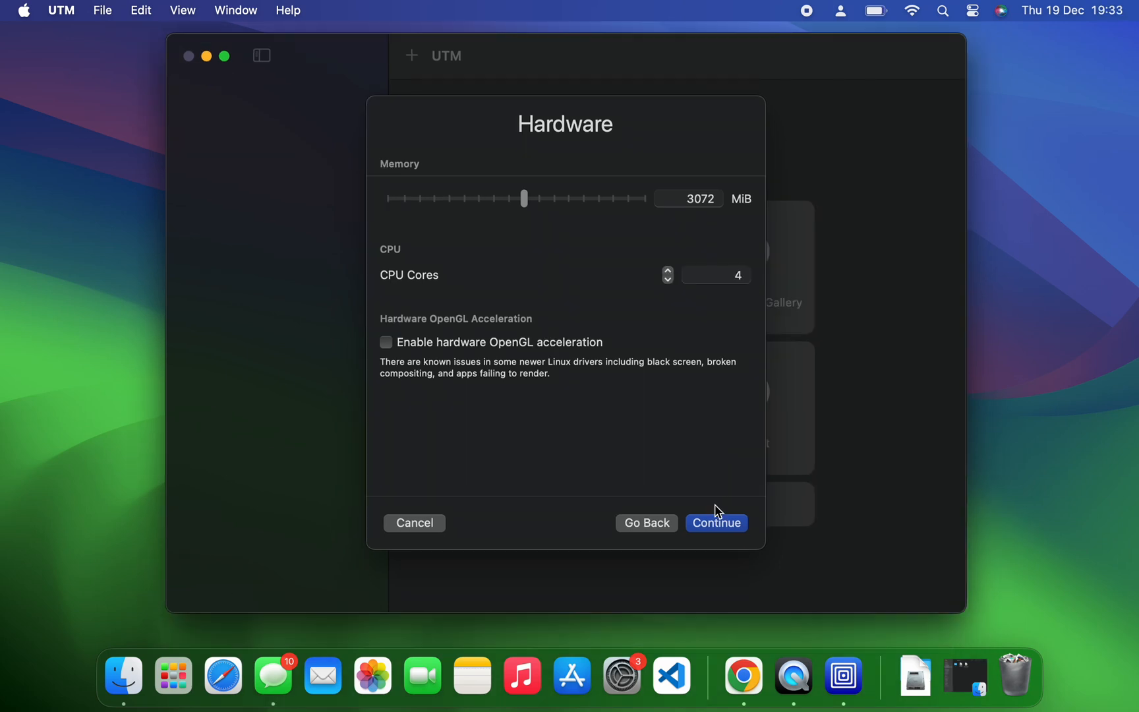
{"action": "left_click", "coordinate": [716, 522]}
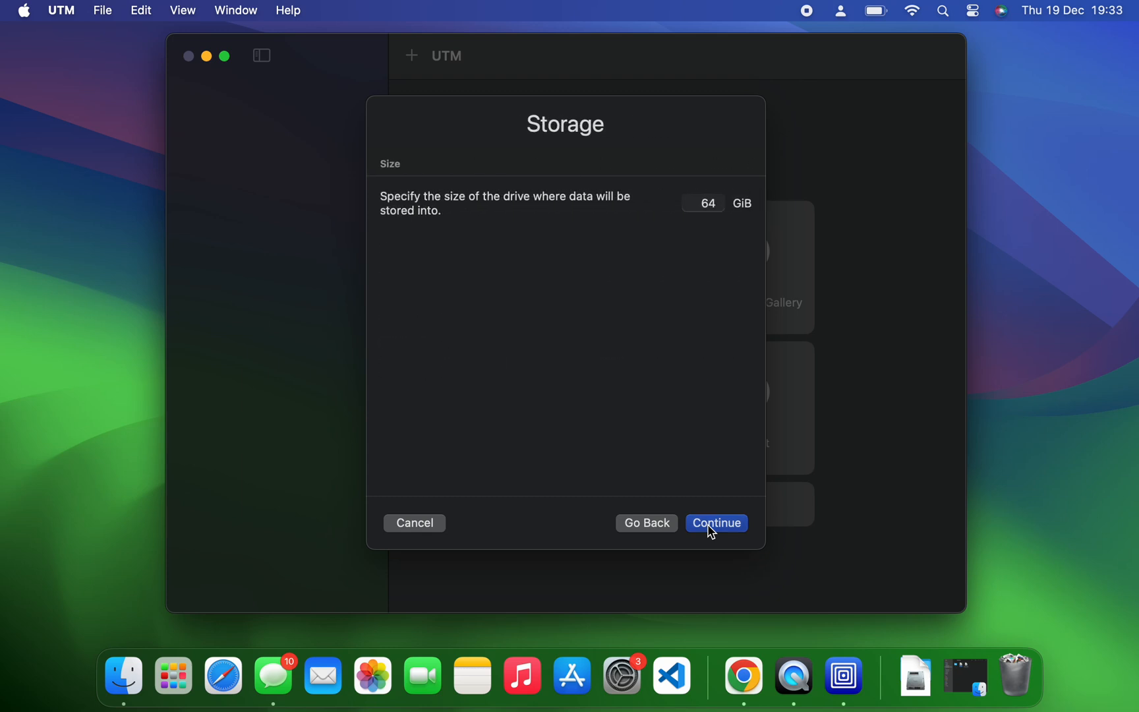
{"action": "mouse_move", "coordinate": [704, 203]}
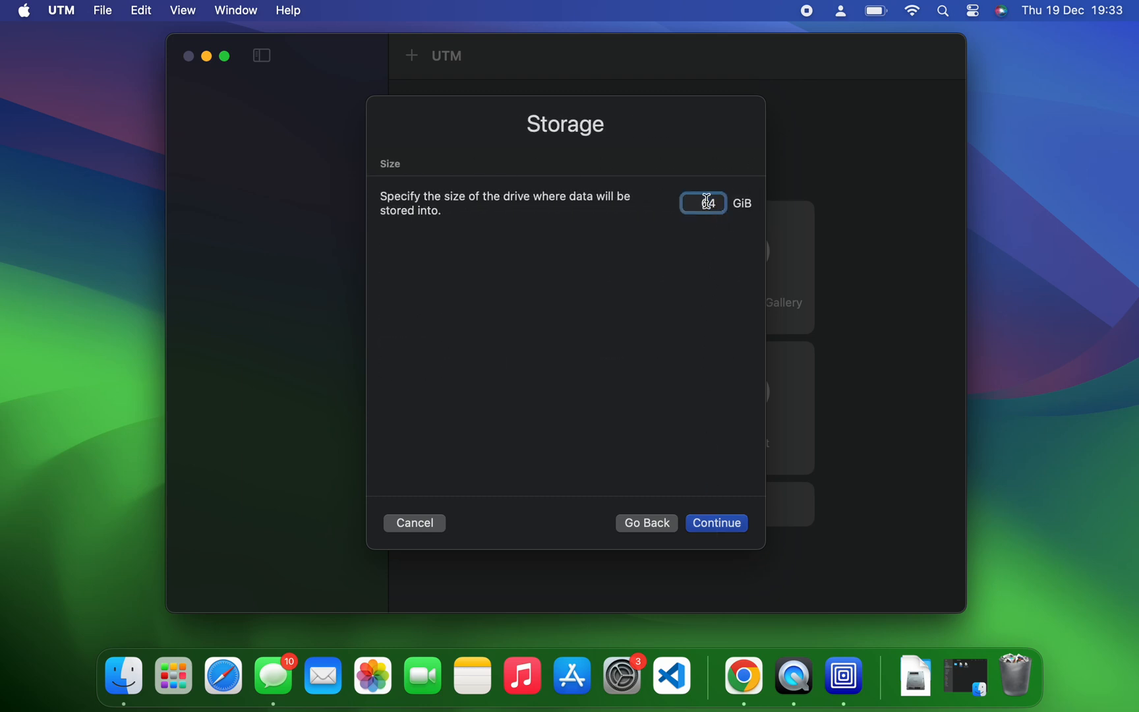
{"action": "type", "text": "40"}
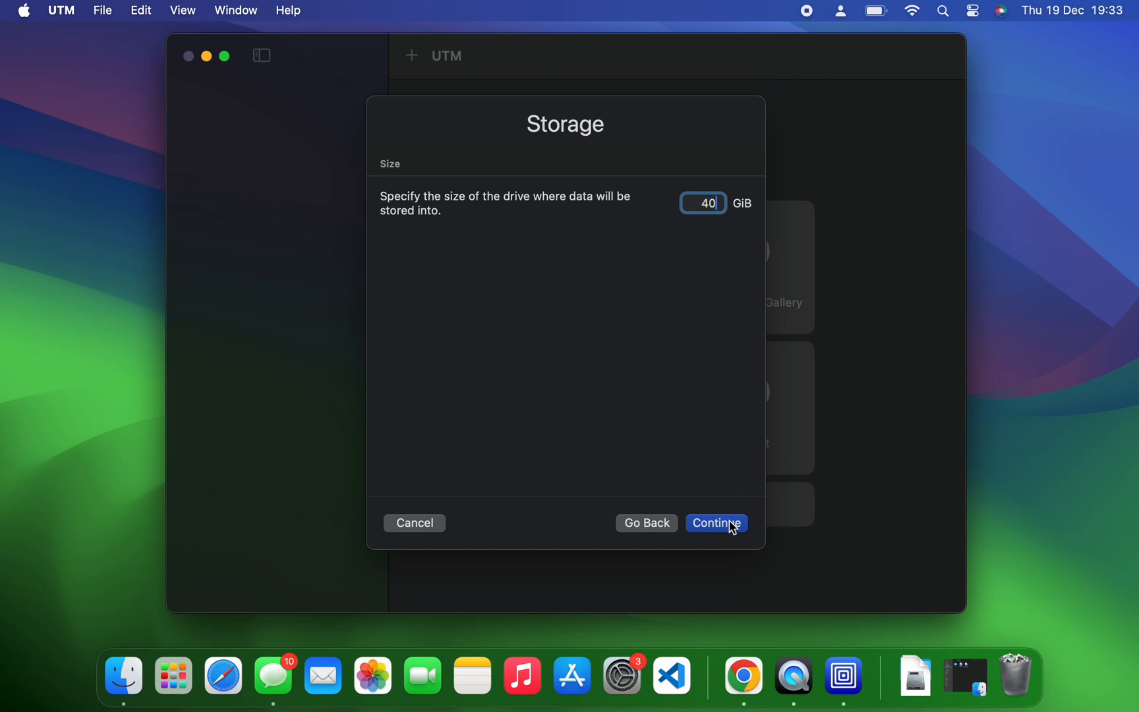
{"action": "left_click", "coordinate": [716, 523]}
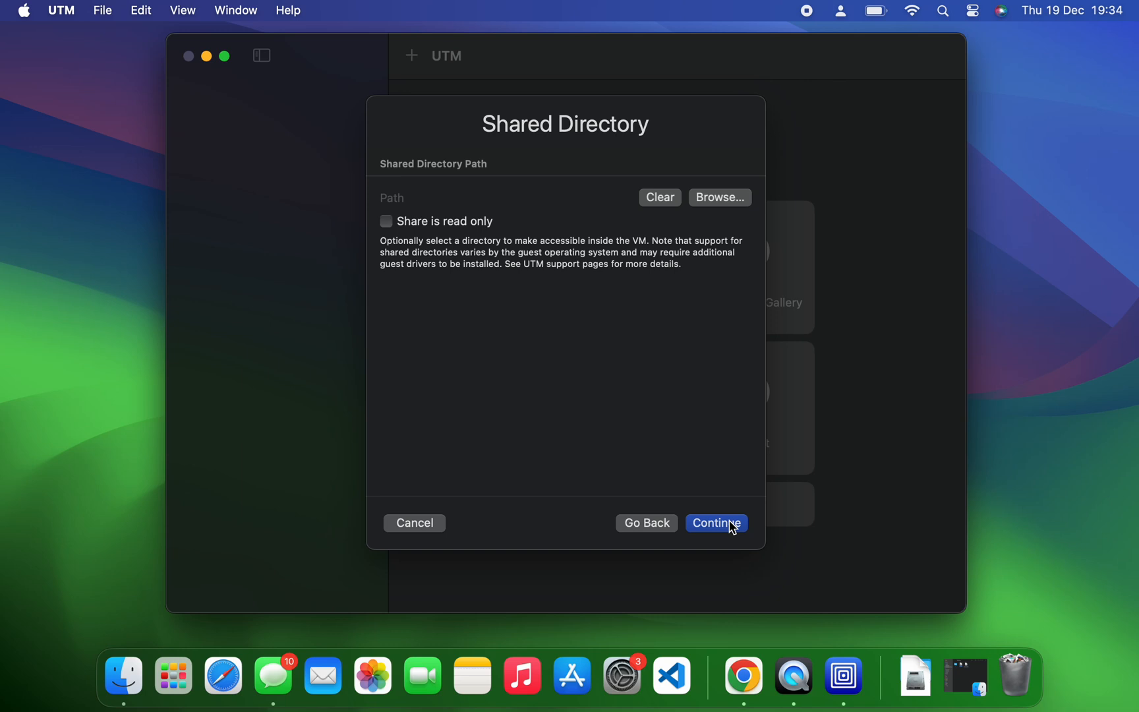
- On the Summary page, rename the VM from 'Linux' to 'Kali Linux 2024.4' and save it to the library
{"action": "left_click", "coordinate": [716, 523]}
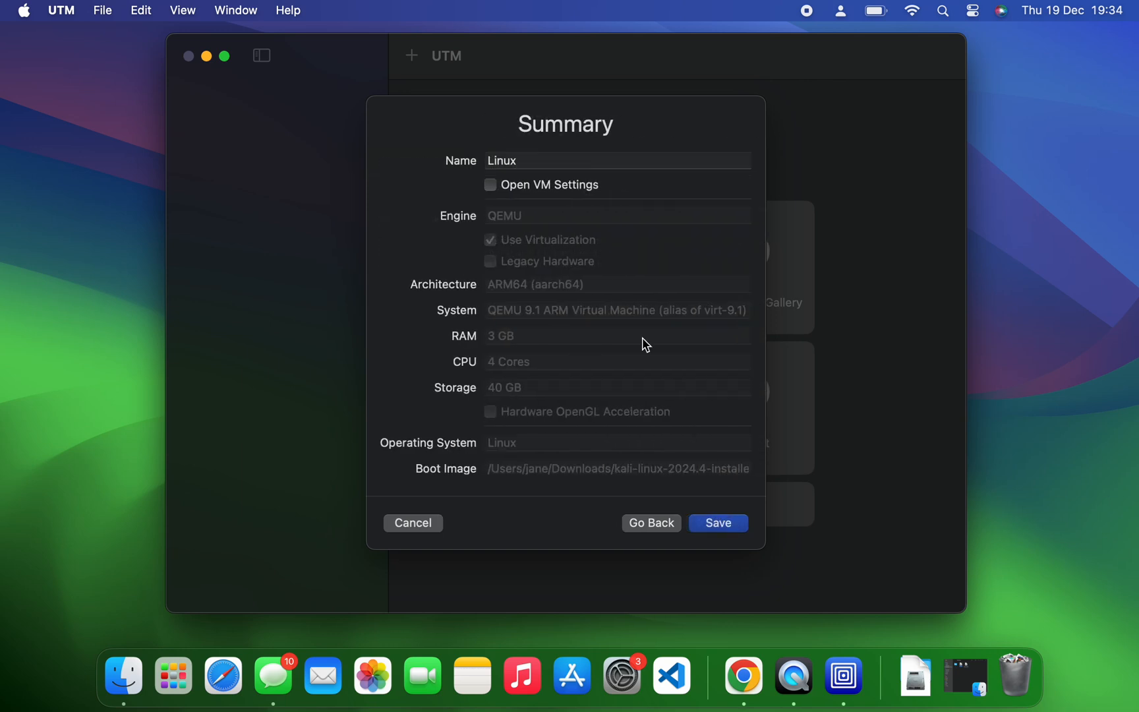
{"action": "left_click", "coordinate": [537, 161]}
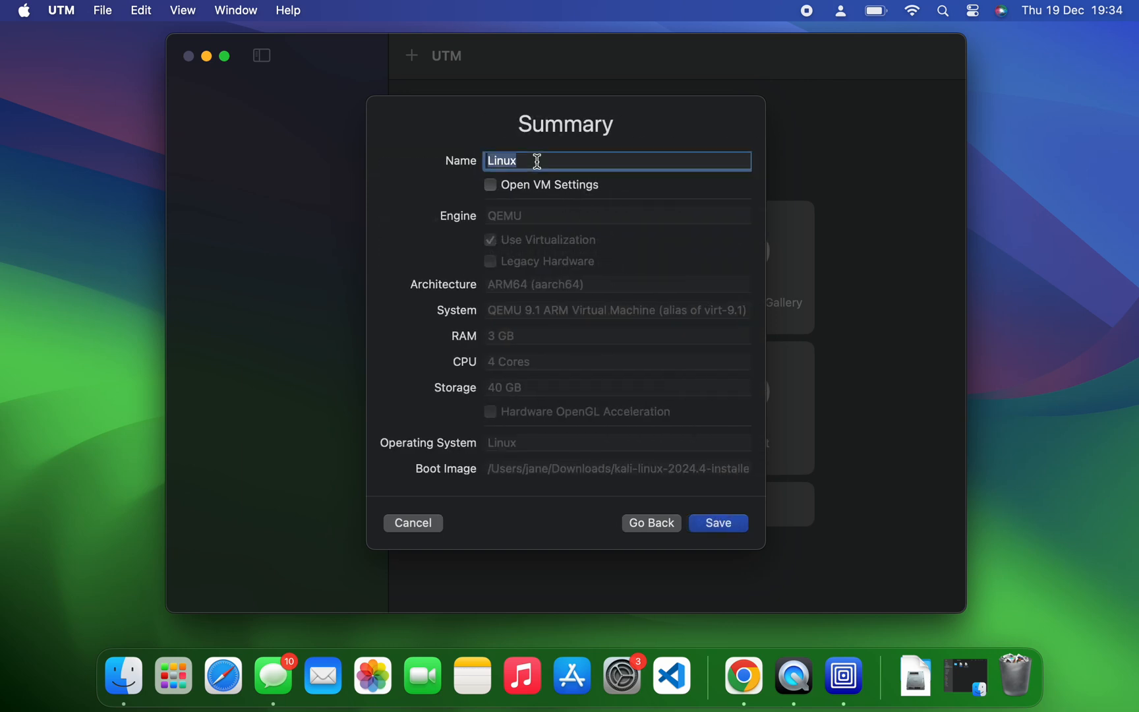
{"action": "type", "text": "Kl"}
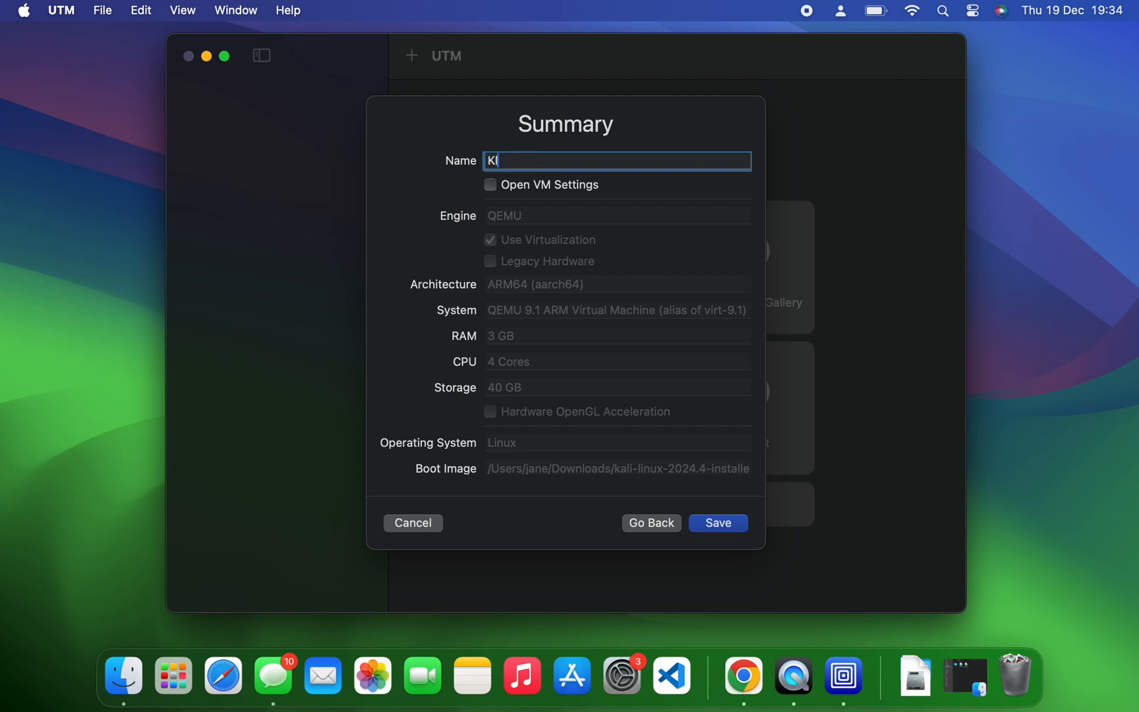
{"action": "type", "text": "ali L"}
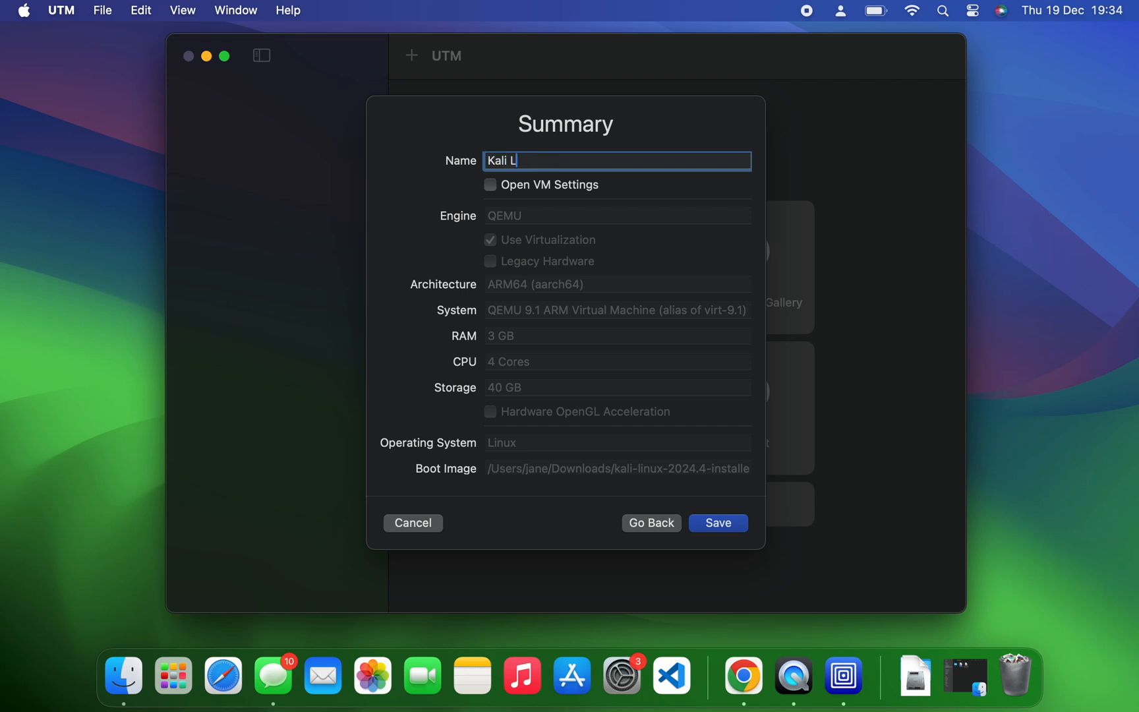
{"action": "type", "text": "inux 202"}
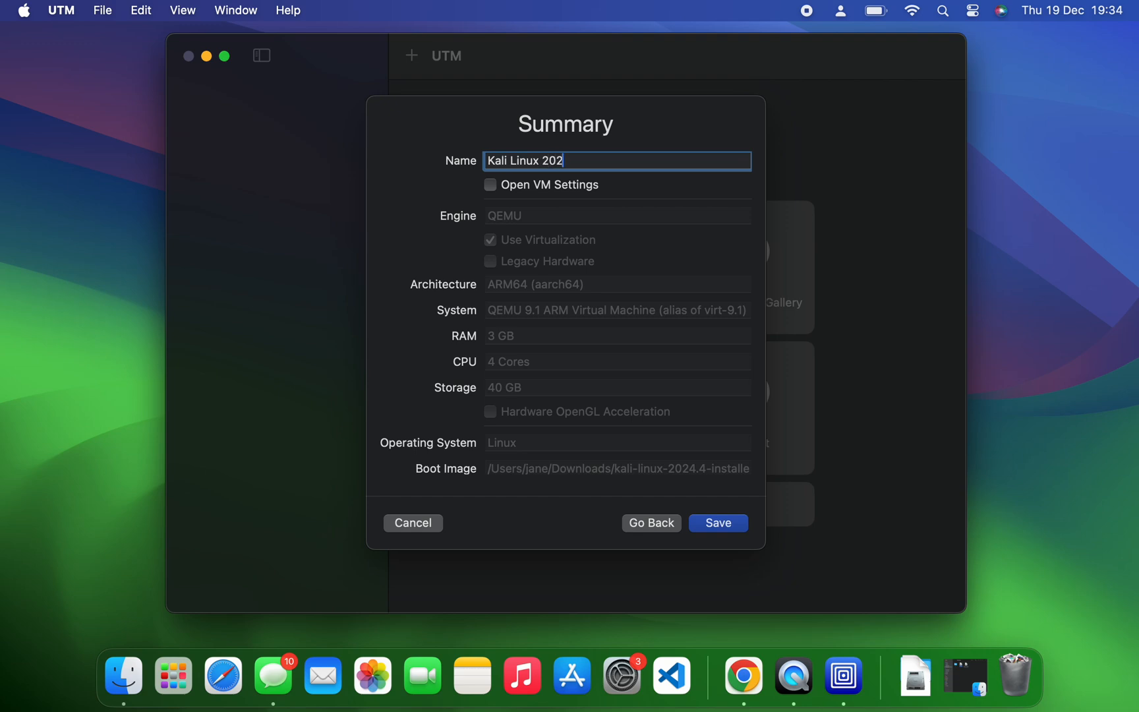
{"action": "type", "text": "4.4"}
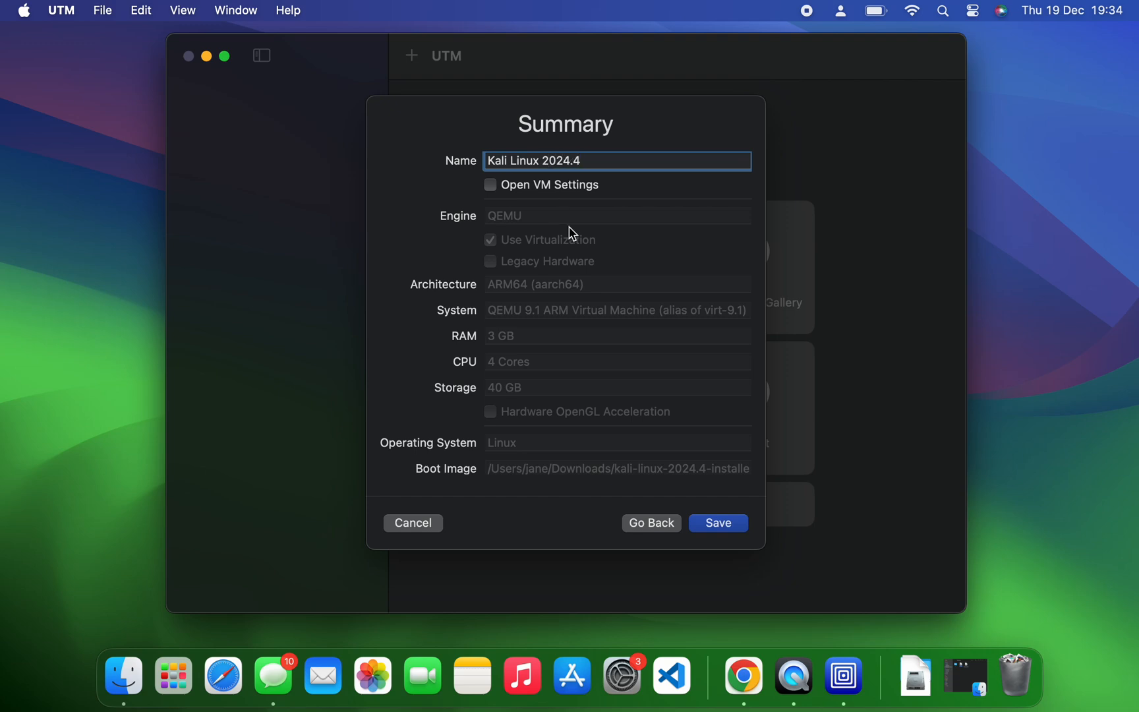
{"action": "left_click", "coordinate": [717, 522]}
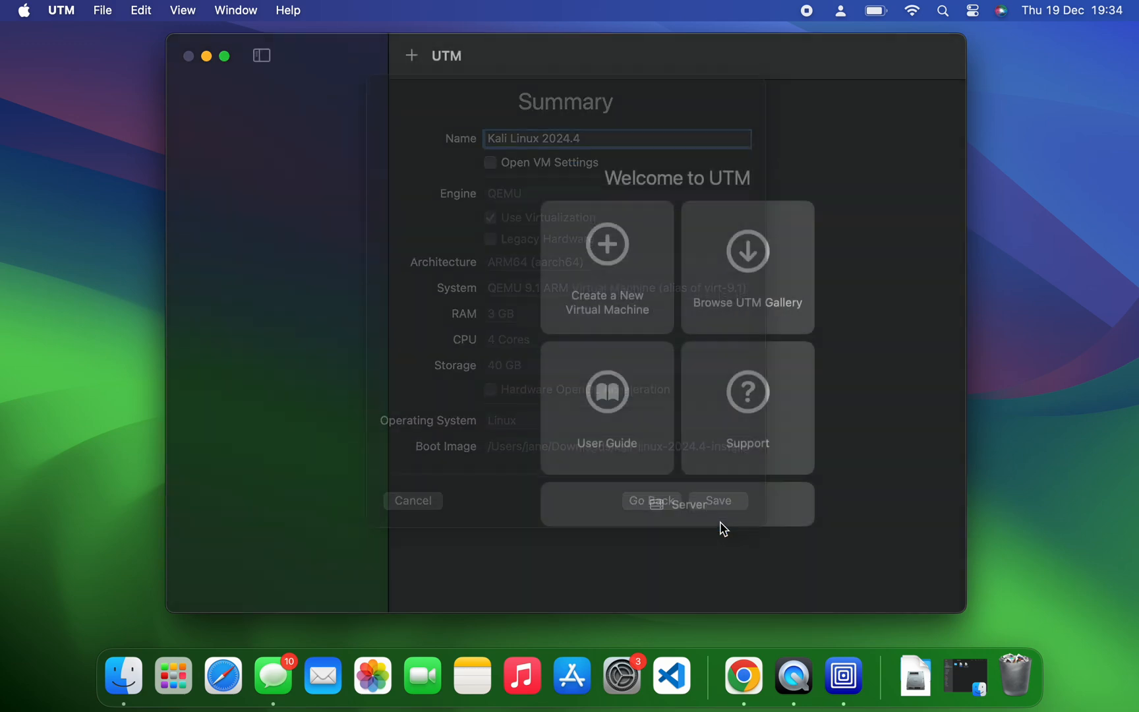
{"action": "left_click", "coordinate": [718, 501]}
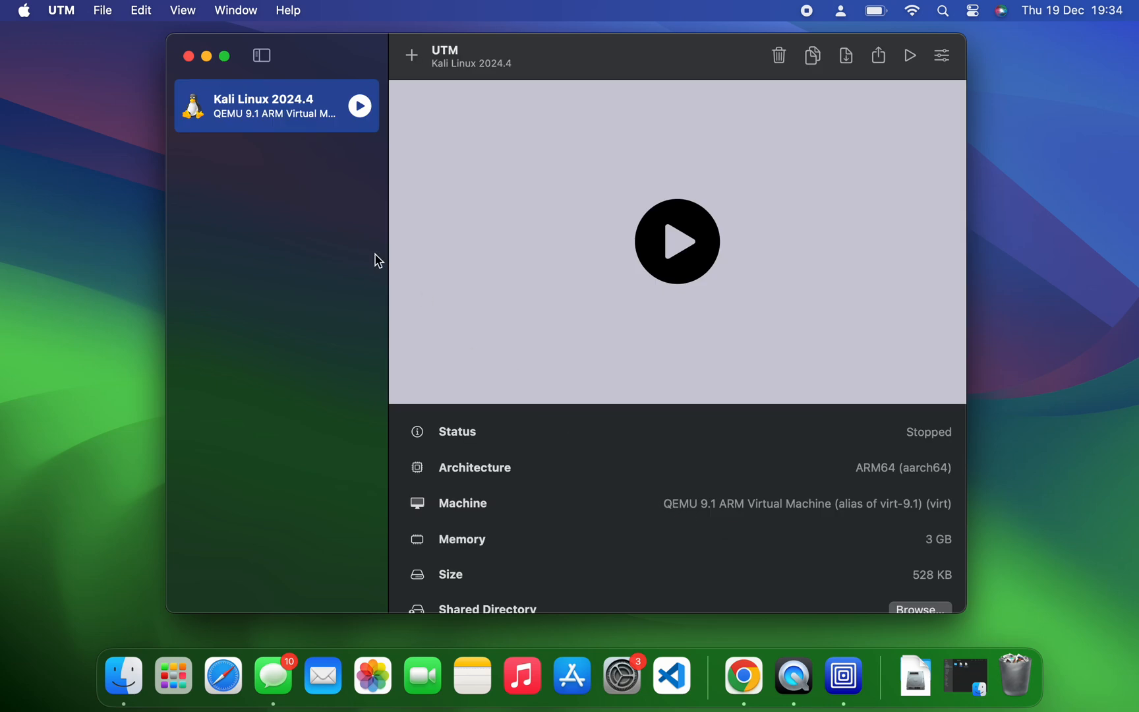
- Edit the Kali Linux 2024.4 machine's settings and go to its System hardware section
{"action": "right_click", "coordinate": [261, 105]}
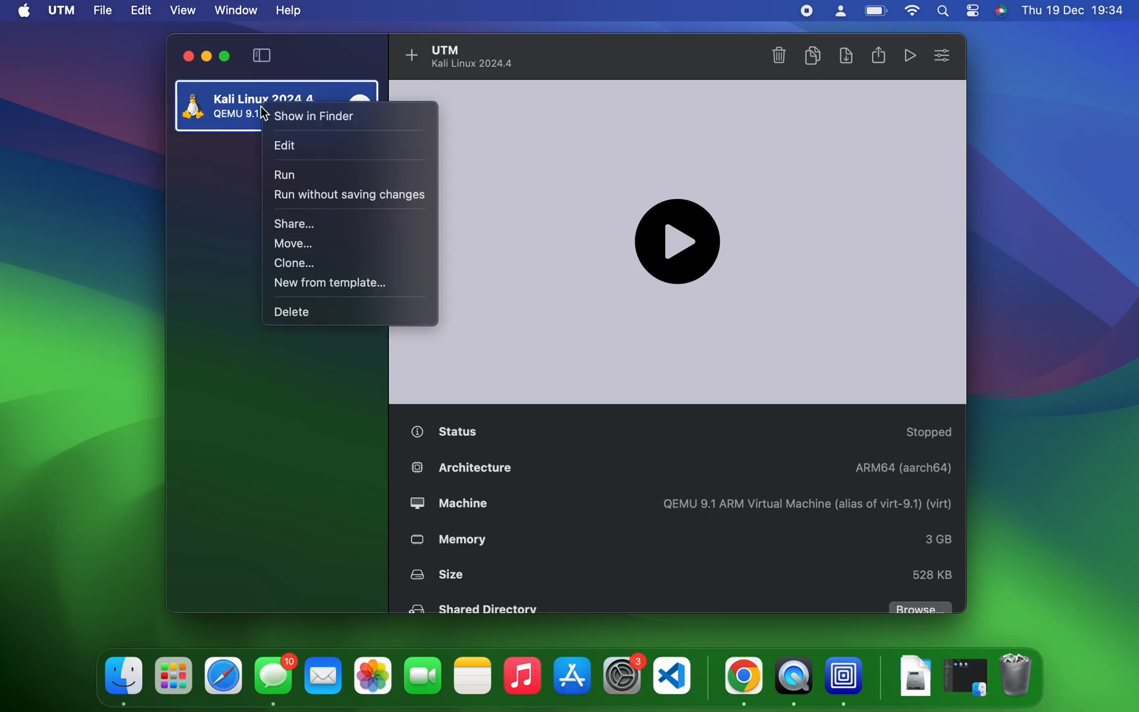
{"action": "left_click", "coordinate": [284, 145]}
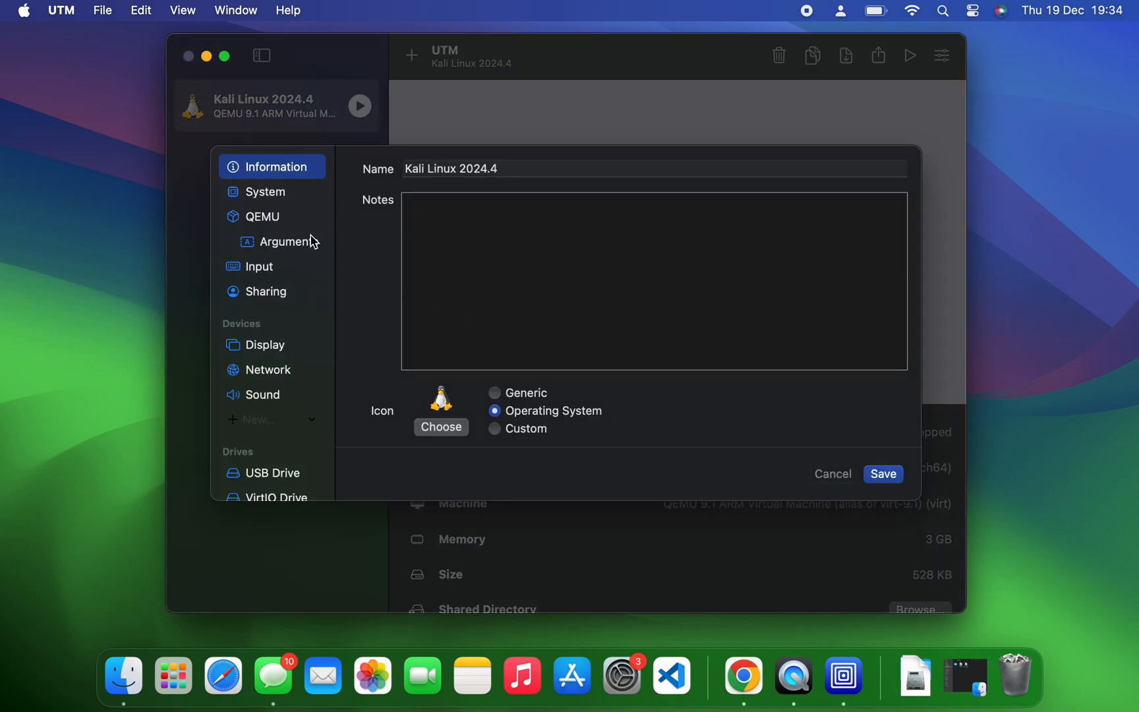
{"action": "left_click", "coordinate": [265, 191]}
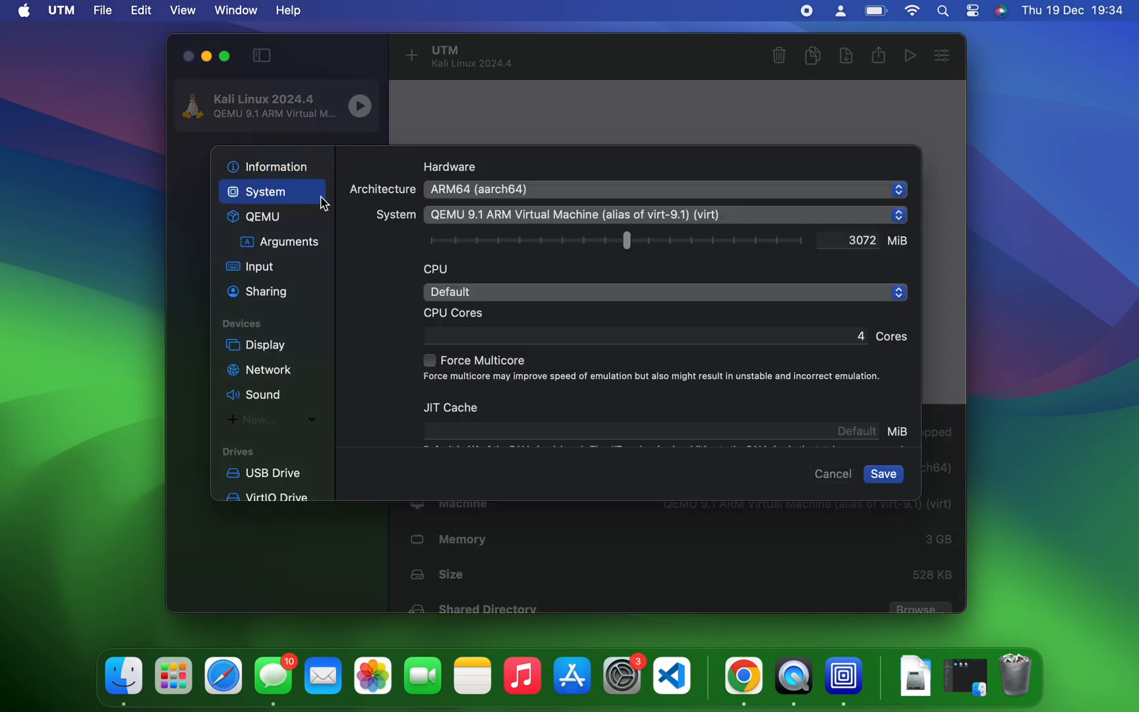
{"action": "mouse_move", "coordinate": [628, 246]}
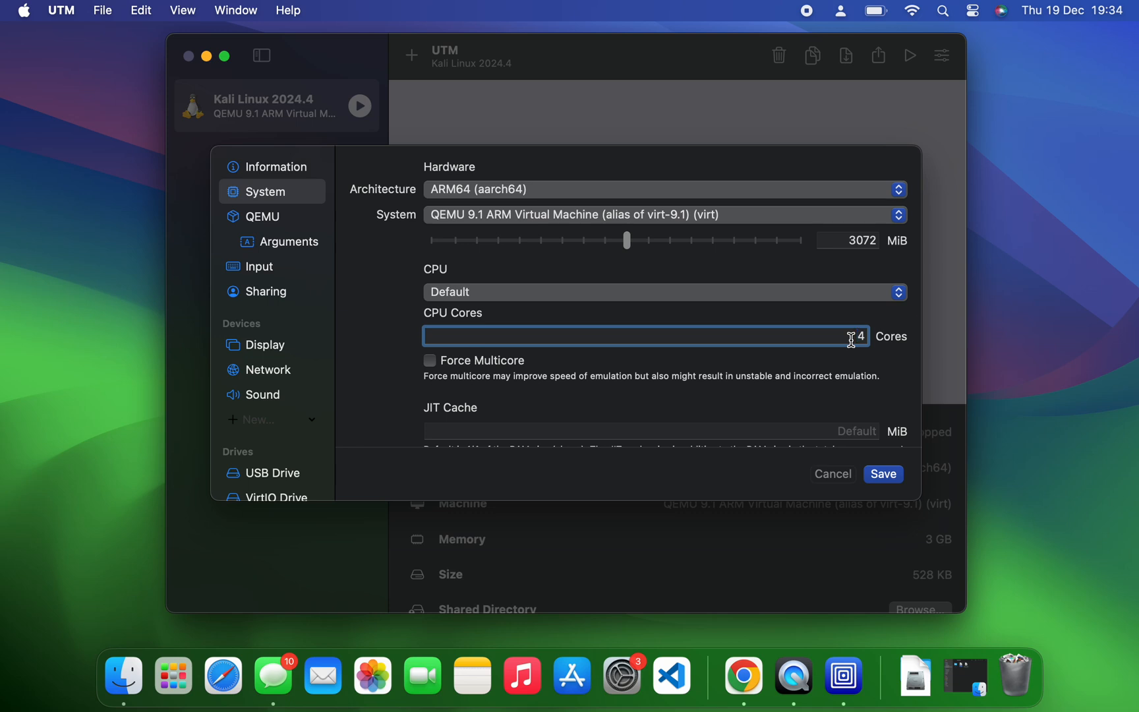
{"action": "mouse_move", "coordinate": [261, 427]}
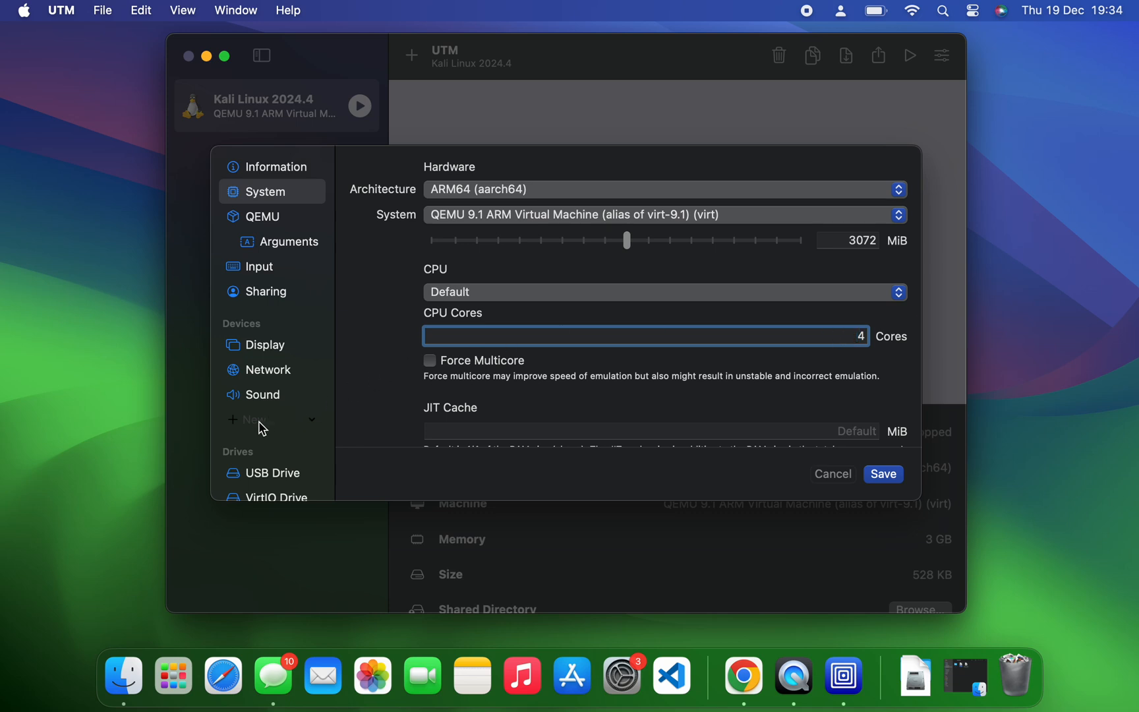
- Add a new Serial device under Devices and save the machine settings
{"action": "left_click", "coordinate": [258, 420]}
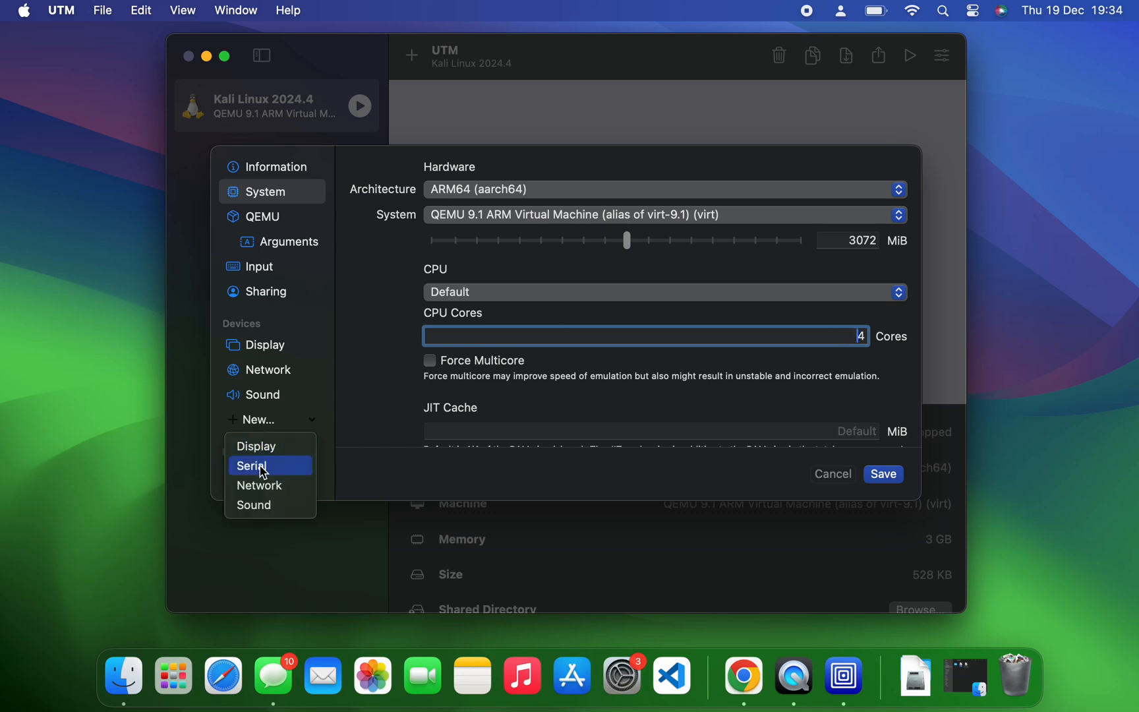
{"action": "left_click", "coordinate": [252, 465]}
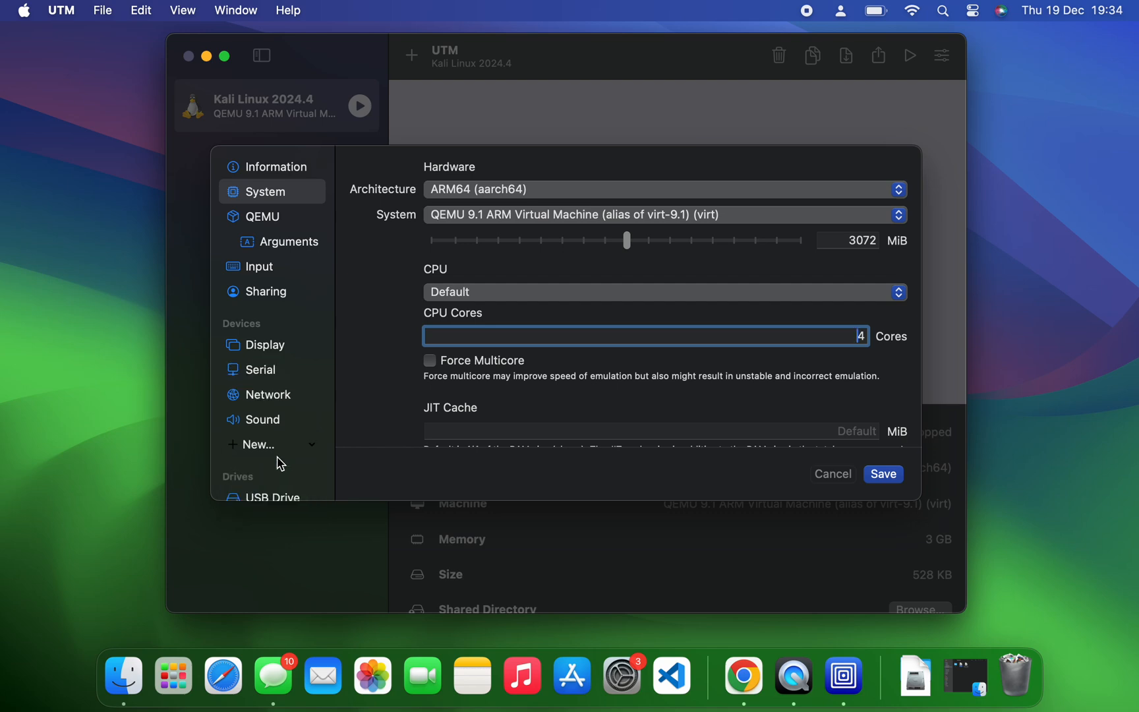
{"action": "left_click", "coordinate": [882, 473]}
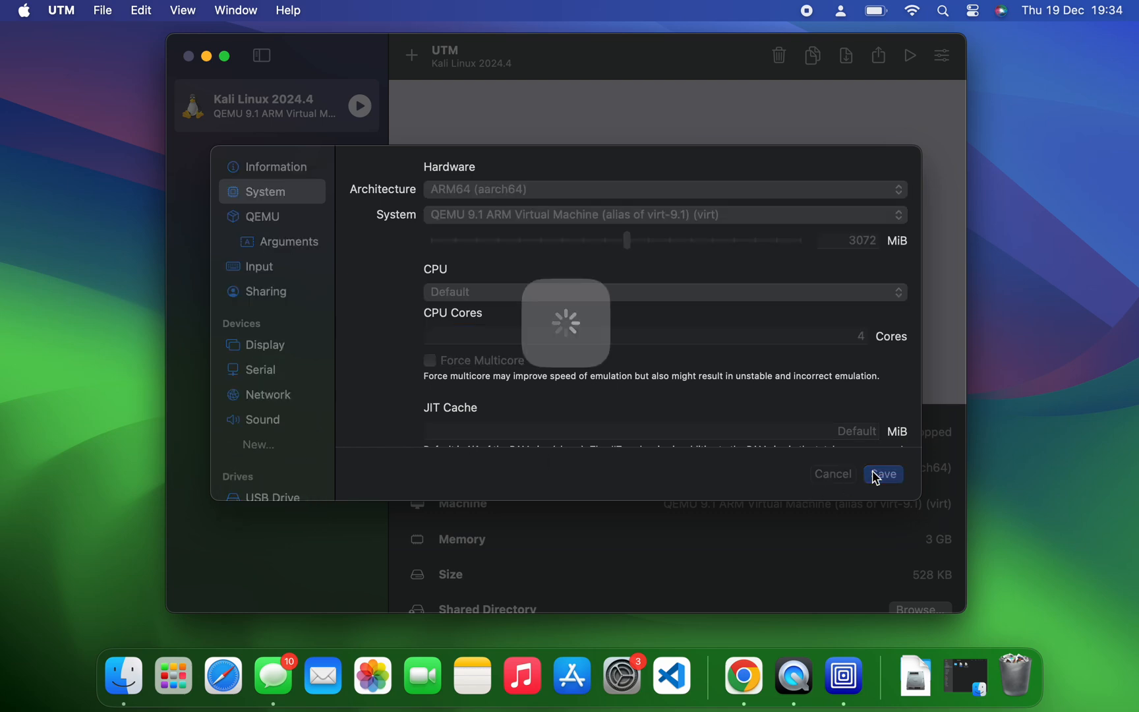
{"action": "left_click", "coordinate": [882, 473]}
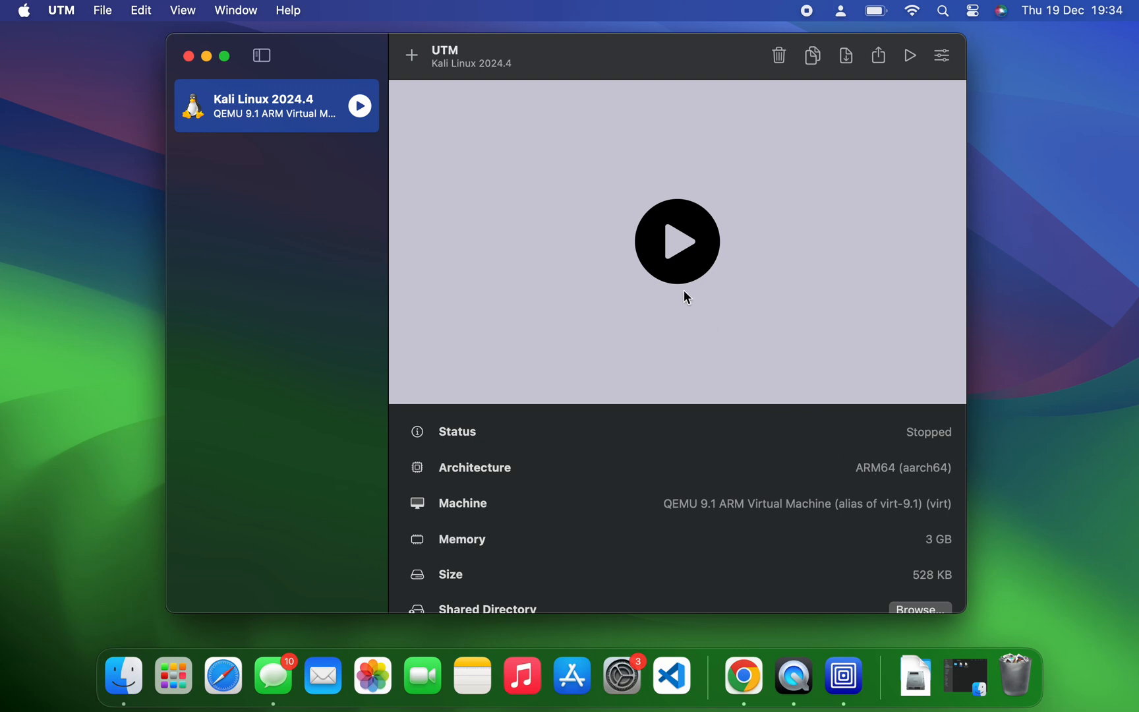
- Start the Kali VM and boot Graphical install from the GRUB menu
{"action": "left_click", "coordinate": [676, 241]}
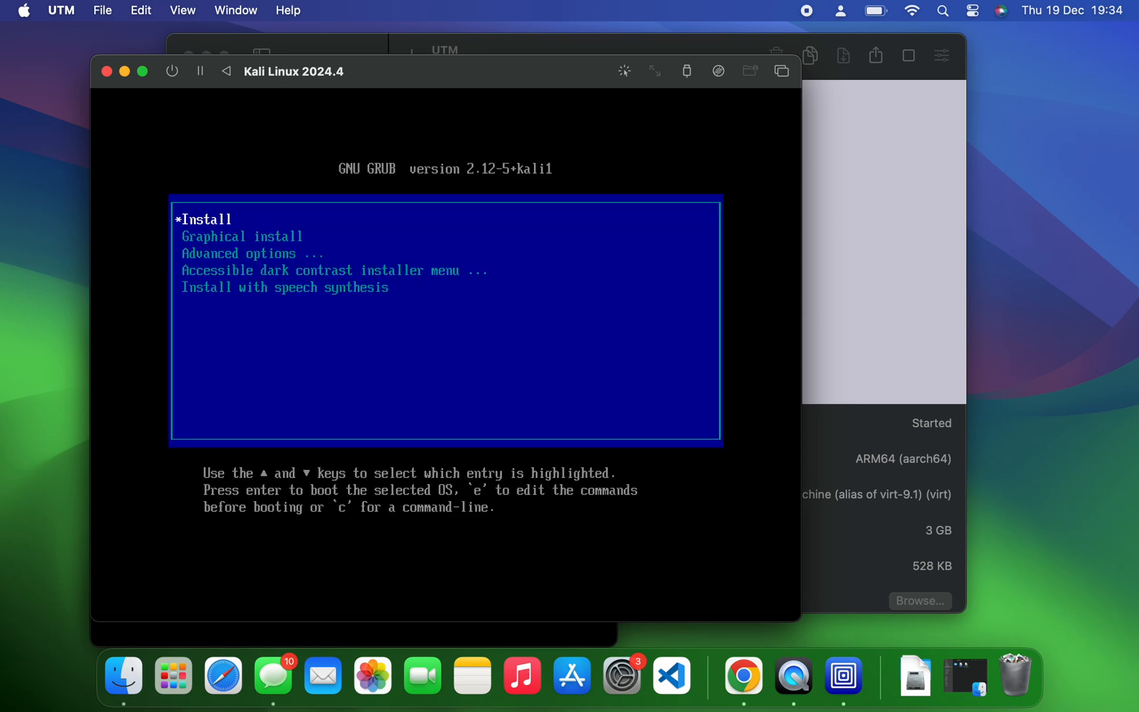
{"action": "key", "text": "Down"}
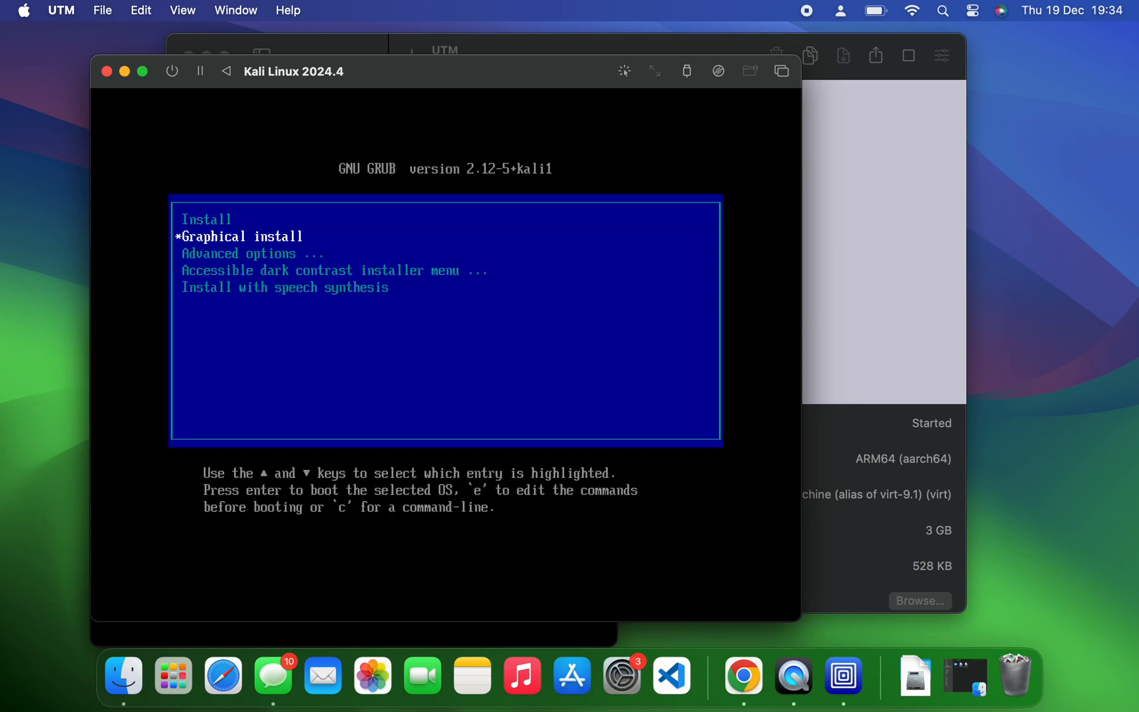
{"action": "key", "text": "Return"}
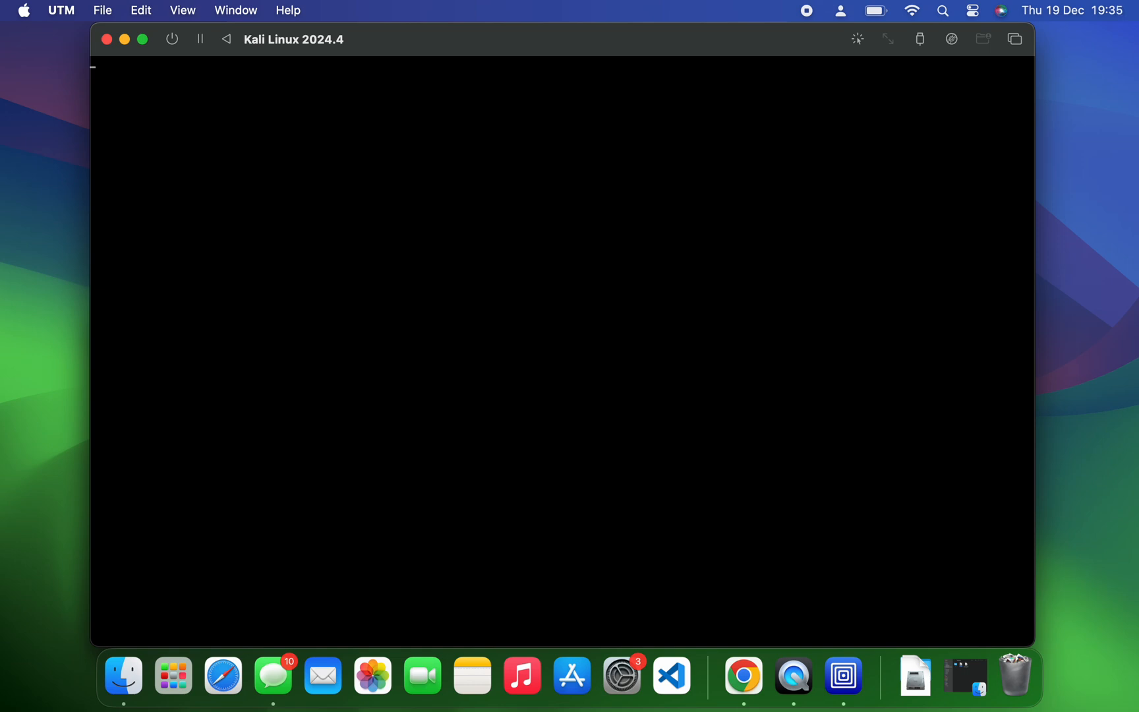
{"action": "mouse_move", "coordinate": [502, 20]}
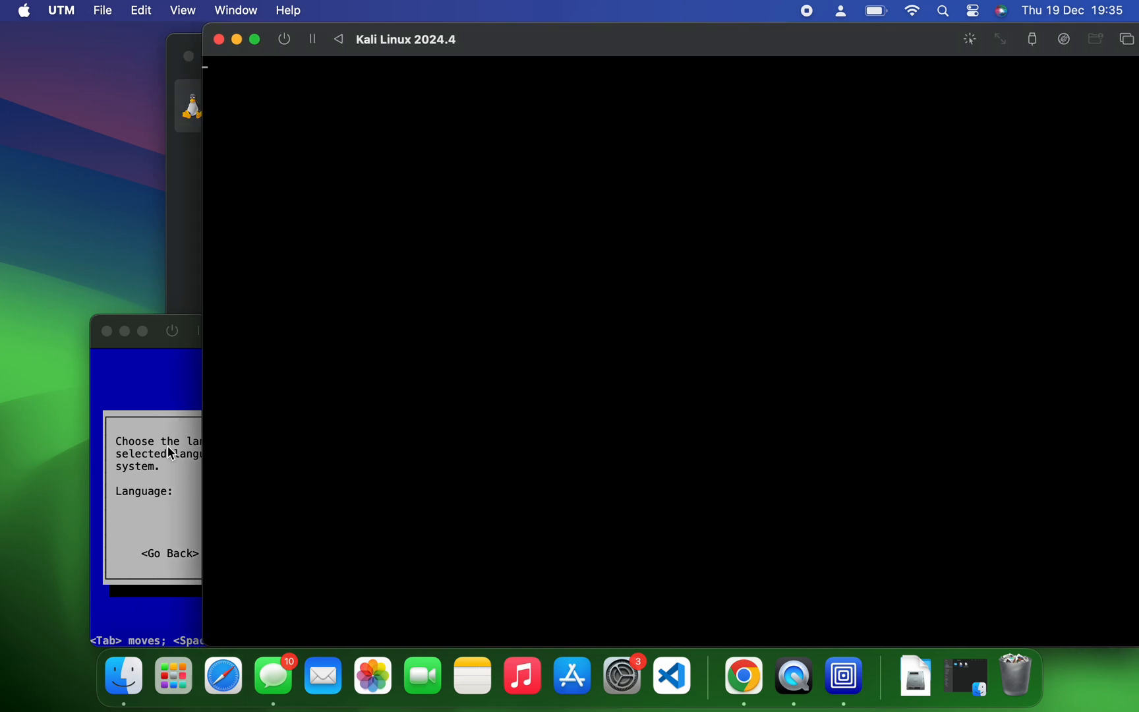
- Accept English language, United States location and the American English keymap in the installer
{"action": "left_click", "coordinate": [145, 331]}
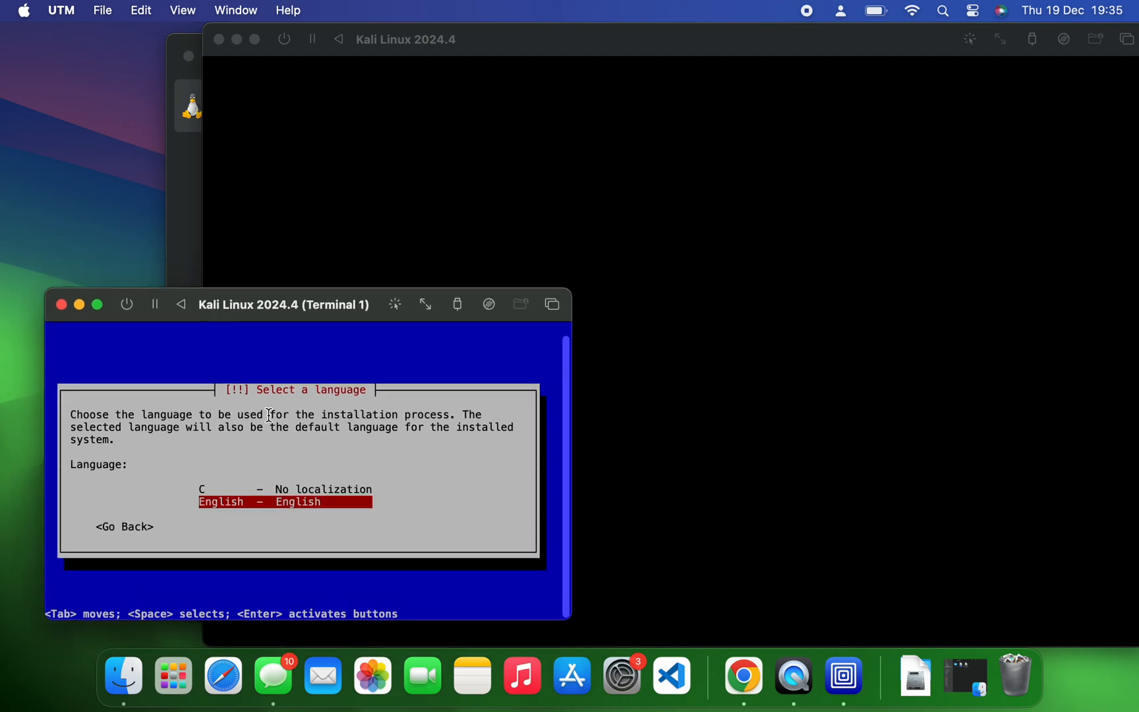
{"action": "mouse_move", "coordinate": [491, 486]}
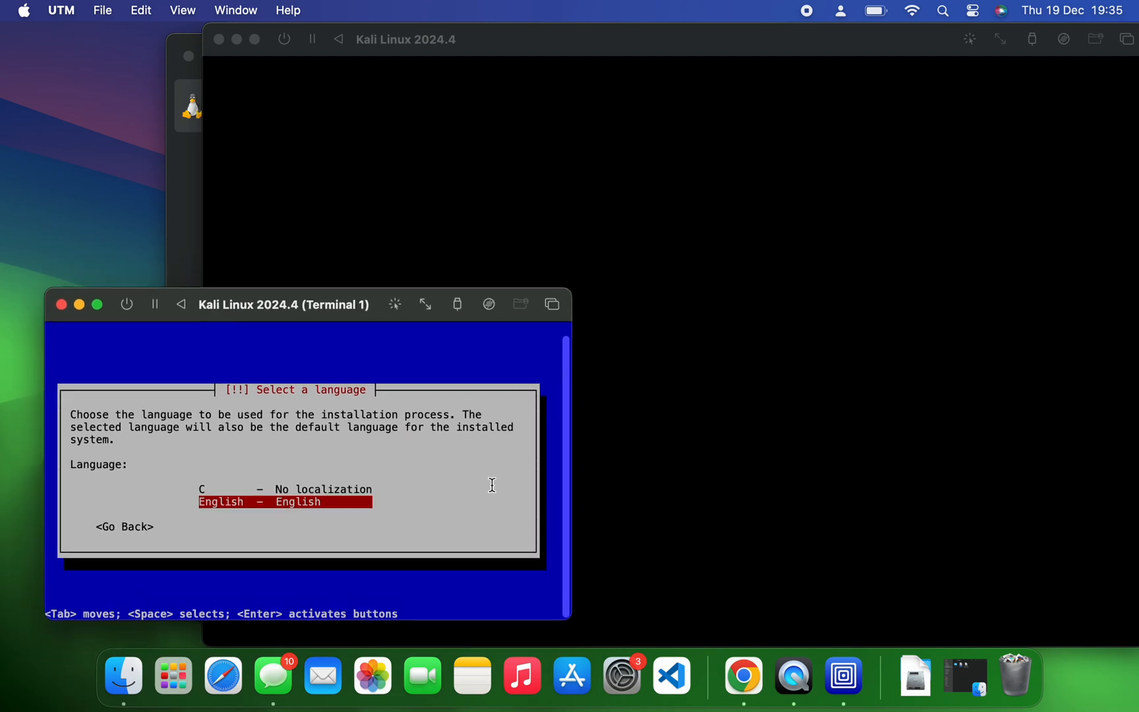
{"action": "key", "text": "Return"}
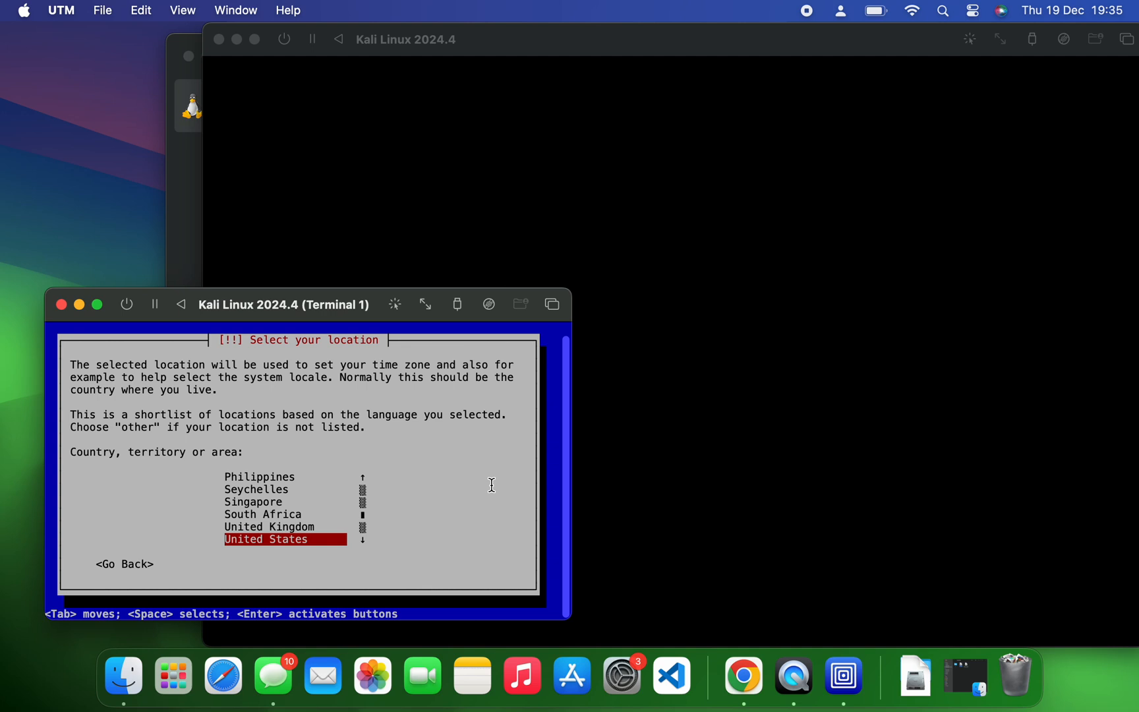
{"action": "key", "text": "Return"}
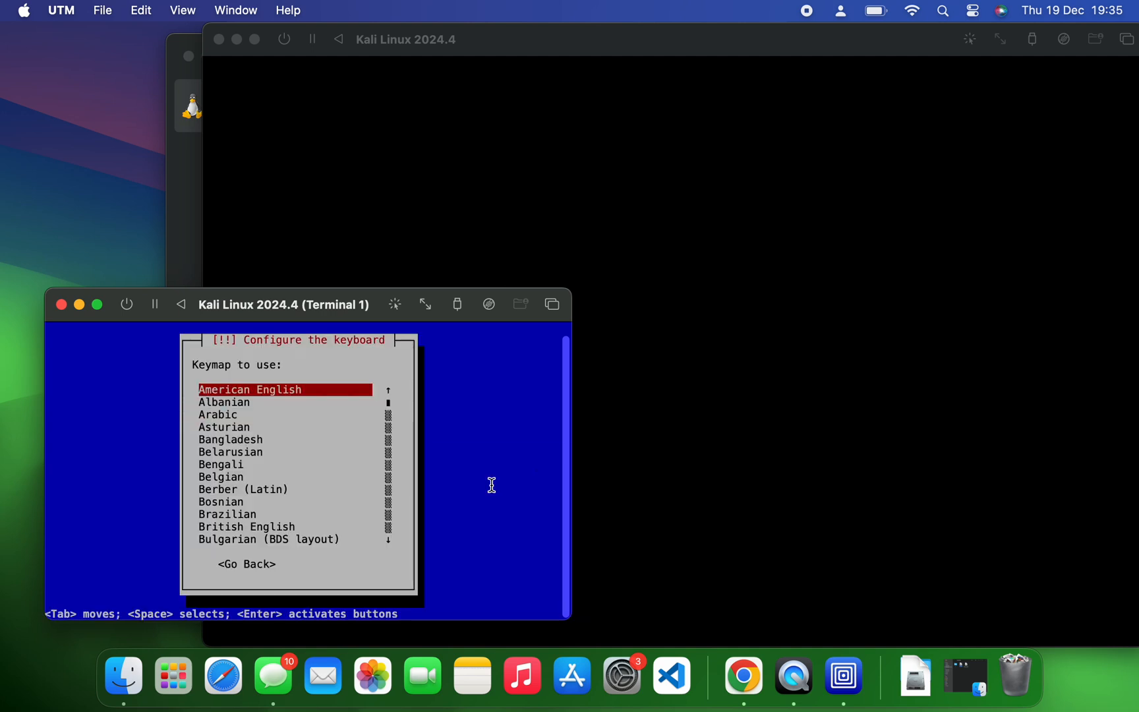
{"action": "key", "text": "Return"}
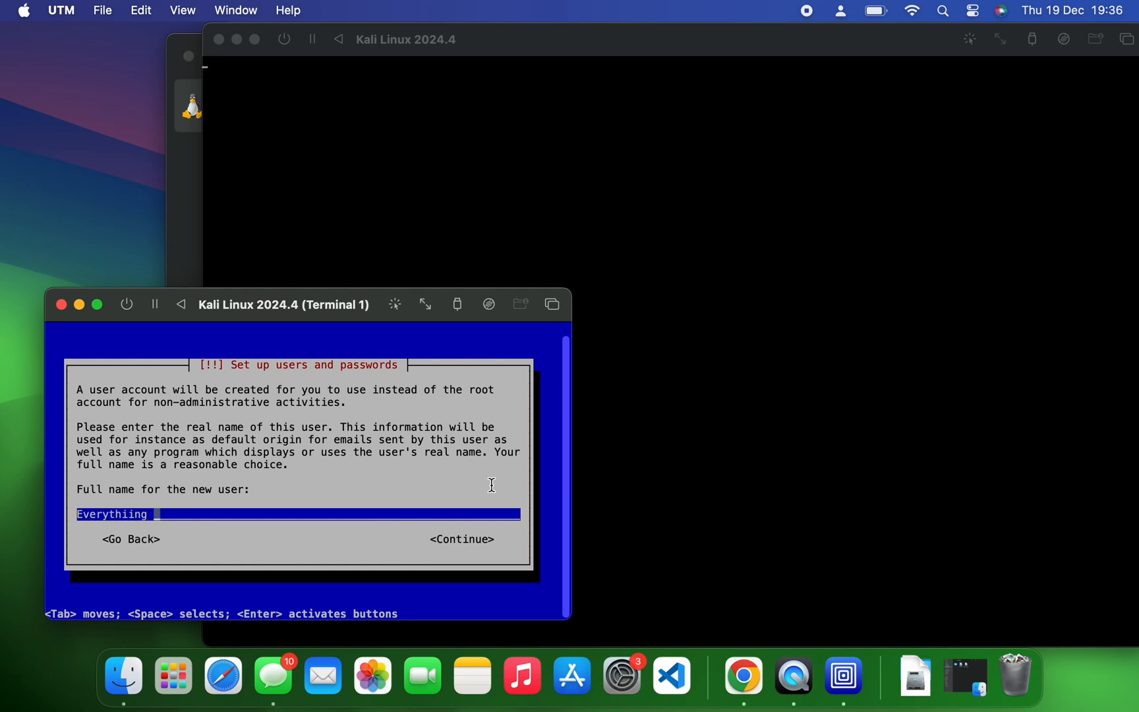
- Create the user with full name 'Tech', username 'teema' and a confirmed password
{"action": "type", "text": "Tech"}
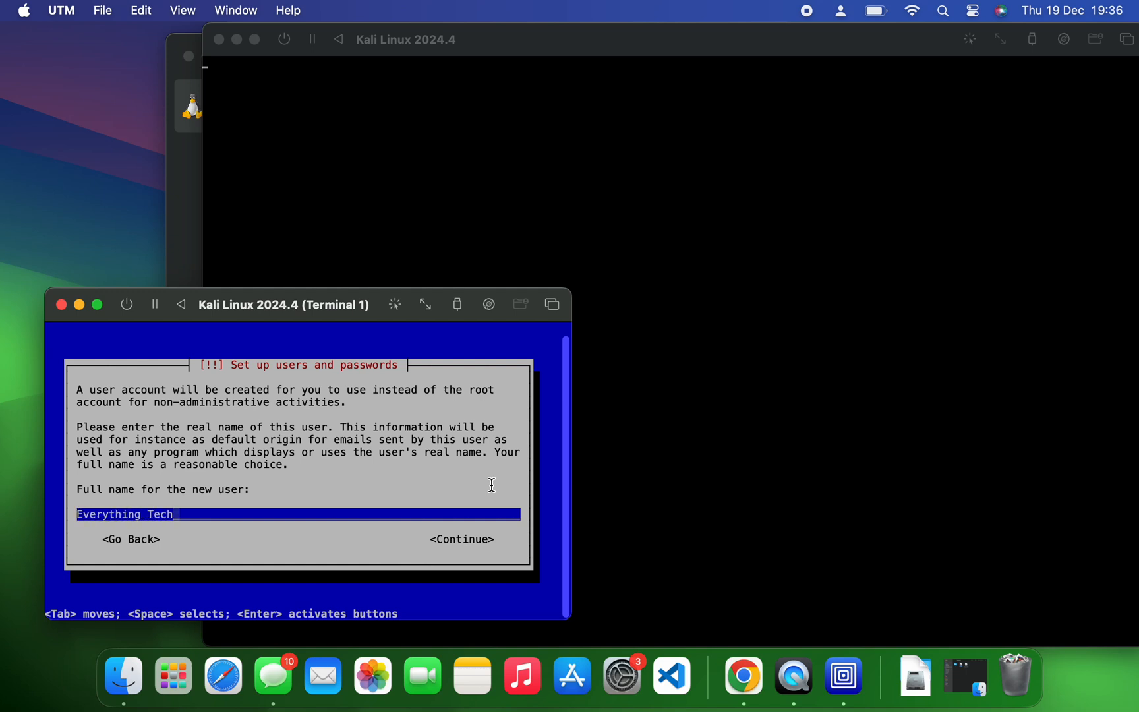
{"action": "key", "text": "Return"}
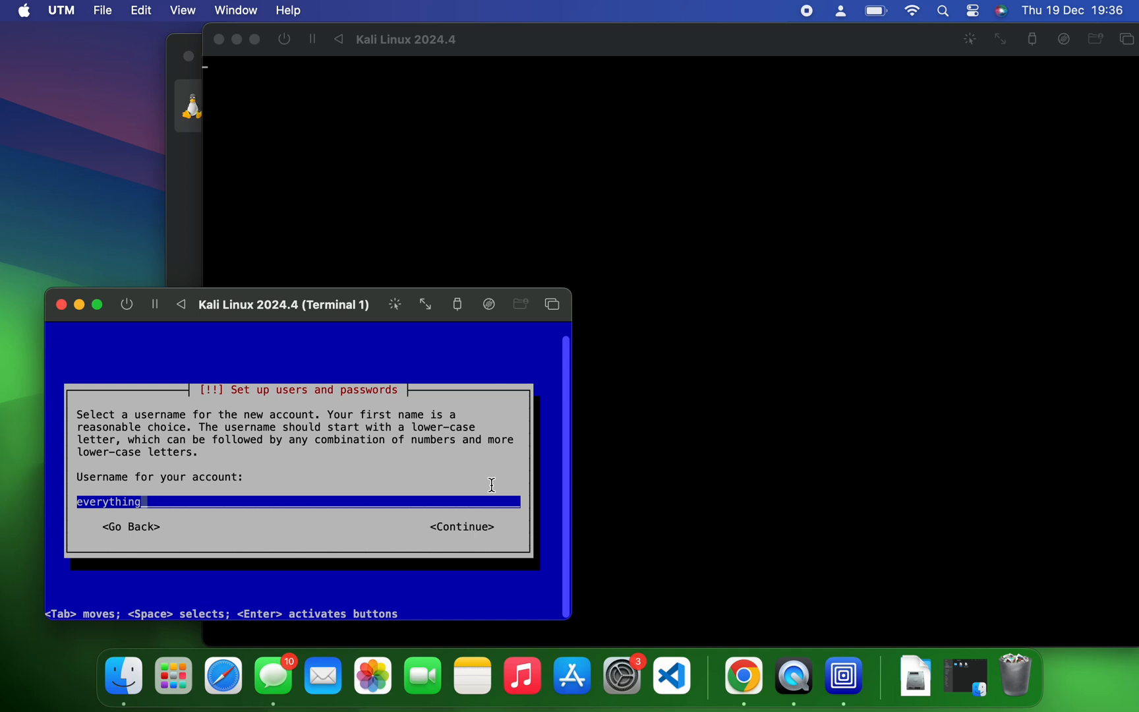
{"action": "type", "text": "teema"}
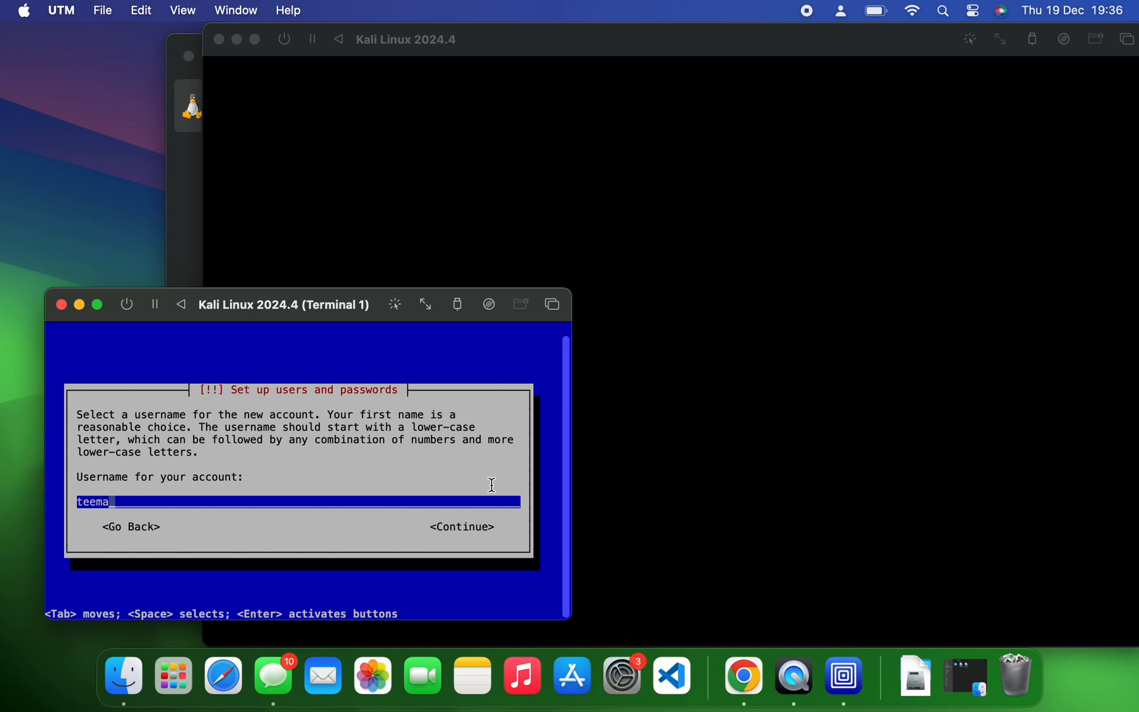
{"action": "key", "text": "Return"}
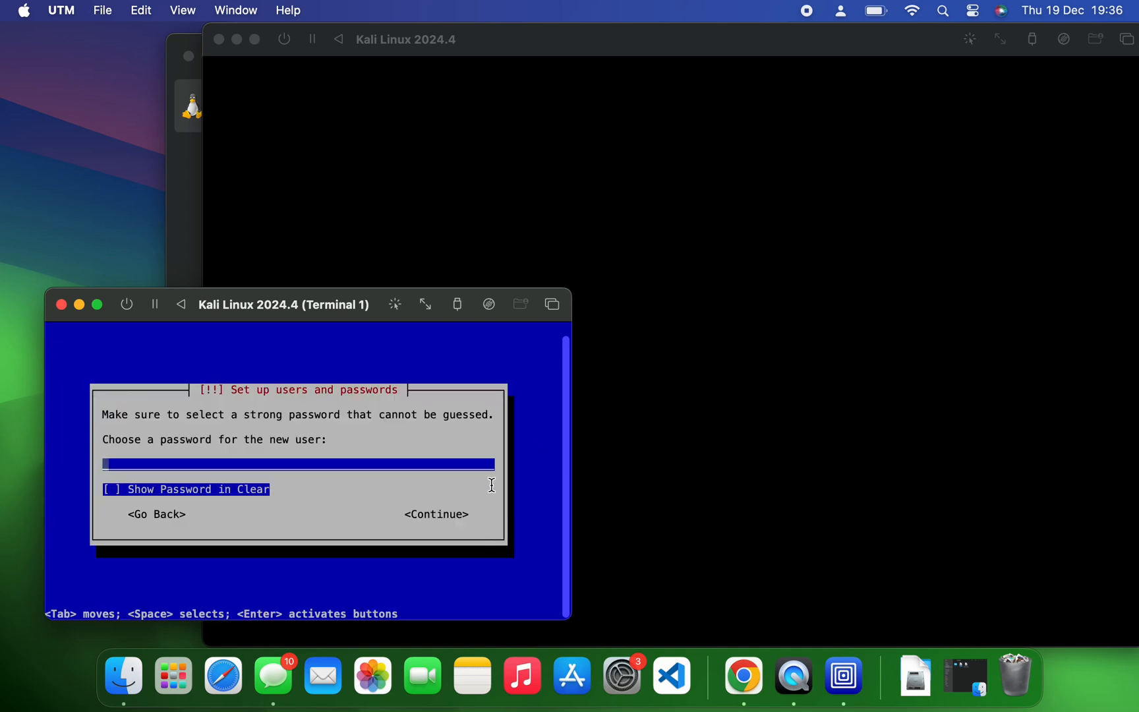
{"action": "key", "text": "Return"}
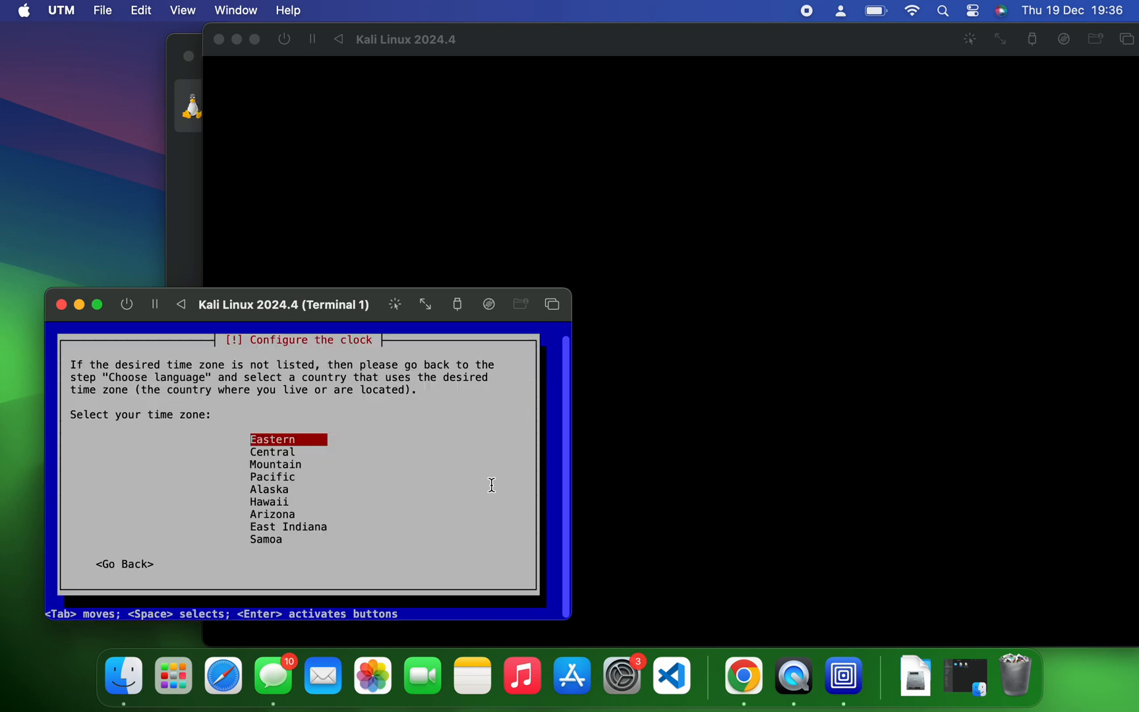
- Choose Eastern time zone and guided partitioning of the 42.9 GB virtual disk, all files in one partition, writing changes
{"action": "key", "text": "Return"}
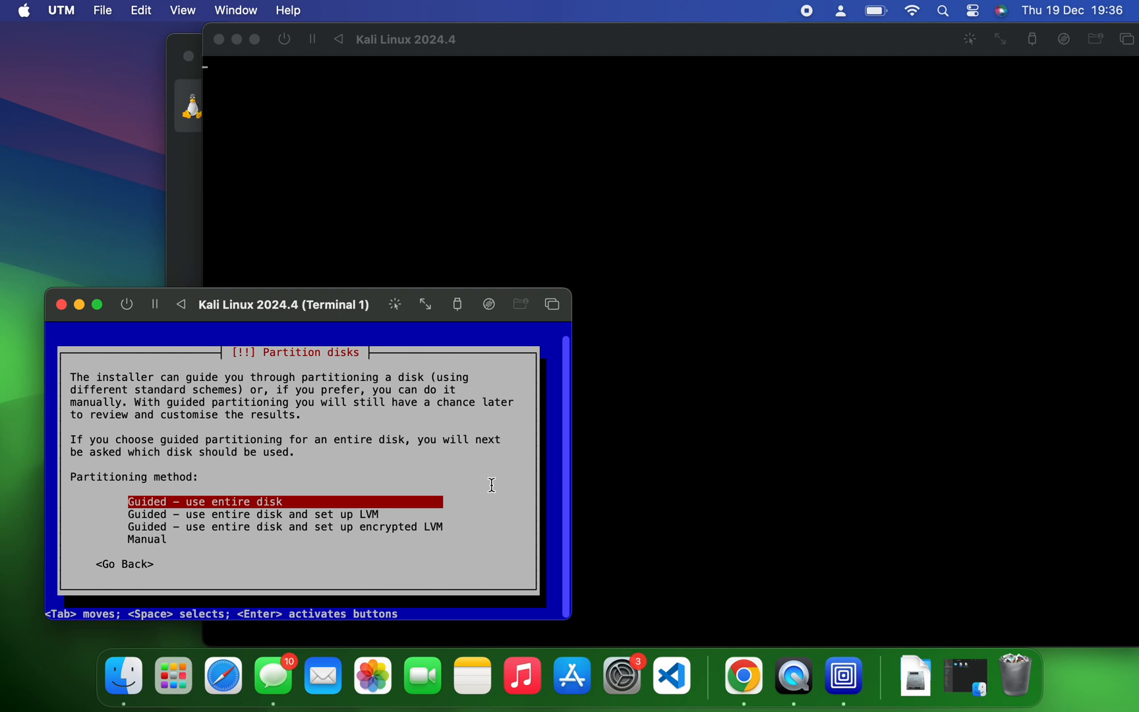
{"action": "key", "text": "Return"}
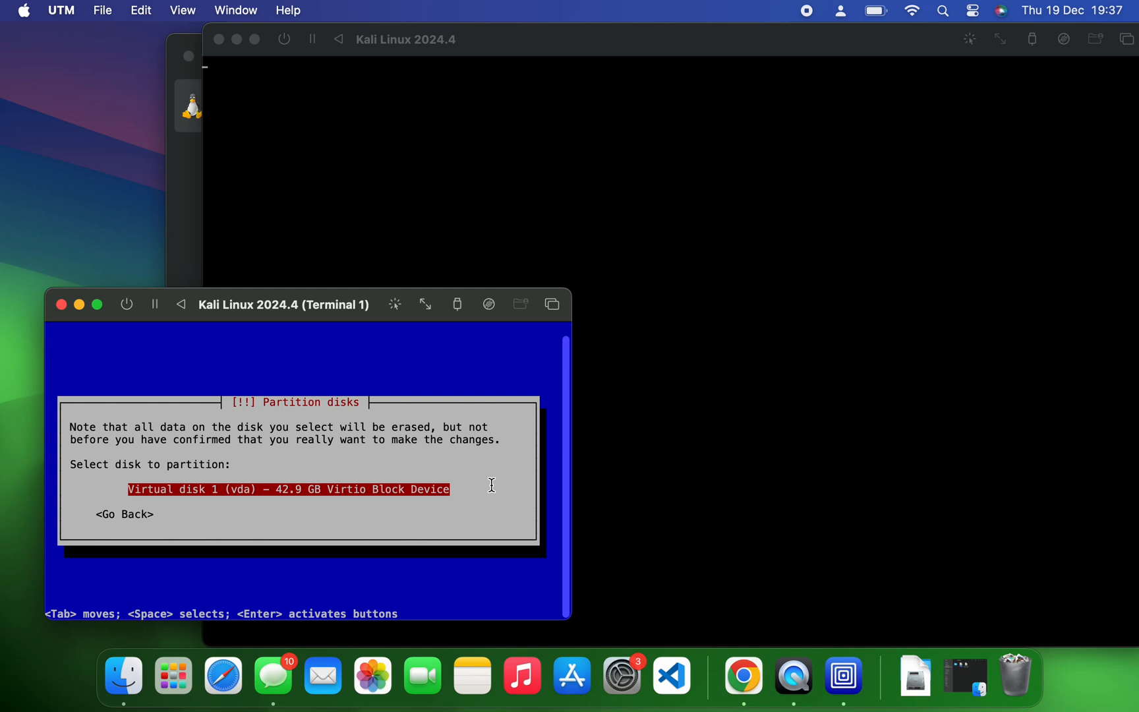
{"action": "key", "text": "Return"}
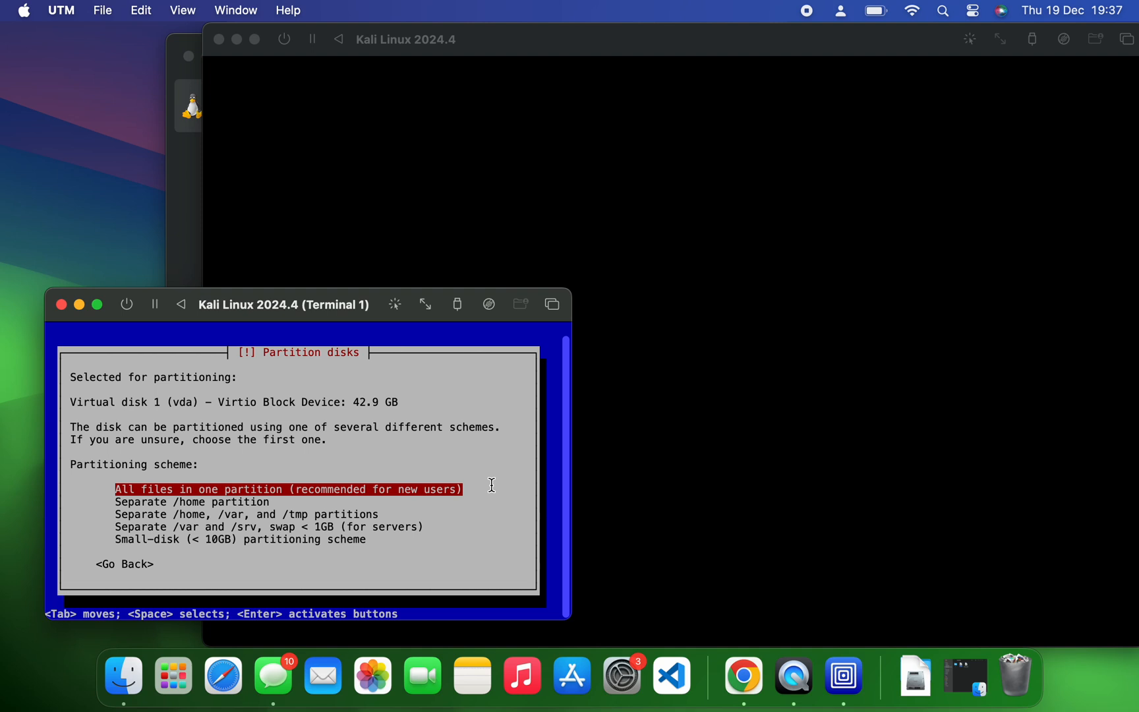
{"action": "key", "text": "Return"}
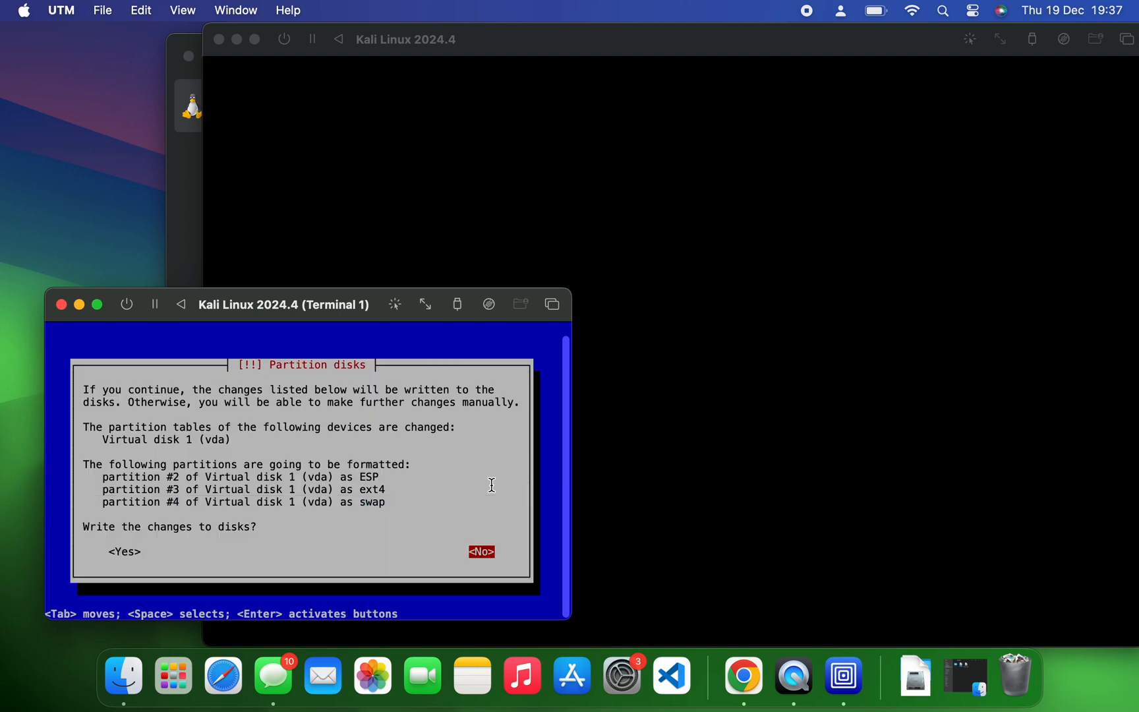
{"action": "key", "text": "Tab"}
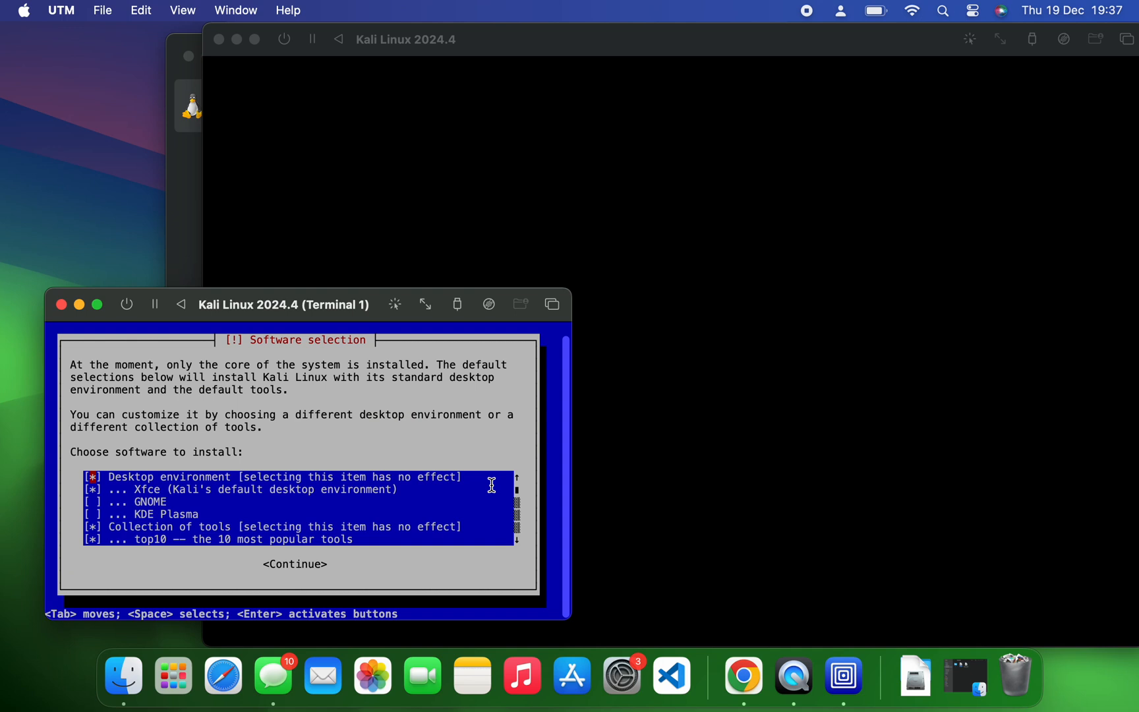
{"action": "mouse_move", "coordinate": [422, 488]}
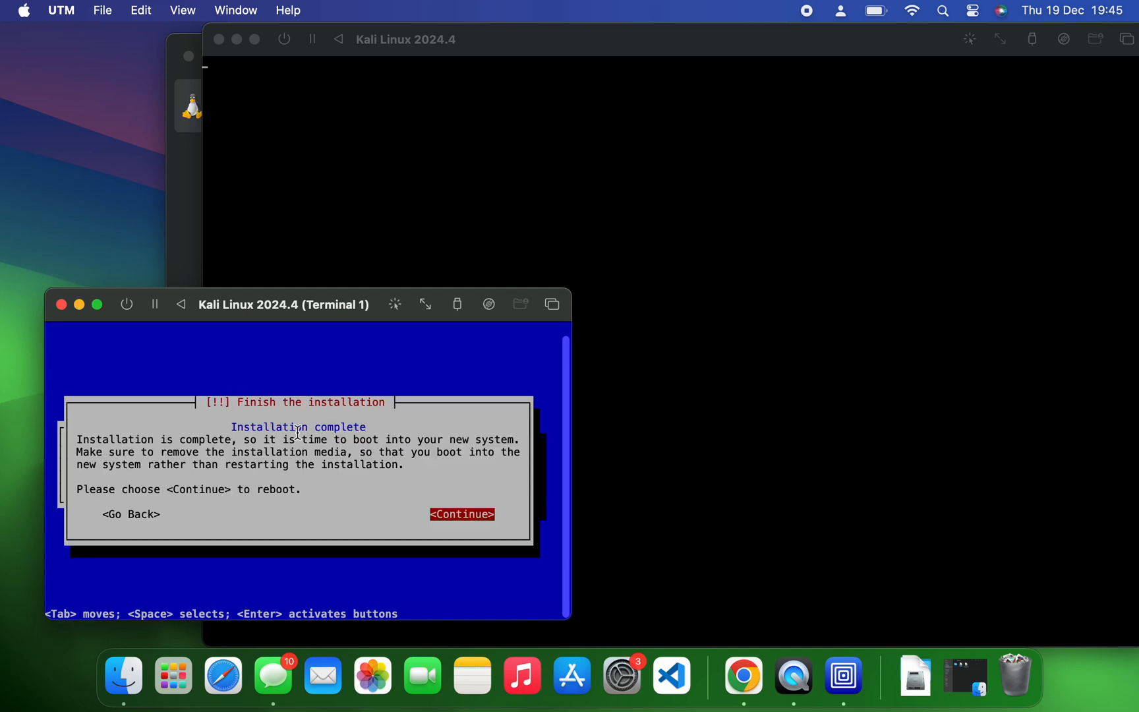
- Finish the installation to reboot, then begin stopping the VM that returned to the installer menu
{"action": "left_click", "coordinate": [462, 514]}
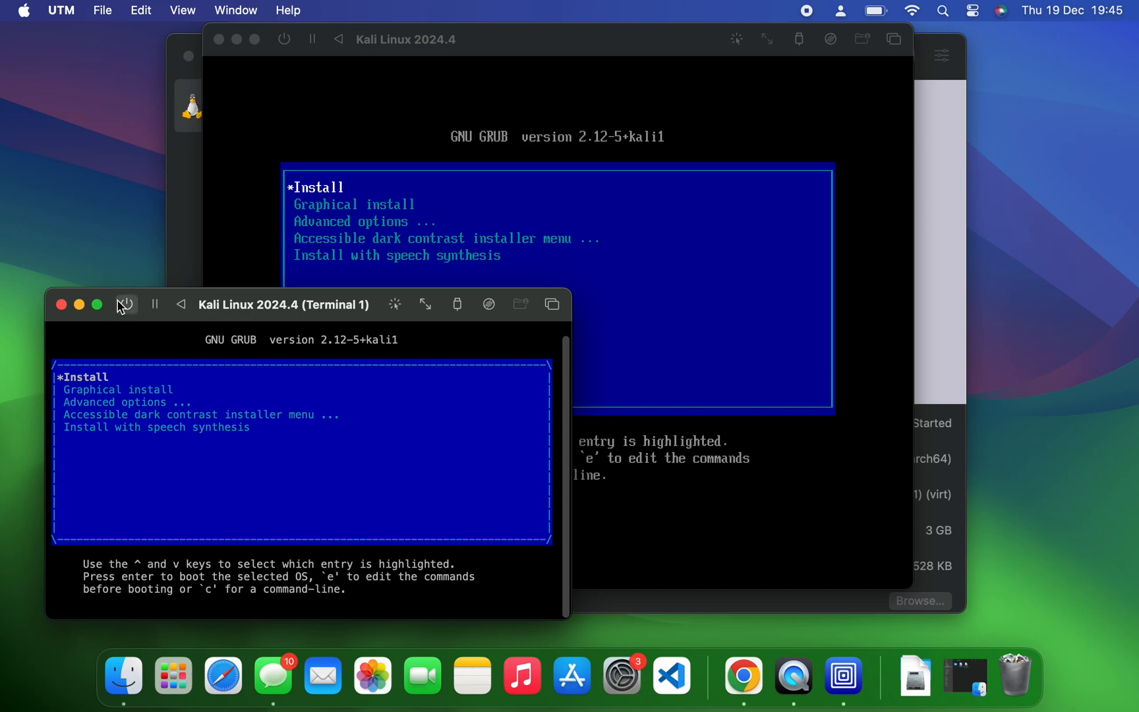
{"action": "left_click", "coordinate": [125, 304]}
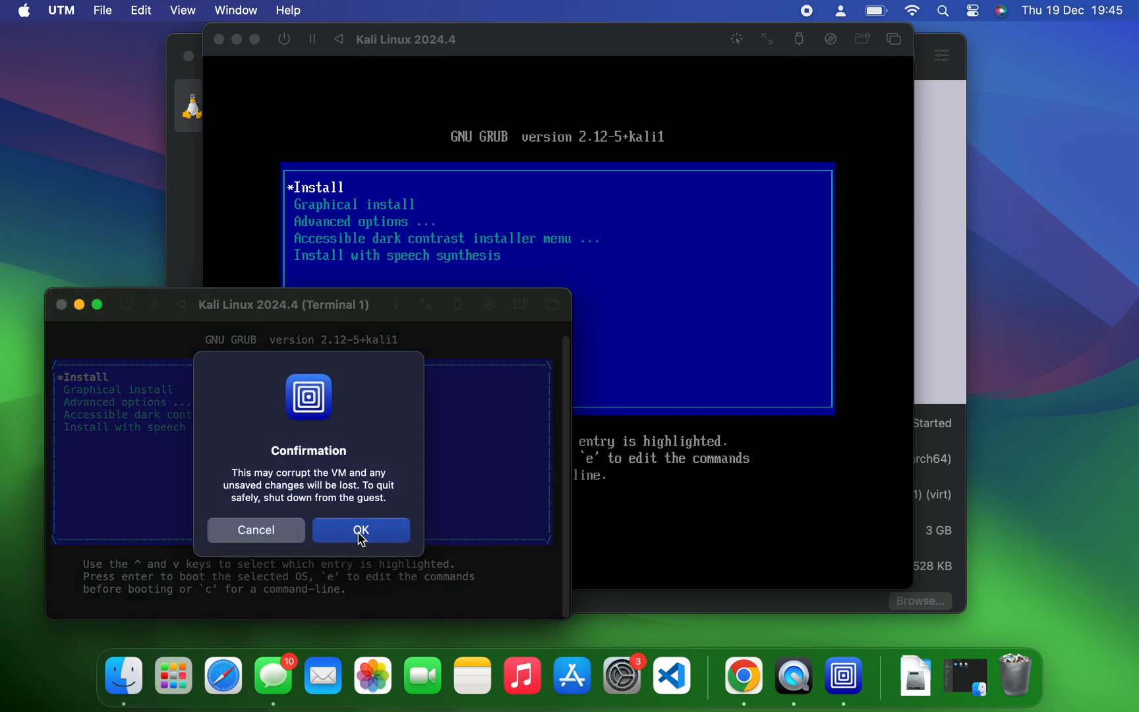
- Force-stop the VM, clear the installer ISO from its CD/DVD drive and boot it again
{"action": "left_click", "coordinate": [361, 530]}
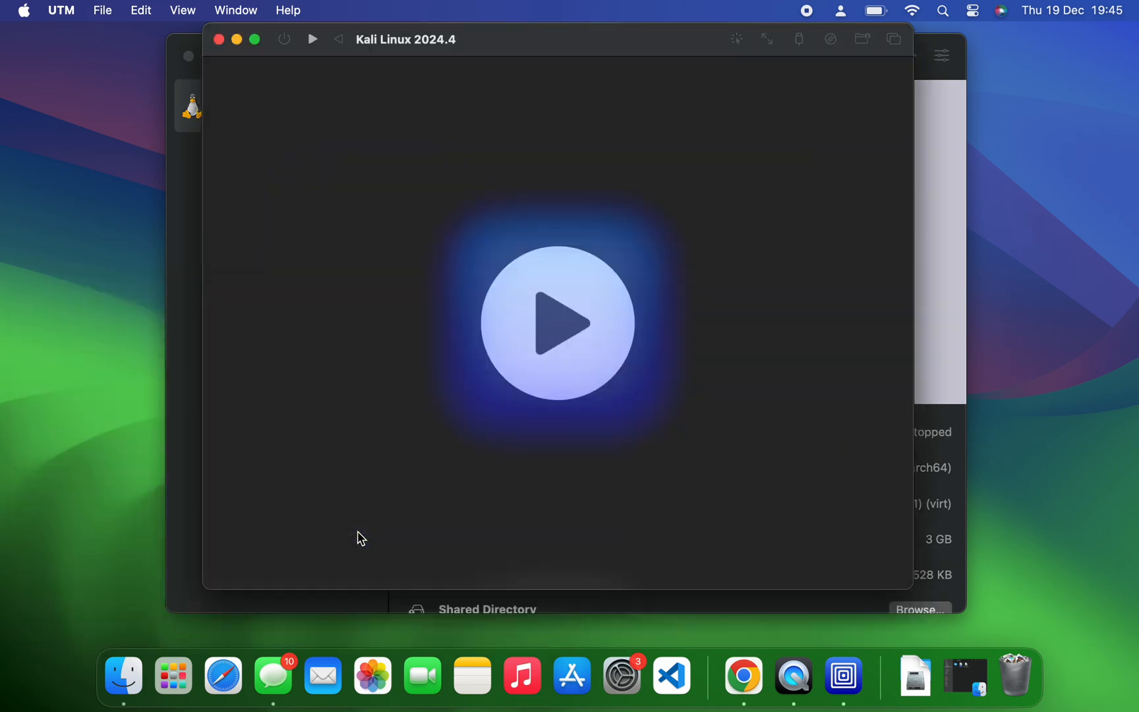
{"action": "mouse_move", "coordinate": [226, 48]}
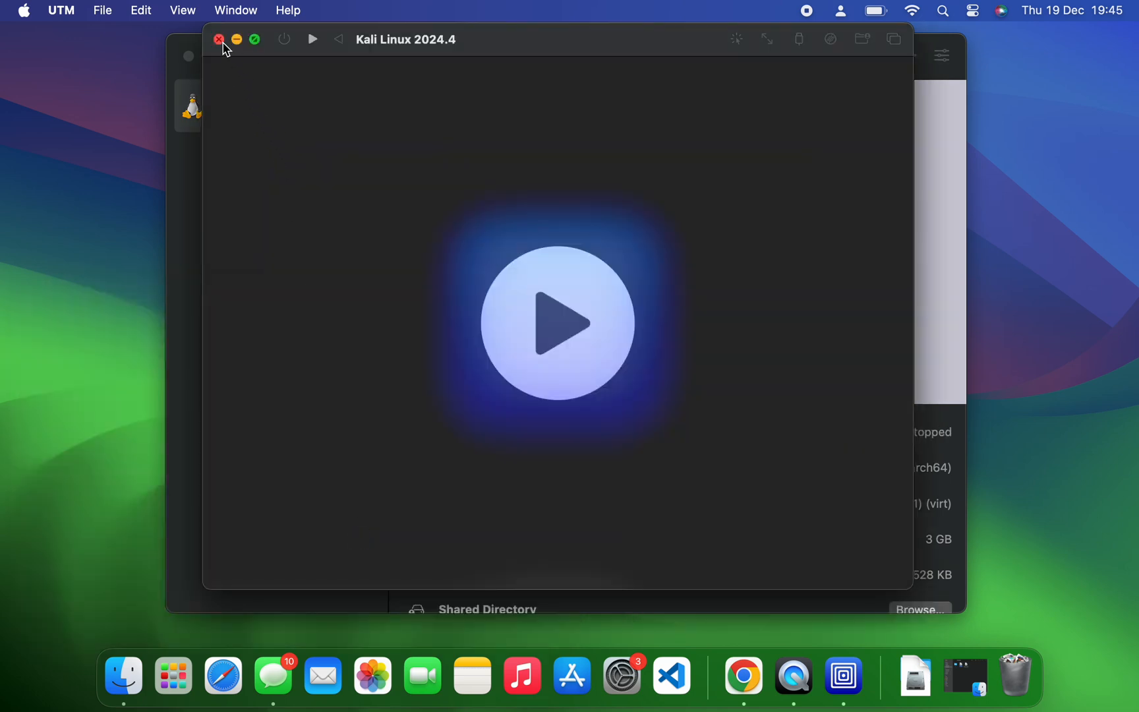
{"action": "left_click", "coordinate": [217, 39]}
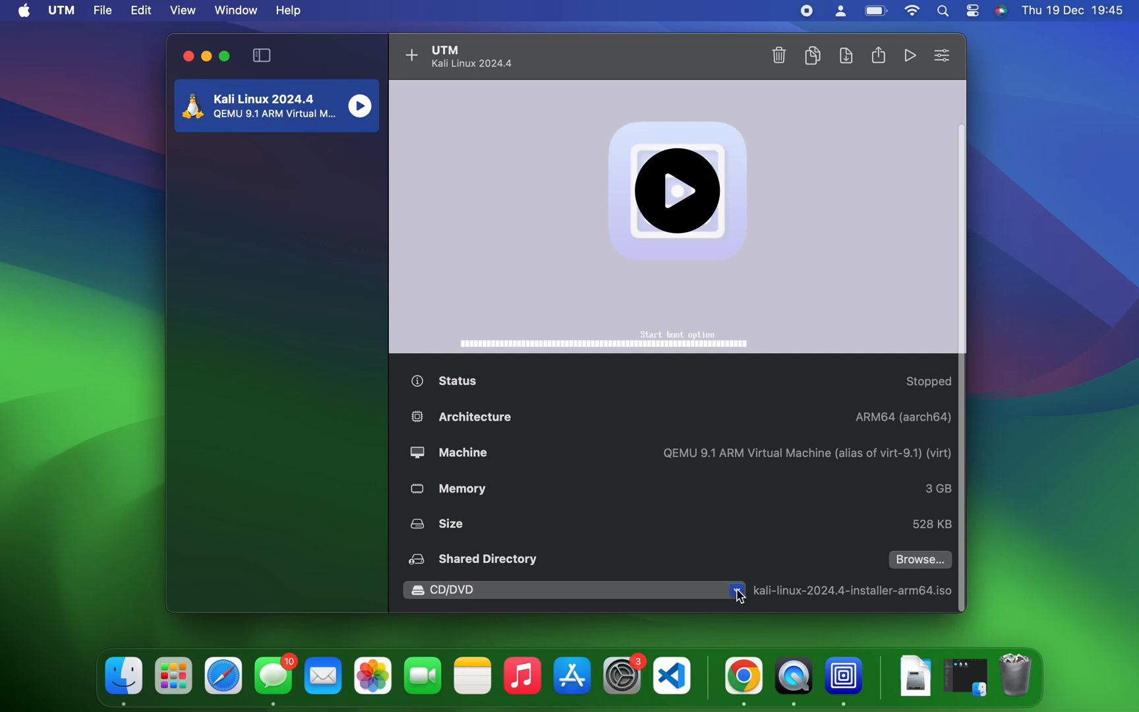
{"action": "left_click", "coordinate": [736, 590]}
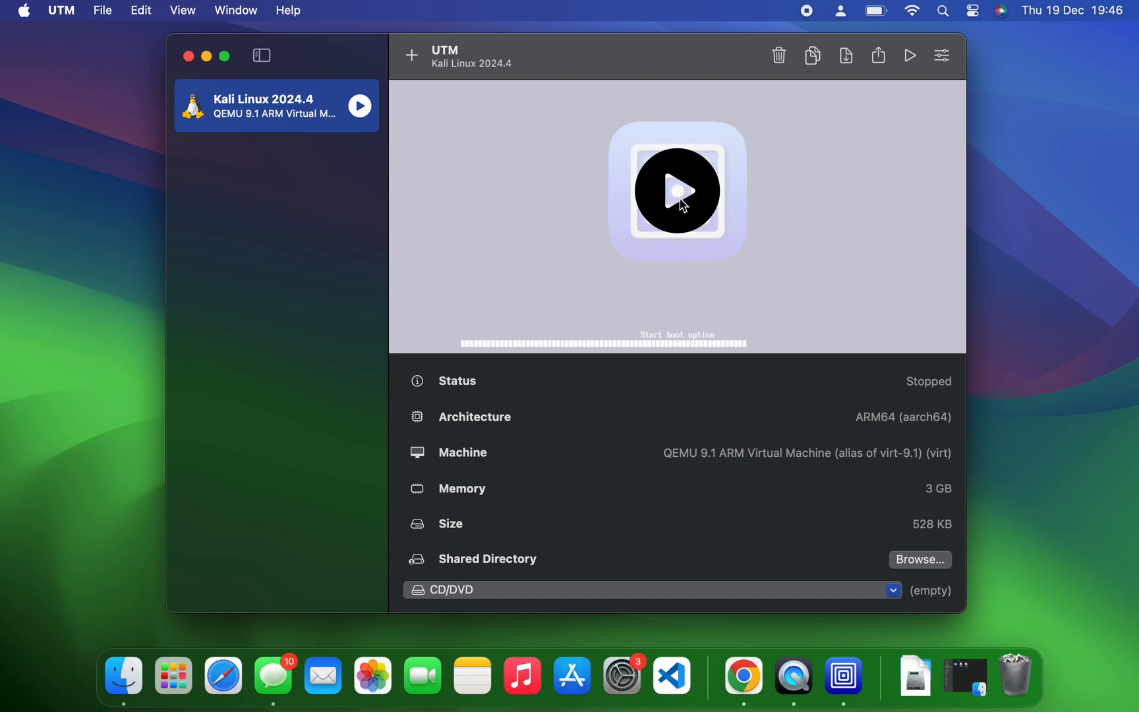
{"action": "left_click", "coordinate": [675, 191]}
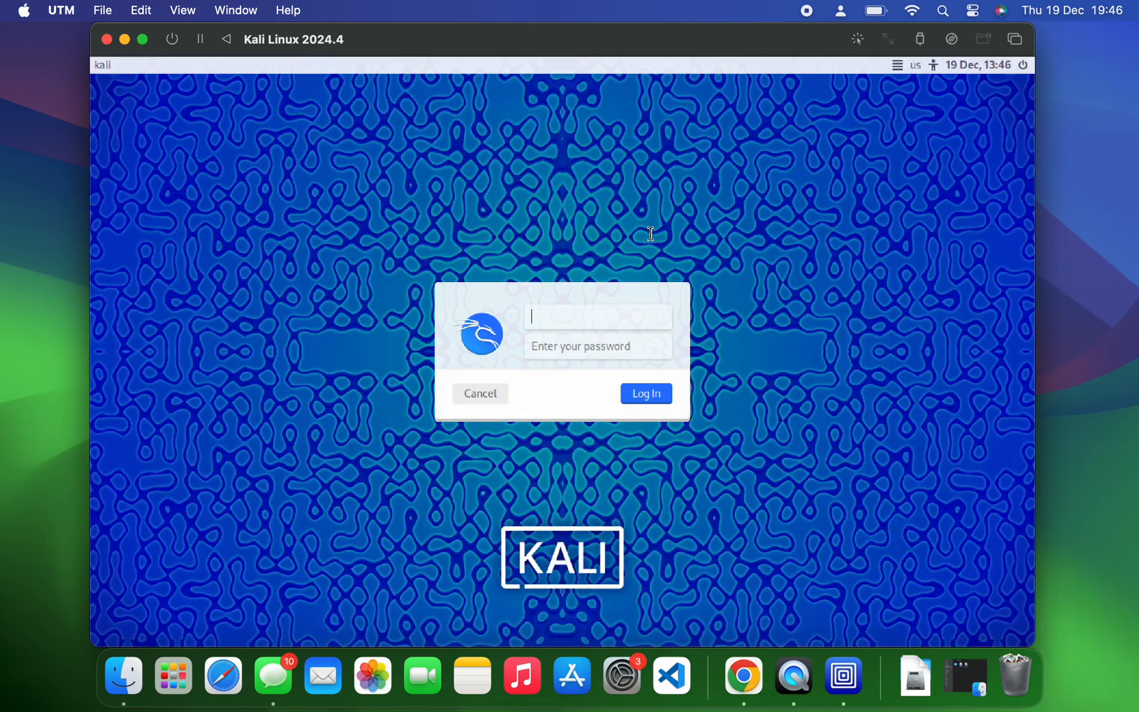
- Log in as 'teema' at the Kali login screen to reach the Xfce desktop
{"action": "type", "text": "tee"}
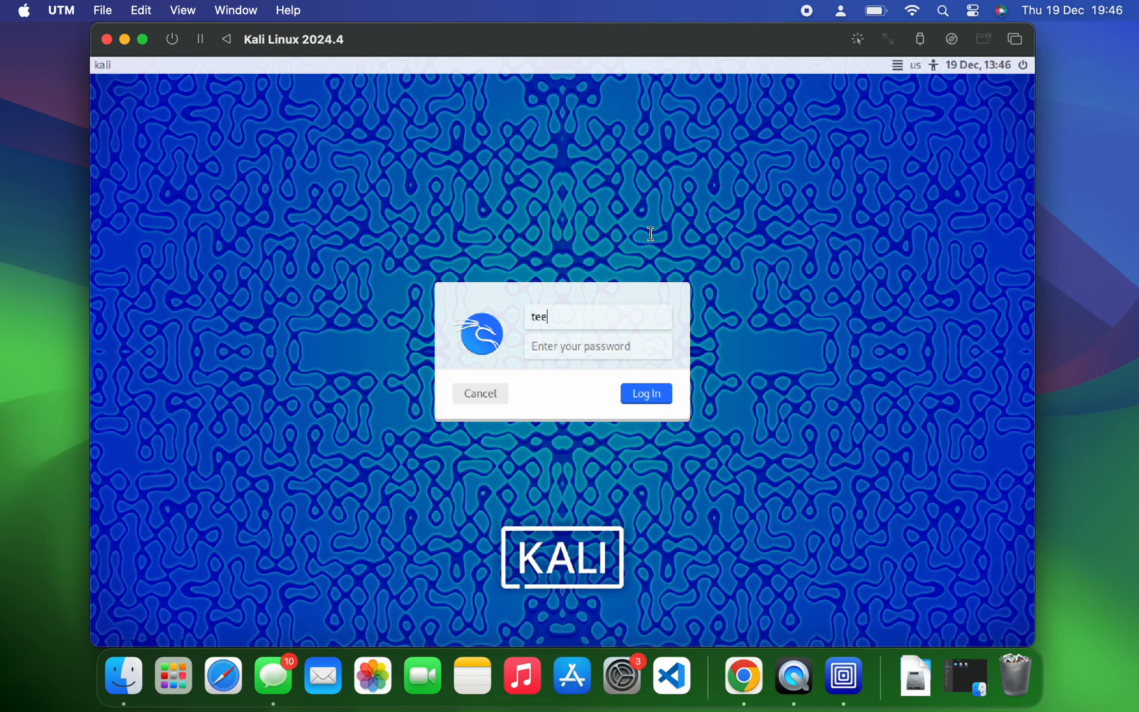
{"action": "type", "text": "ma"}
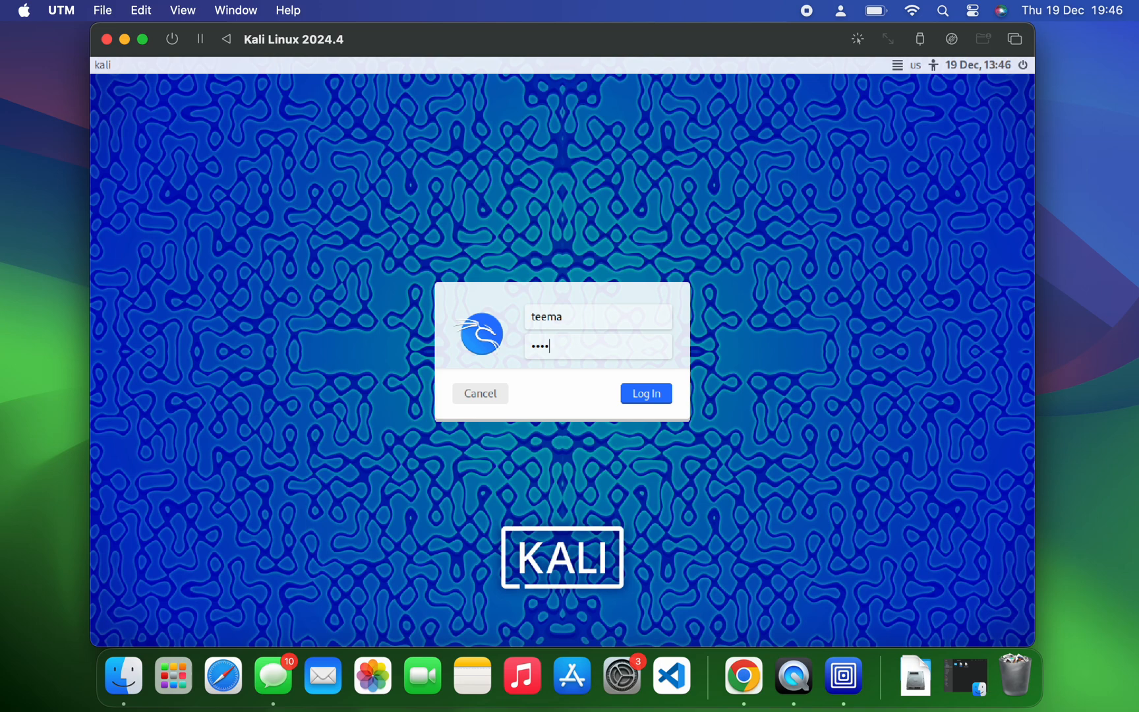
{"action": "left_click", "coordinate": [645, 393]}
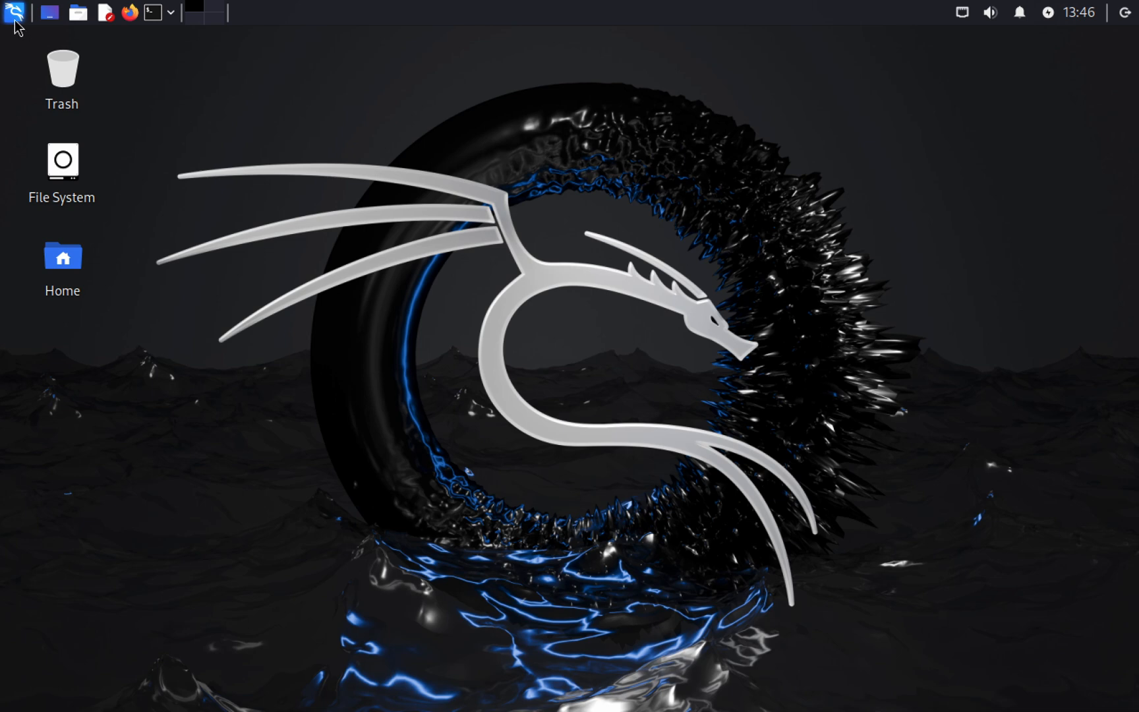
- Search 'ab' in the application menu and show the About Xfce system details
{"action": "type", "text": "ab"}
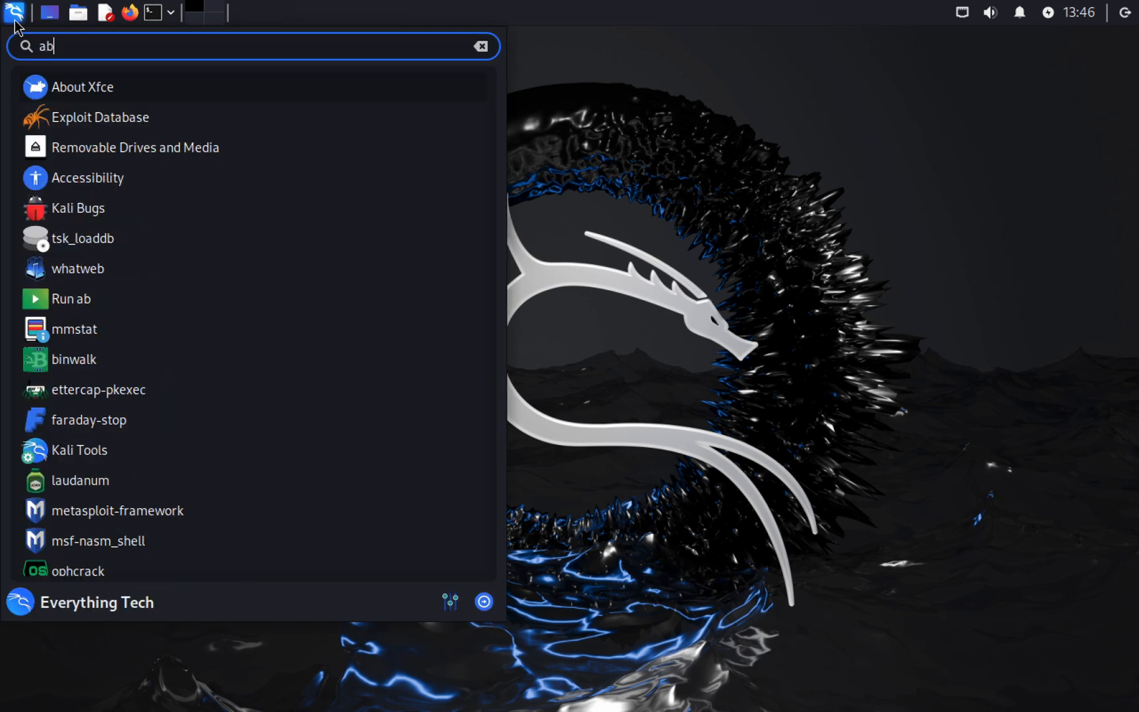
{"action": "left_click", "coordinate": [81, 87]}
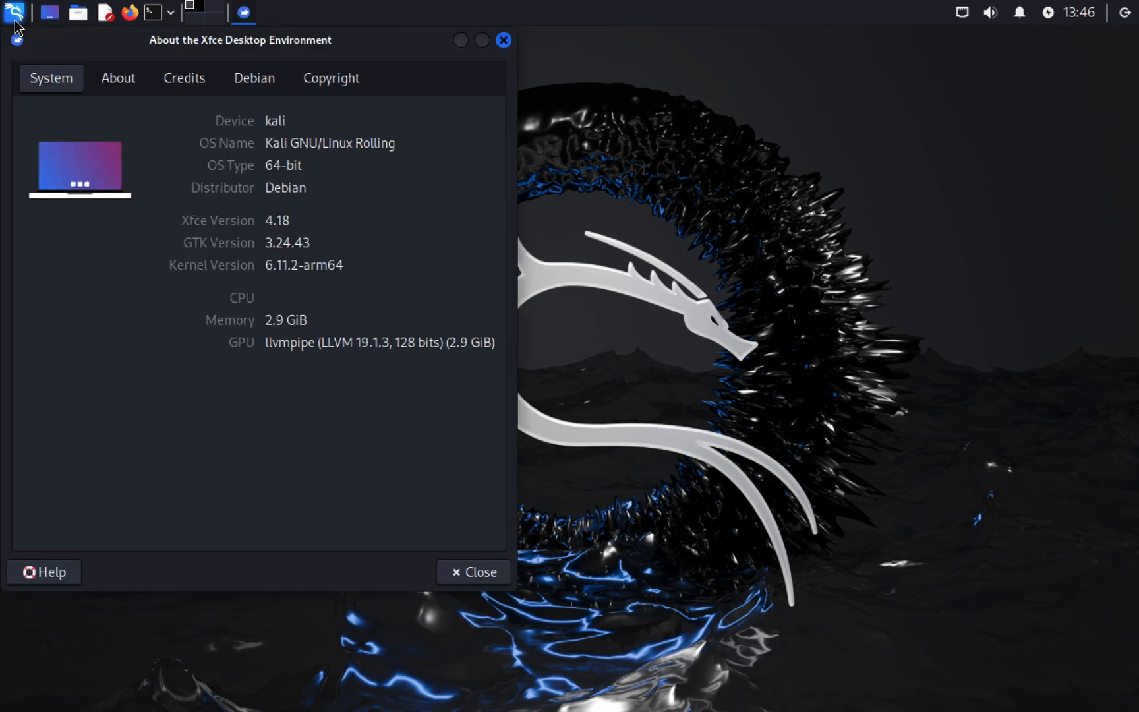